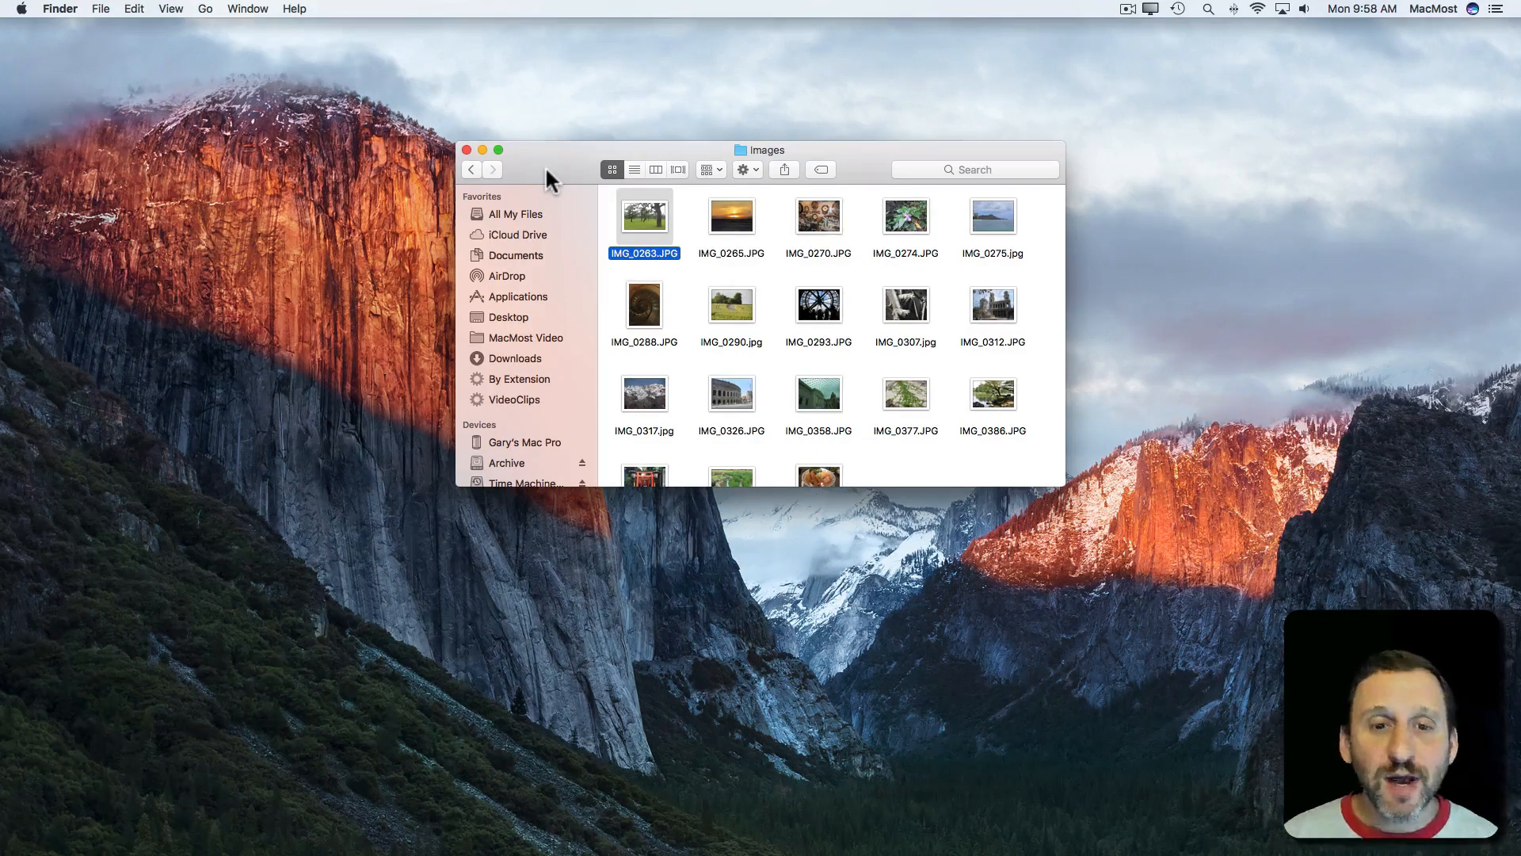
mouse_move(869, 331)
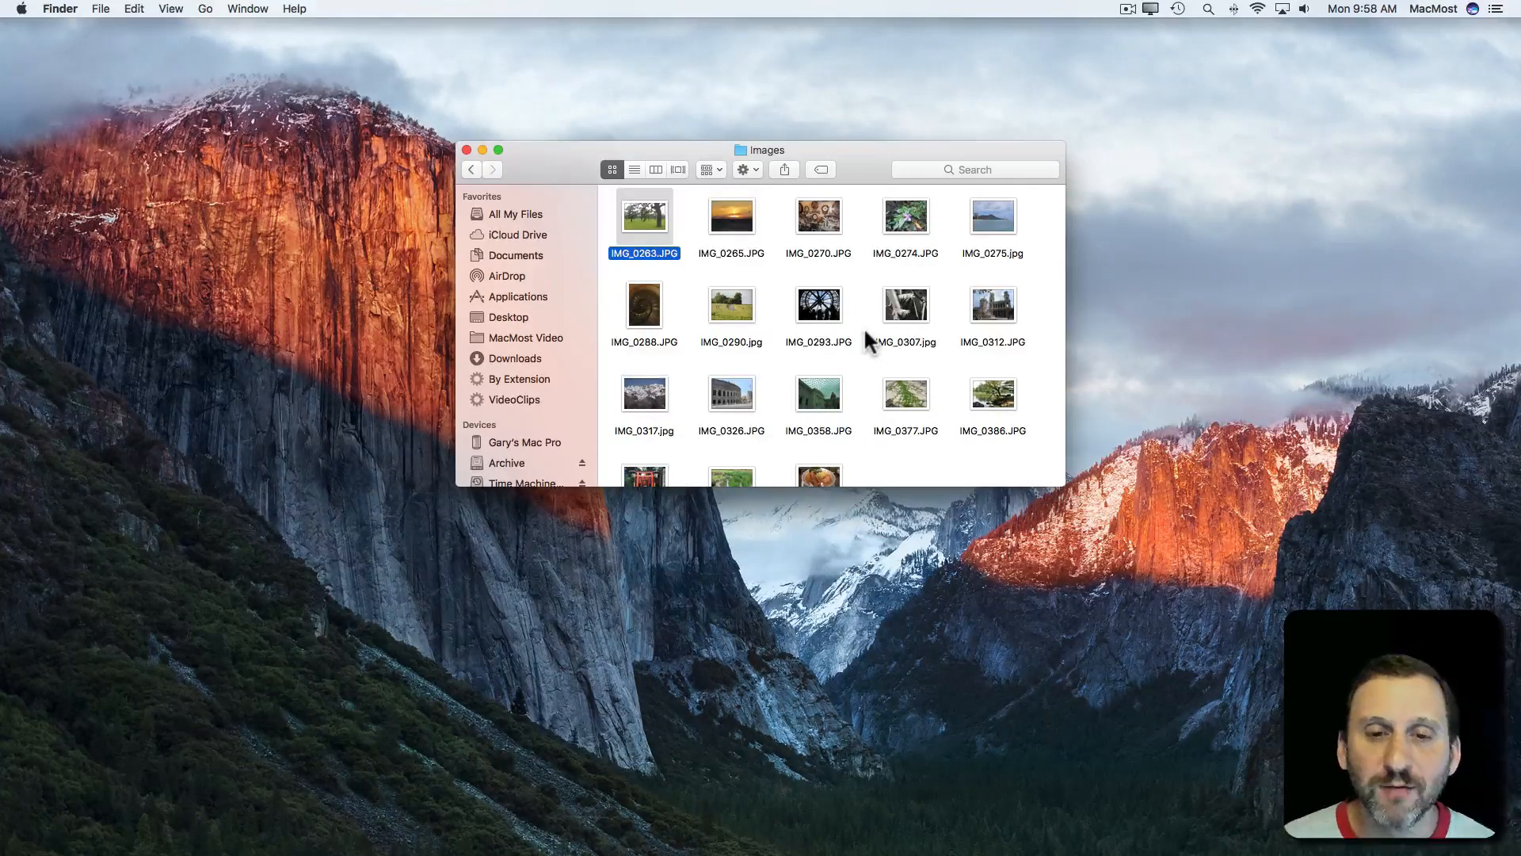
mouse_move(786, 303)
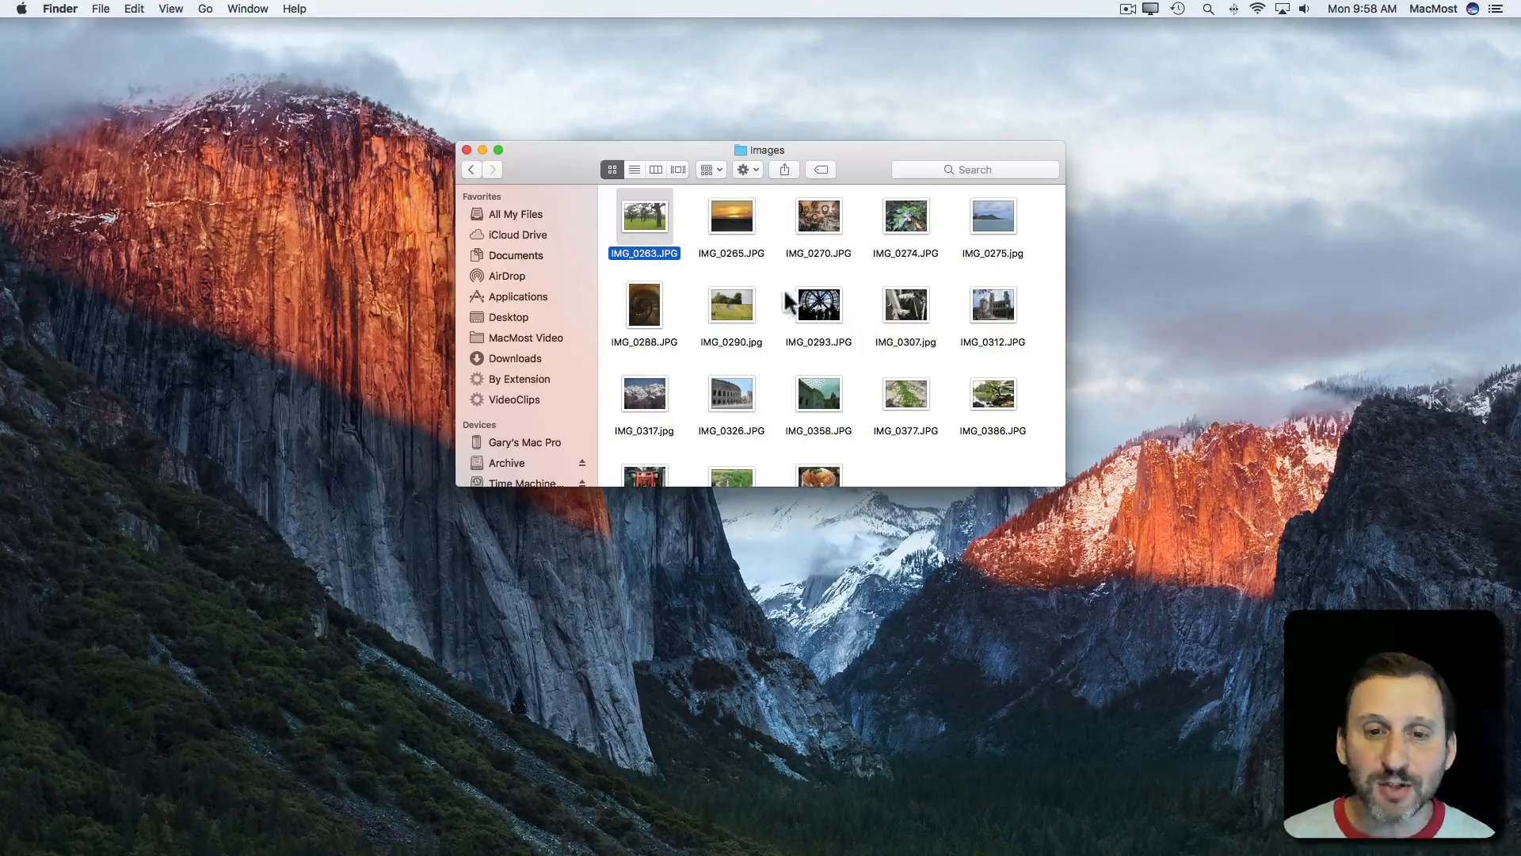
mouse_move(795, 230)
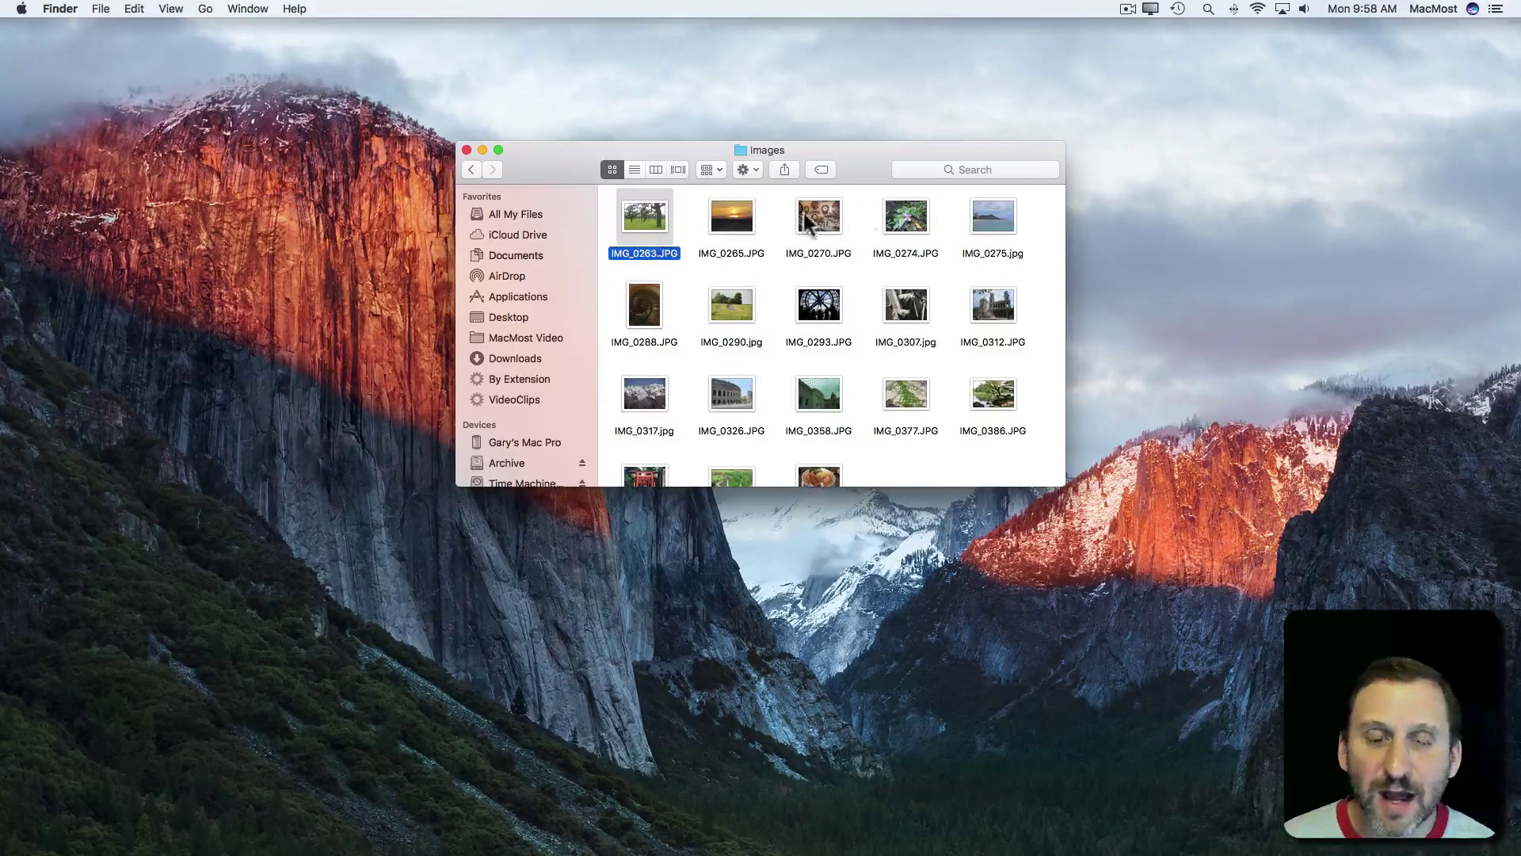
mouse_move(935, 244)
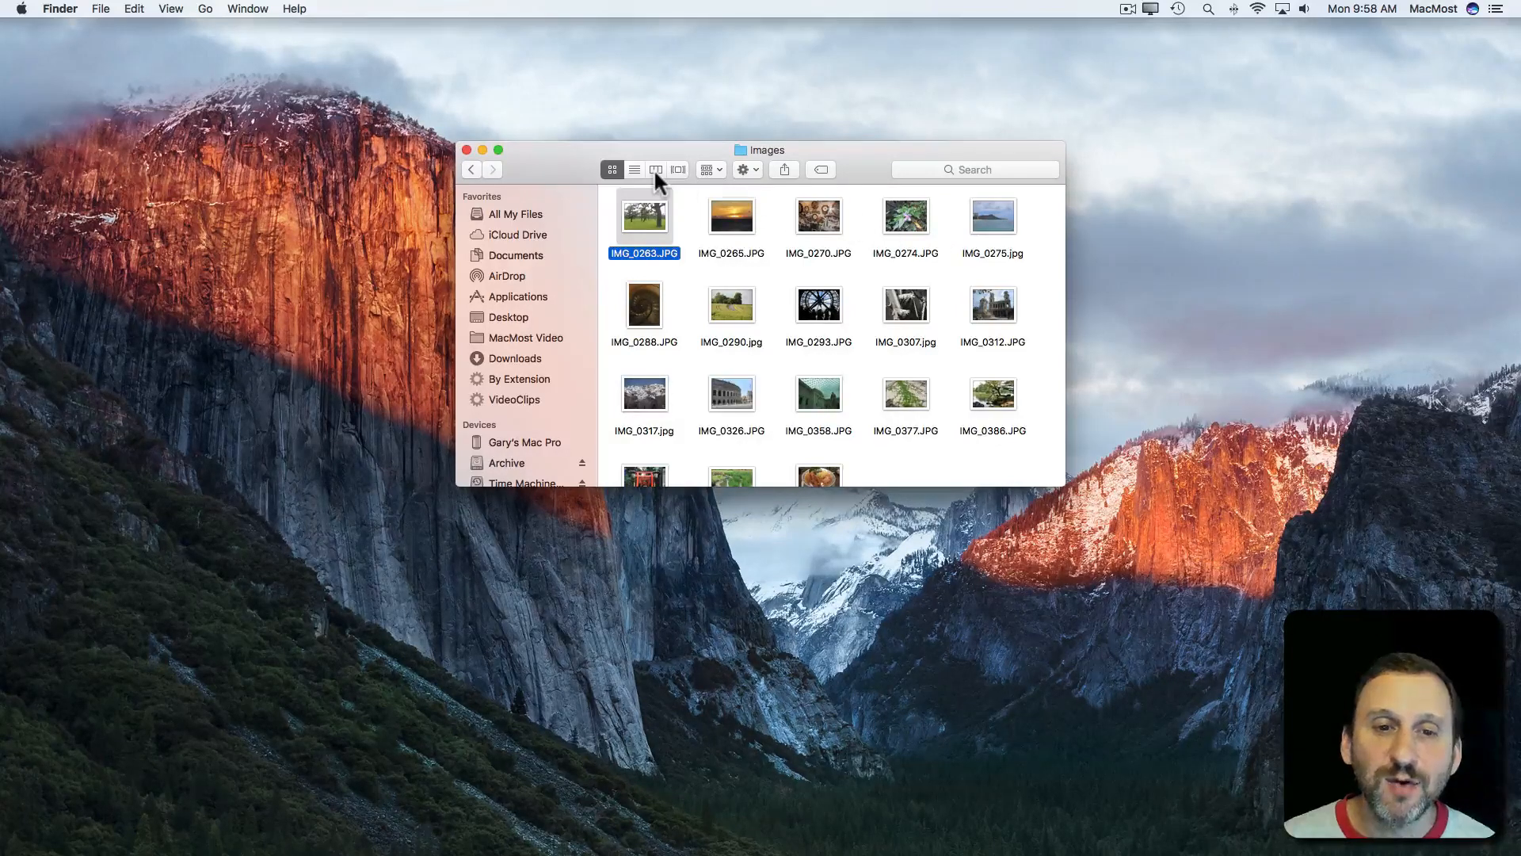
Step: Switch Images to column view and preview IMG_0265, IMG_0288, then IMG_0263 again
left_click(656, 170)
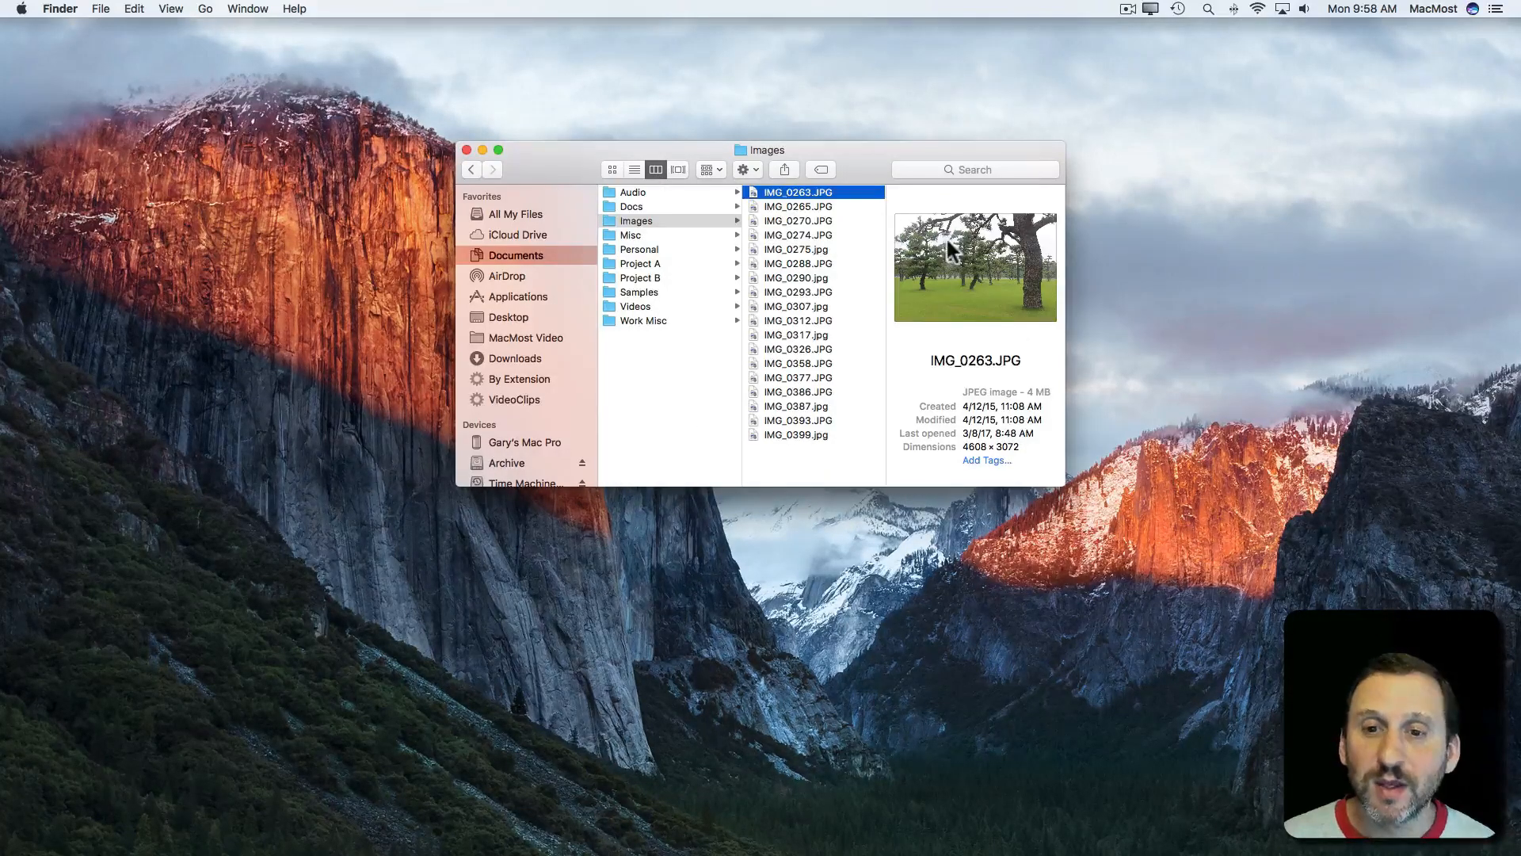
mouse_move(978, 271)
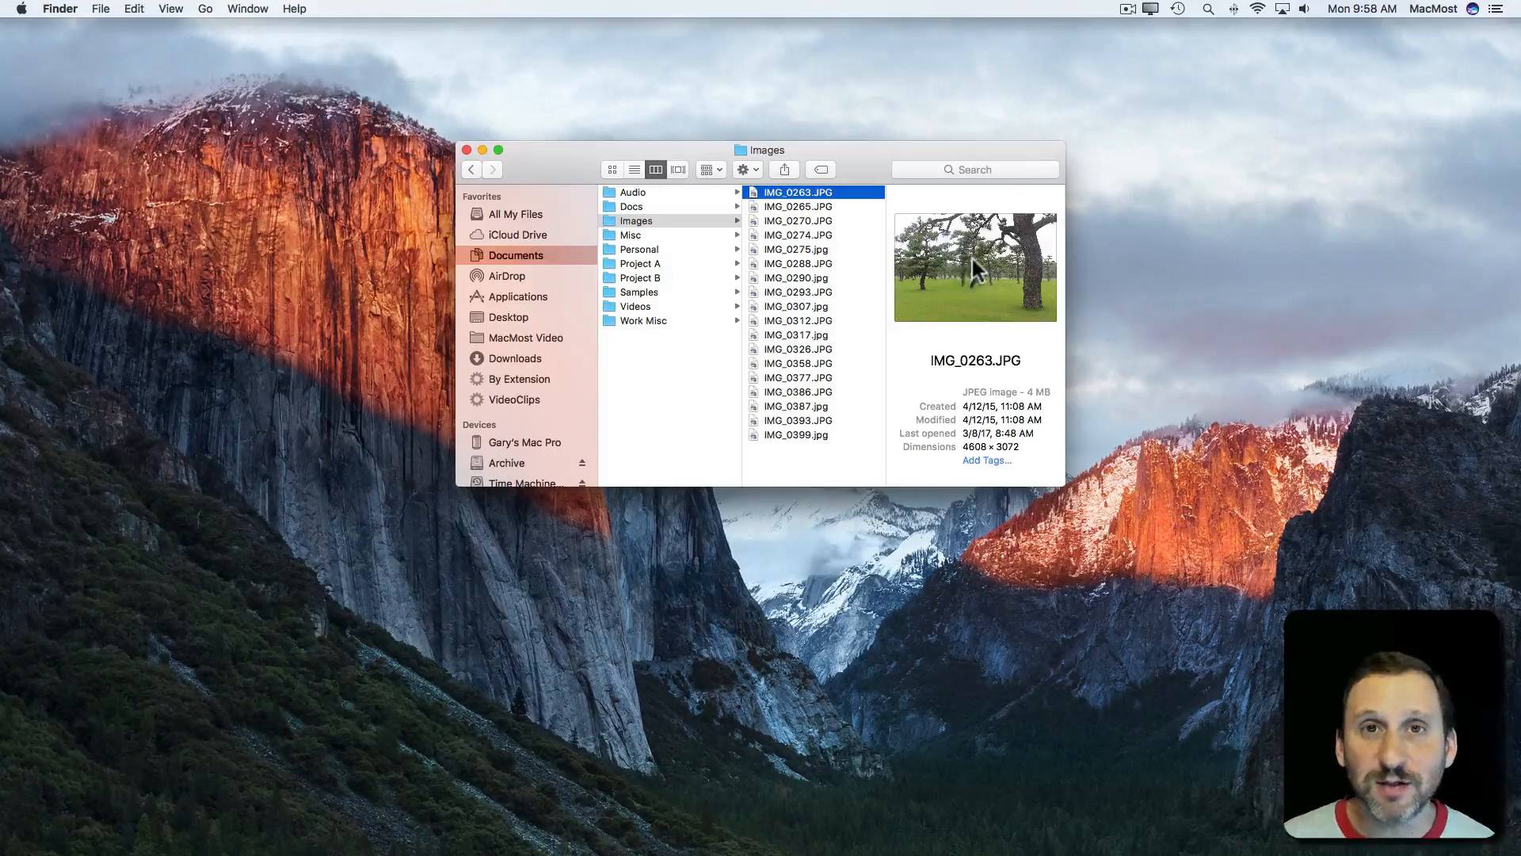
mouse_move(993, 281)
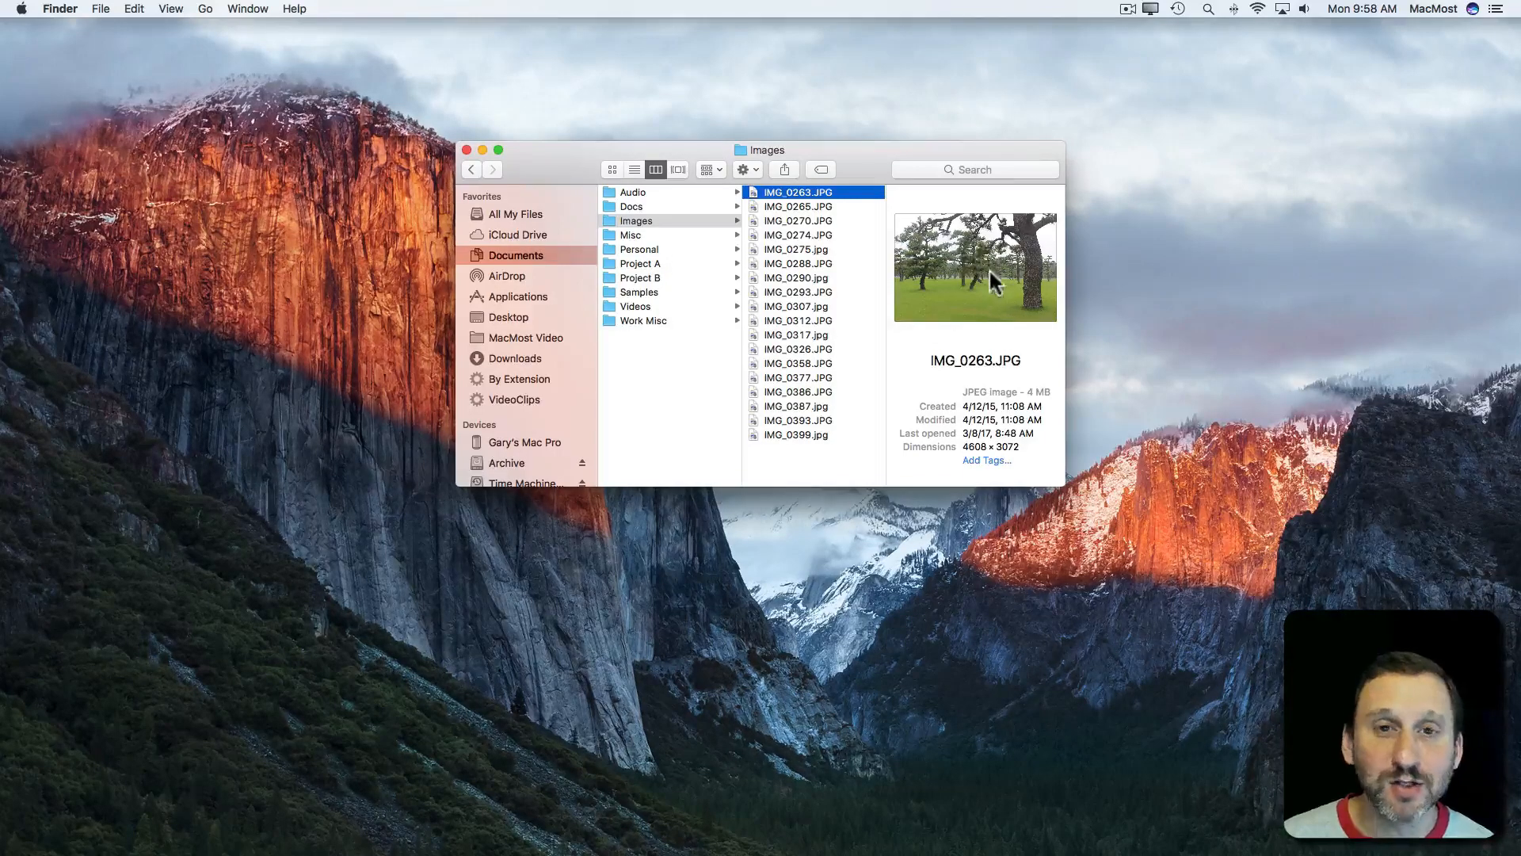
left_click(798, 206)
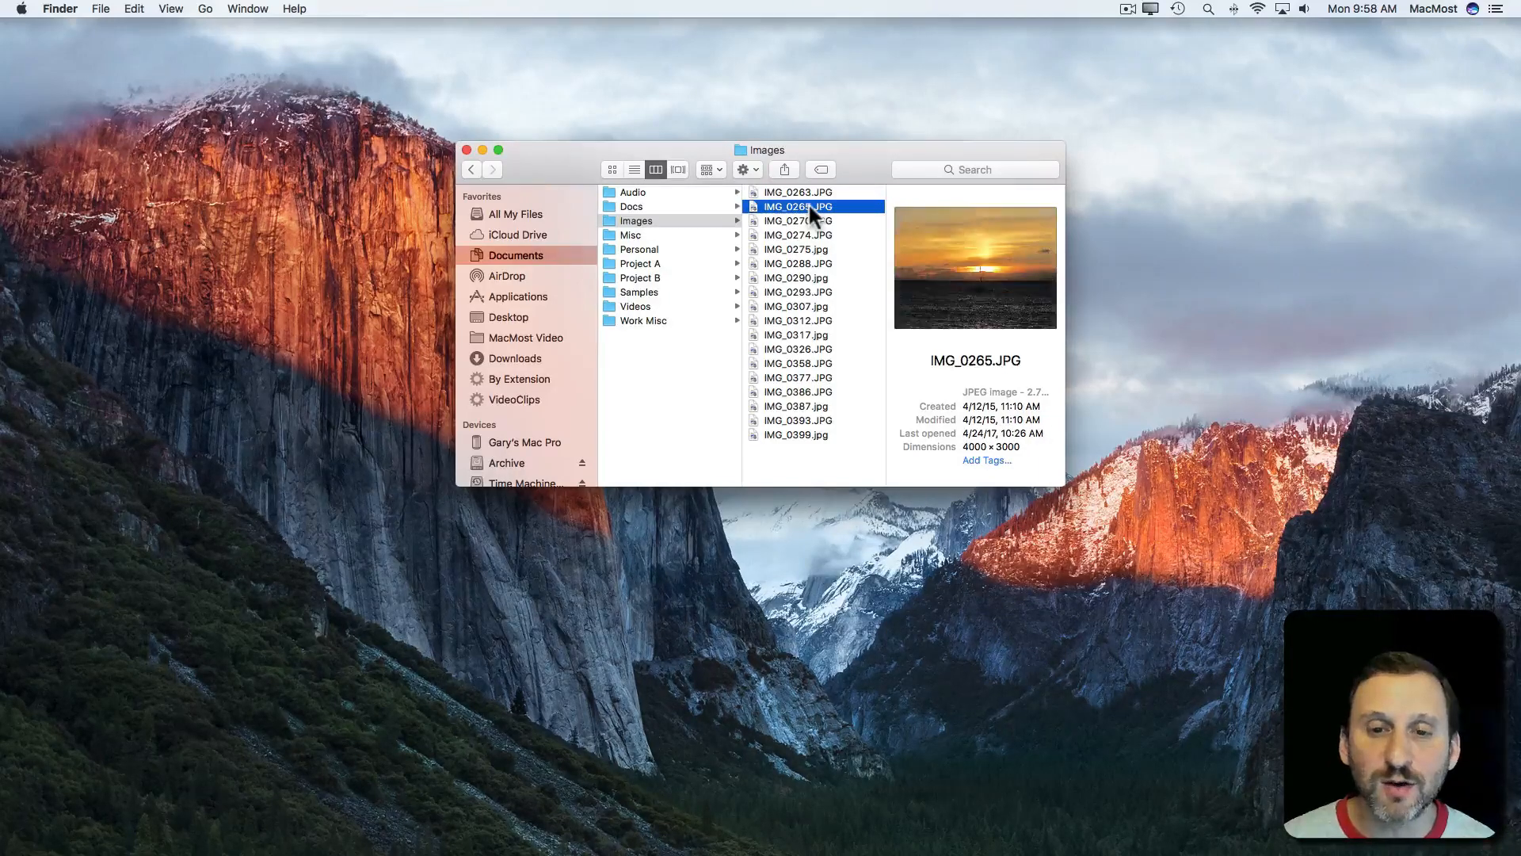
left_click(797, 263)
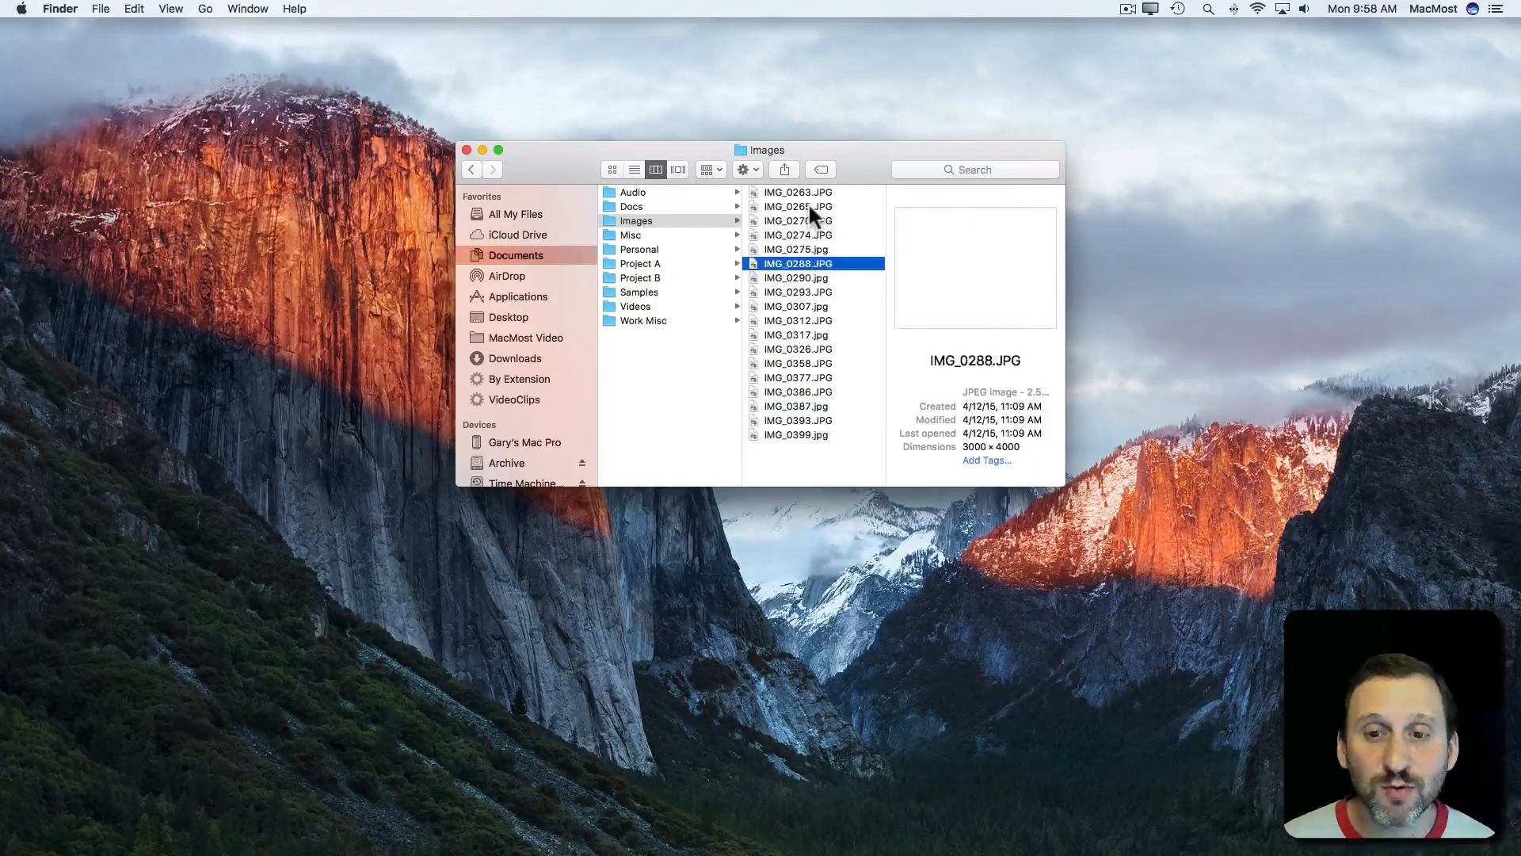
left_click(797, 191)
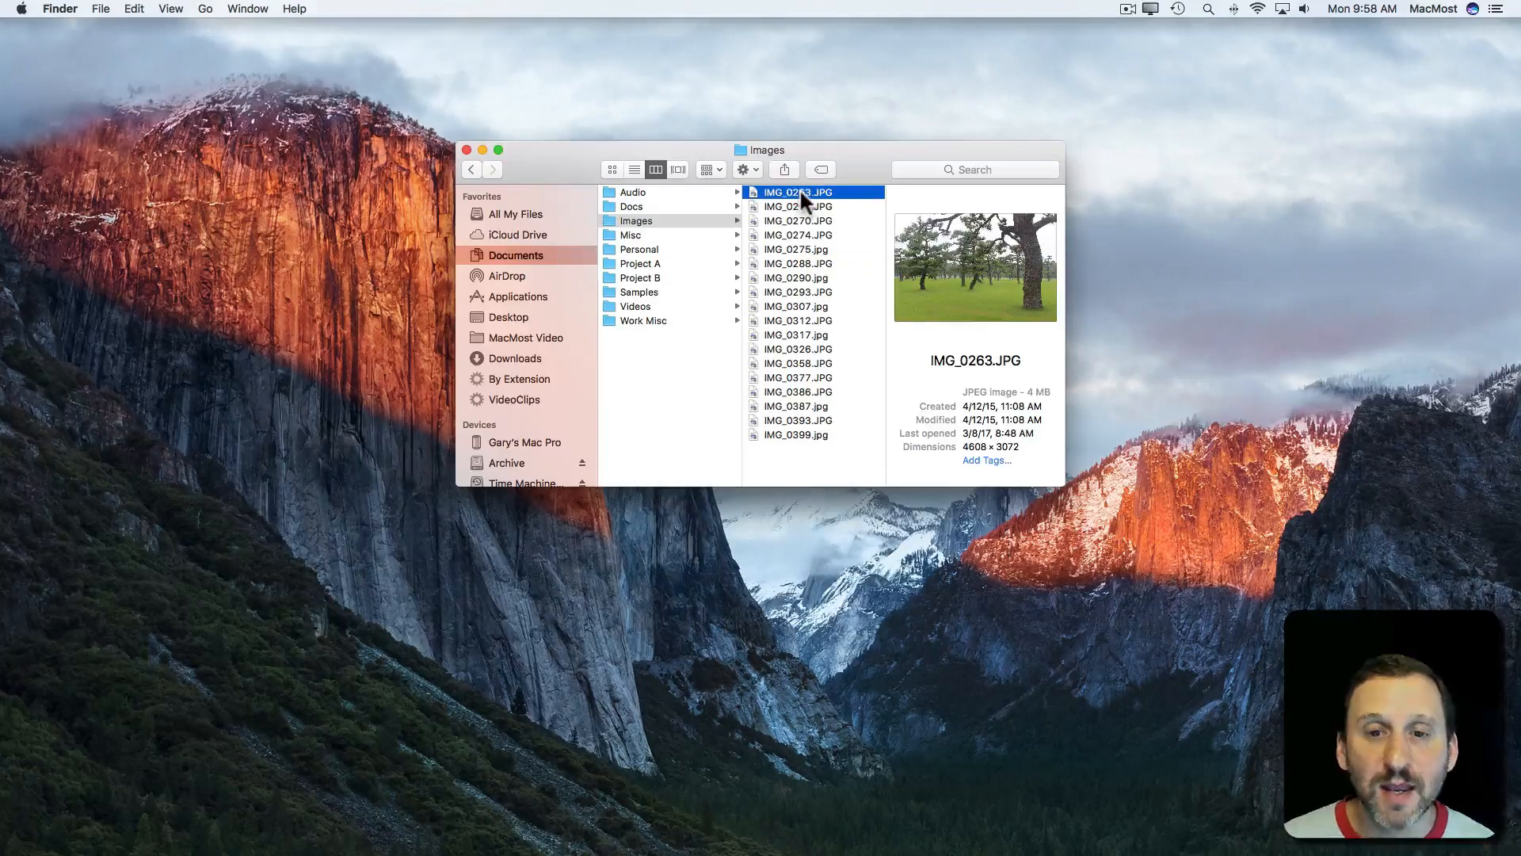
mouse_move(753, 277)
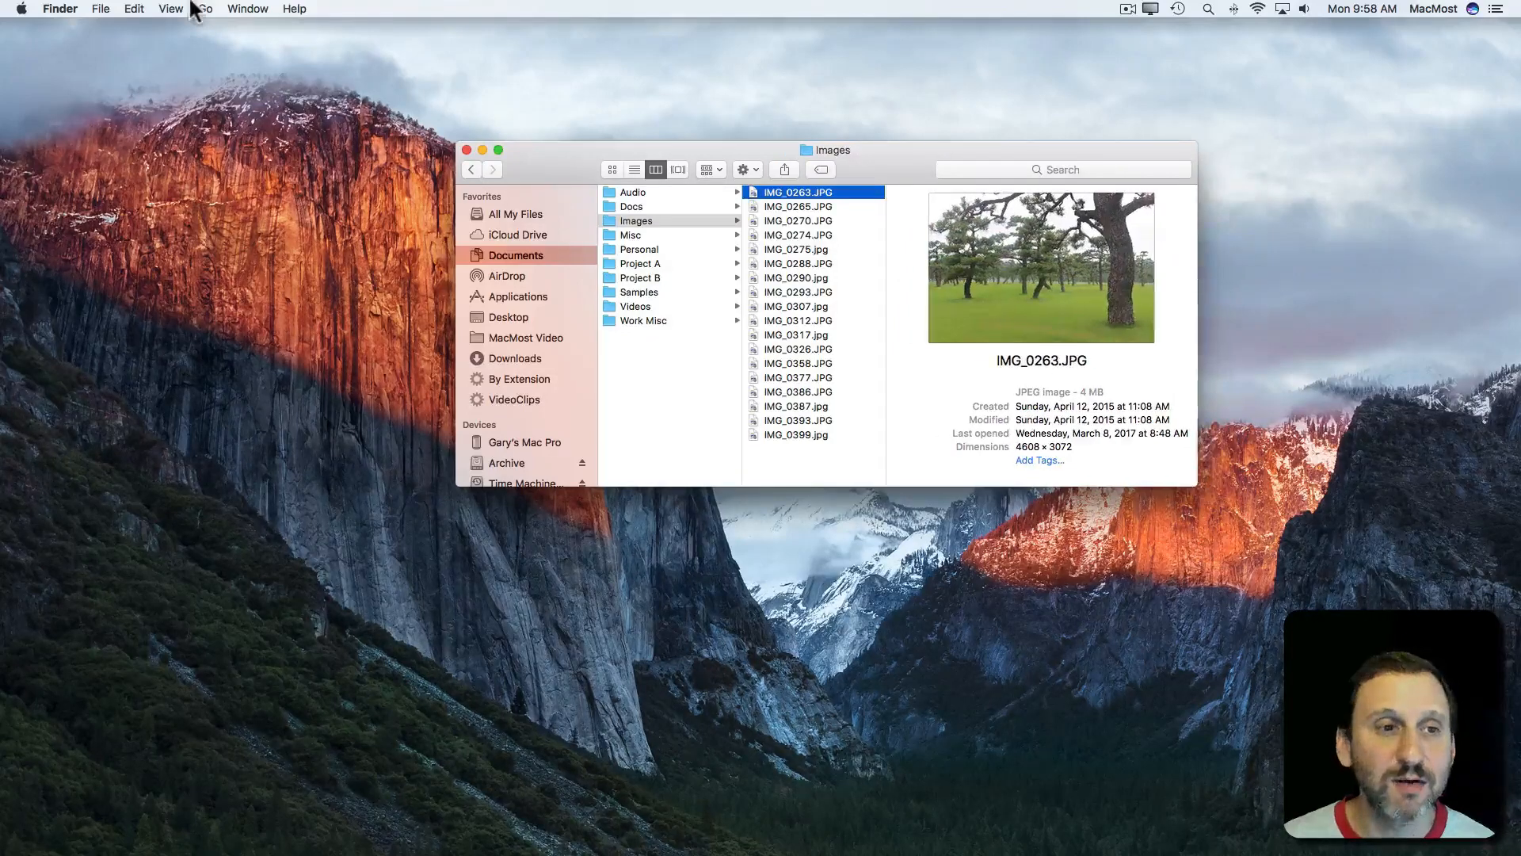
mouse_move(1029, 353)
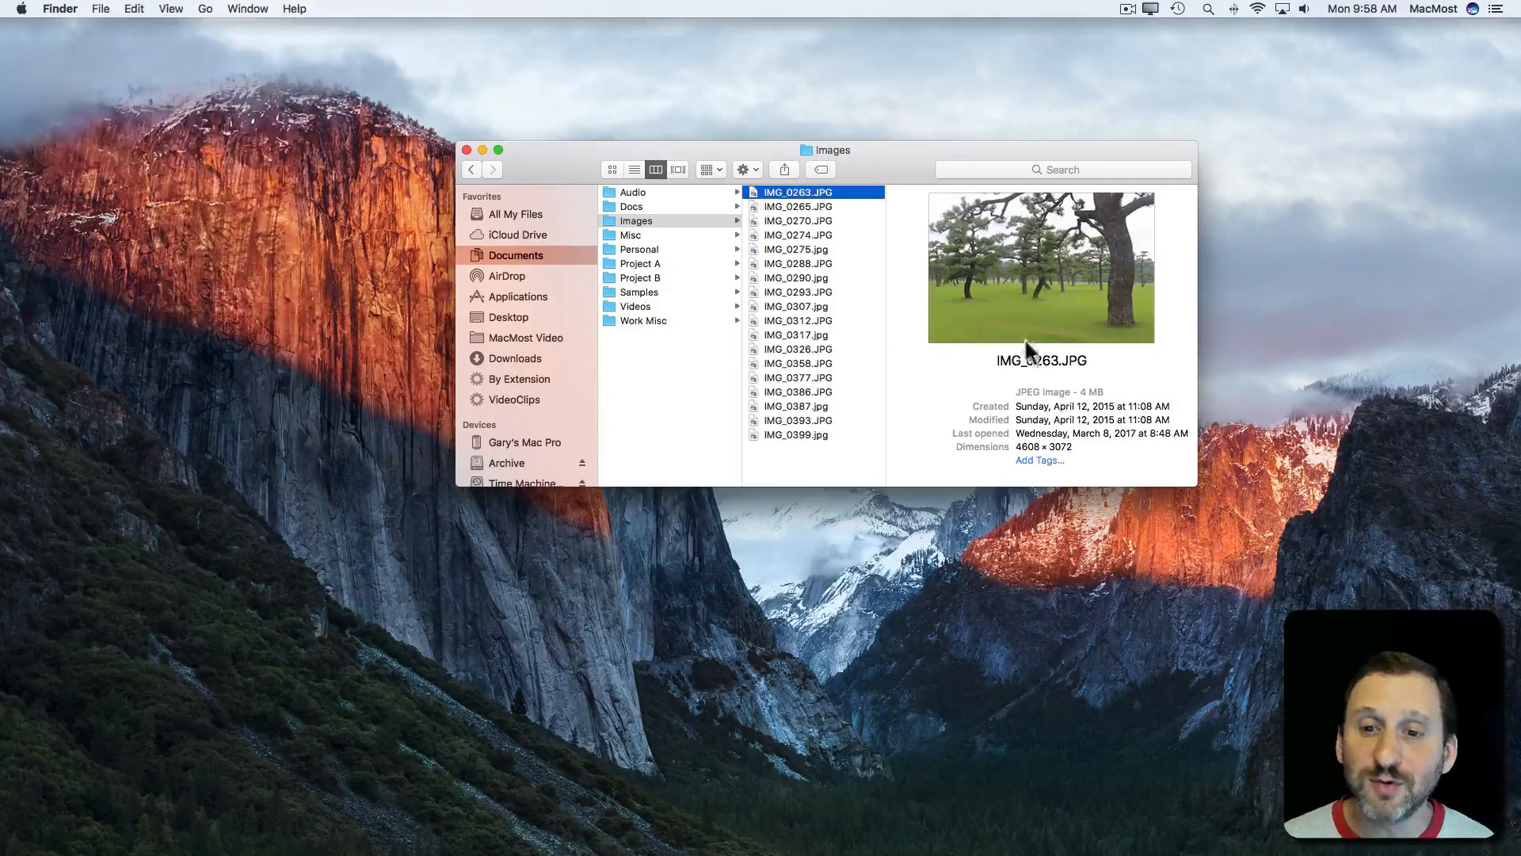
Step: Hide and re-show the preview pane, then preview IMG_0274 and beach photo IMG_0275
left_click(158, 9)
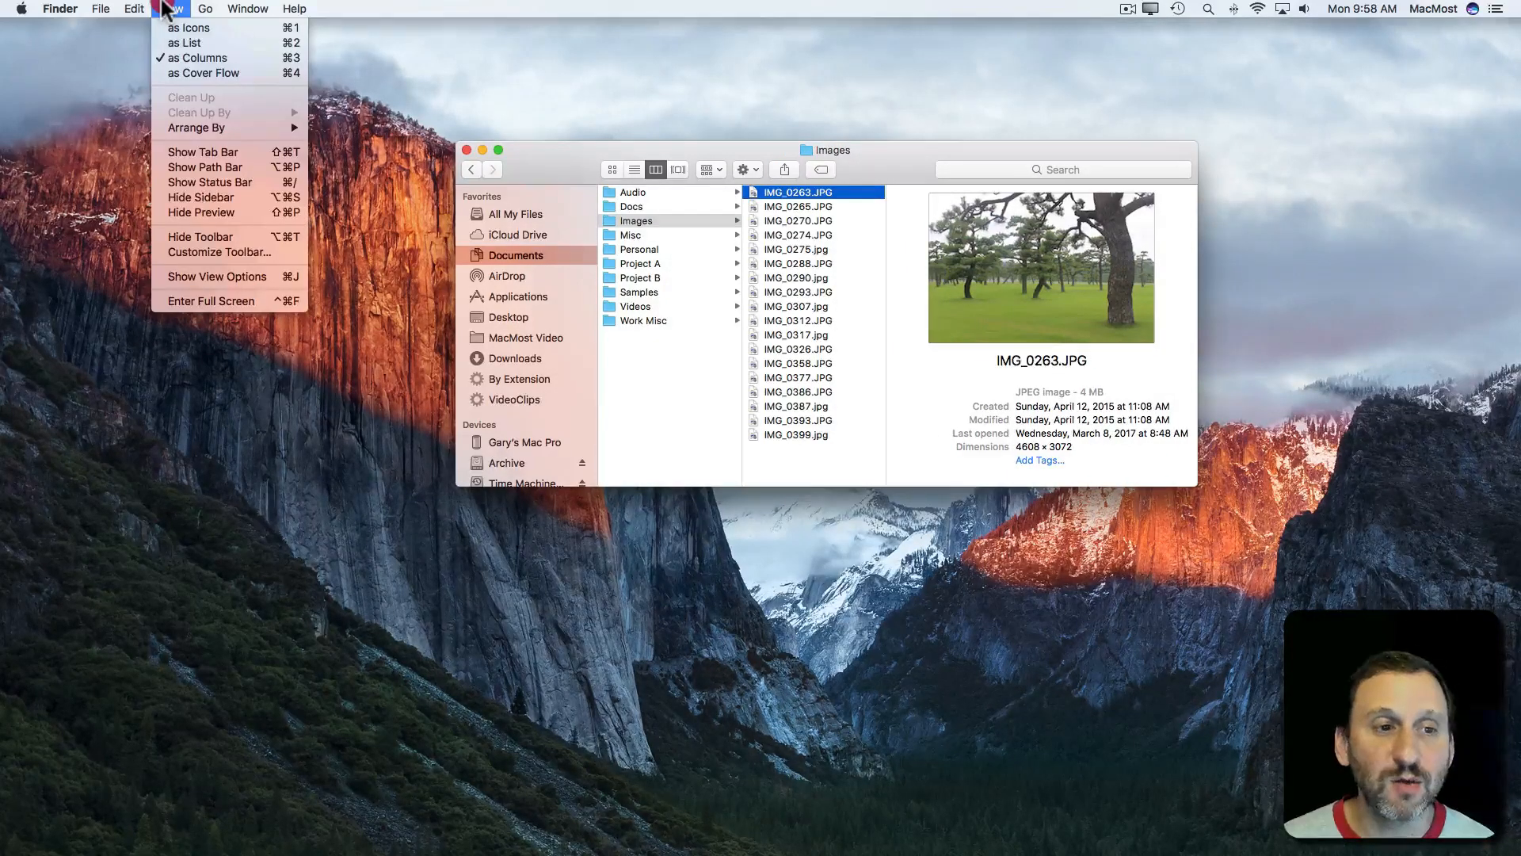
mouse_move(198, 218)
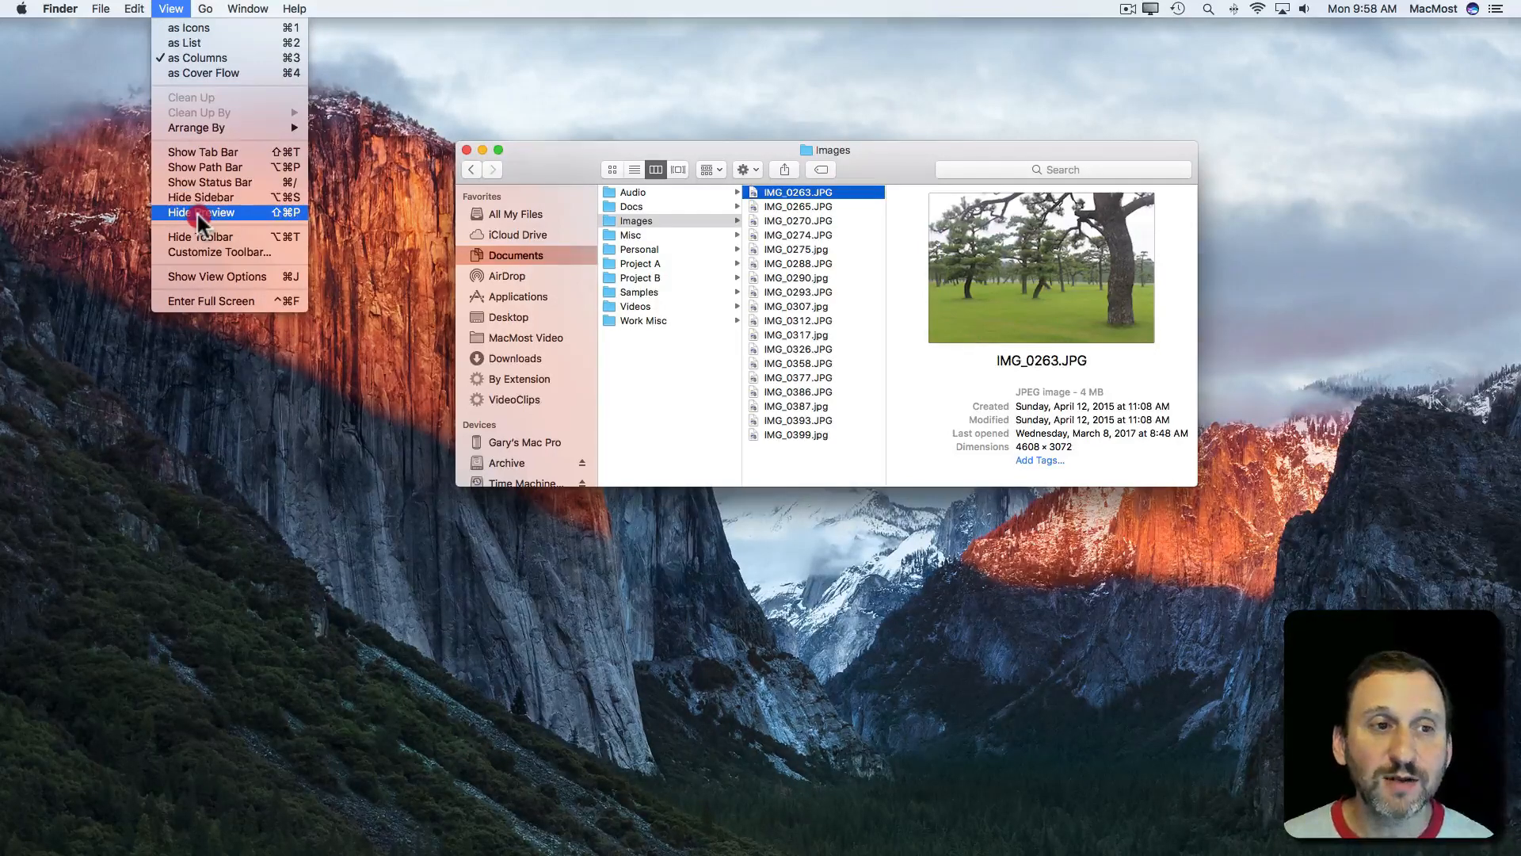
left_click(201, 212)
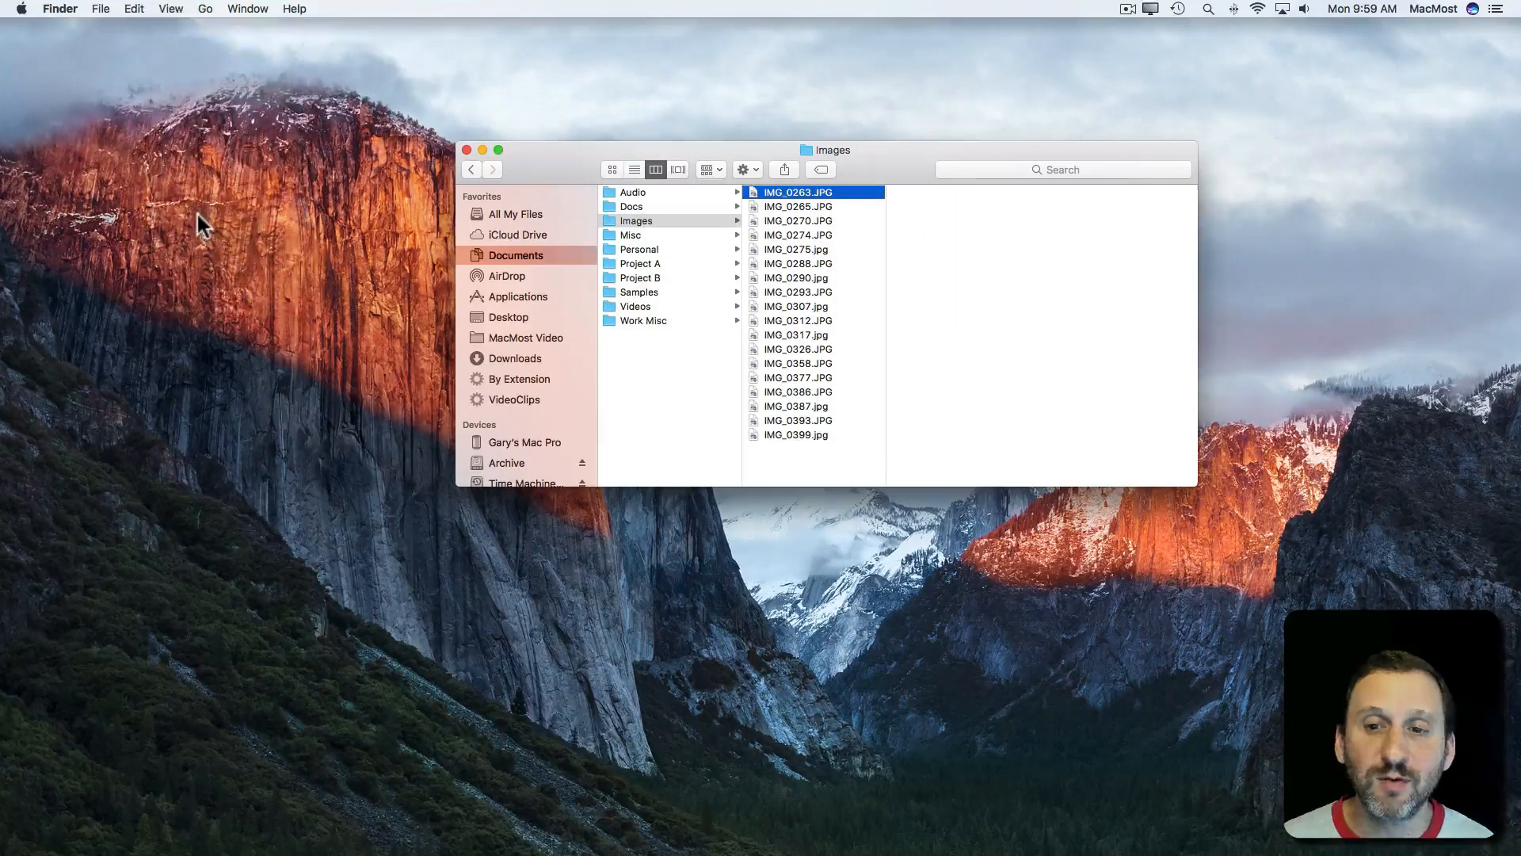
left_click(167, 9)
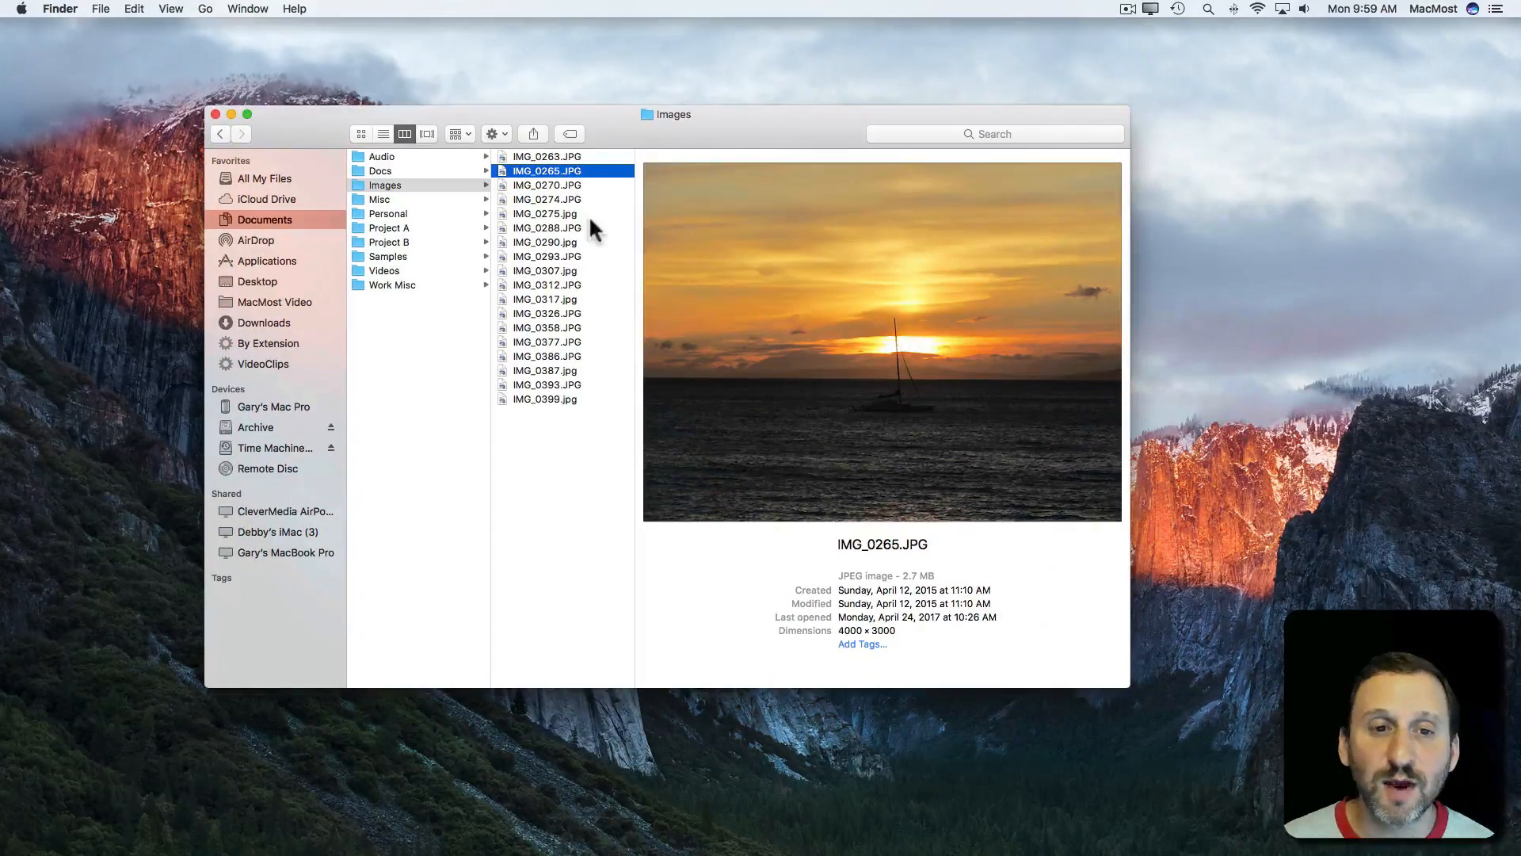
left_click(548, 199)
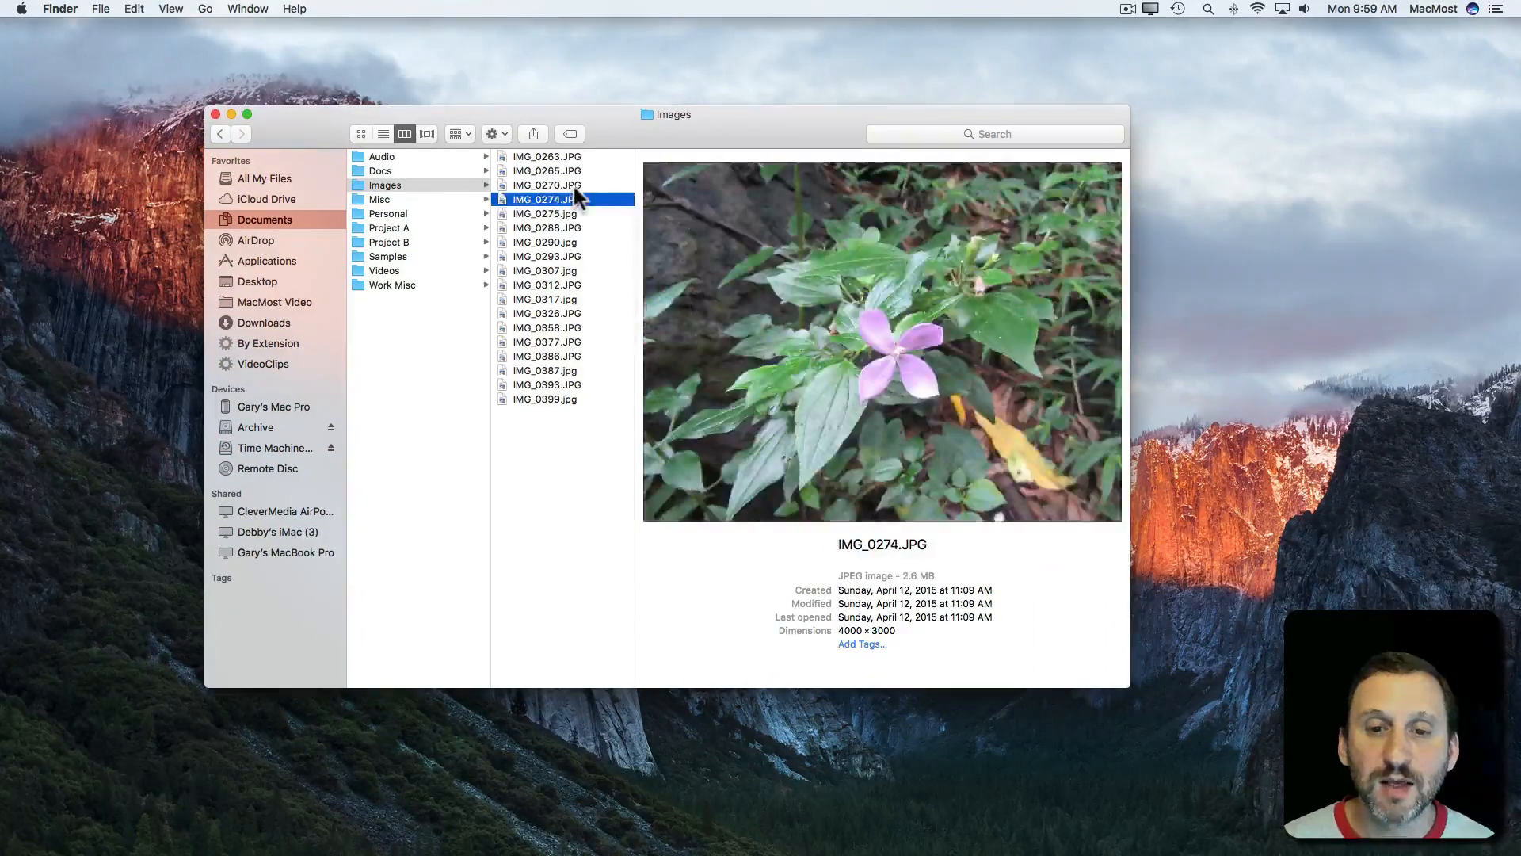
left_click(543, 213)
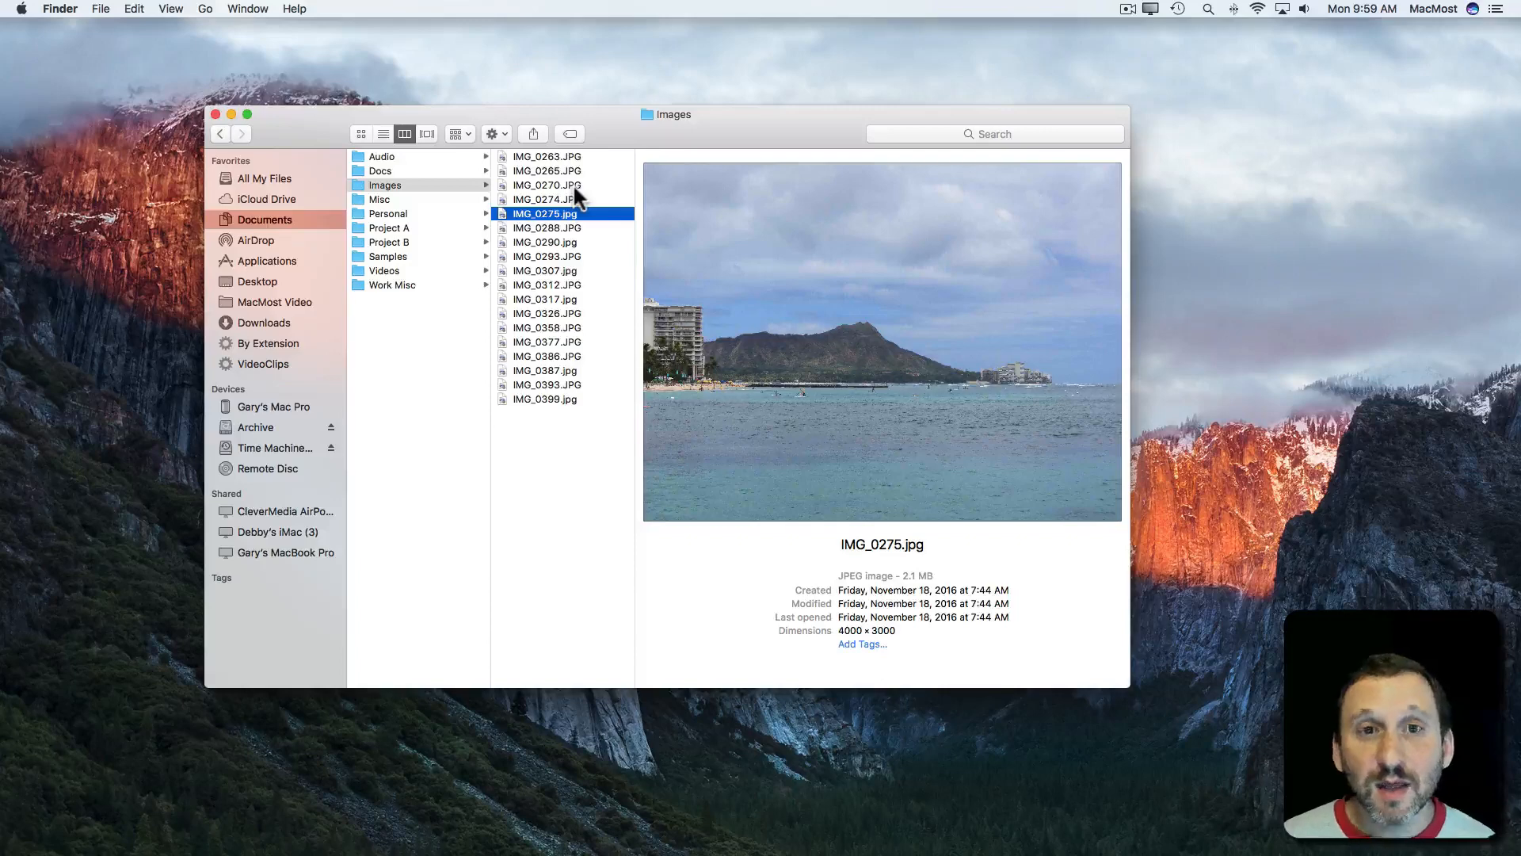
mouse_move(423, 144)
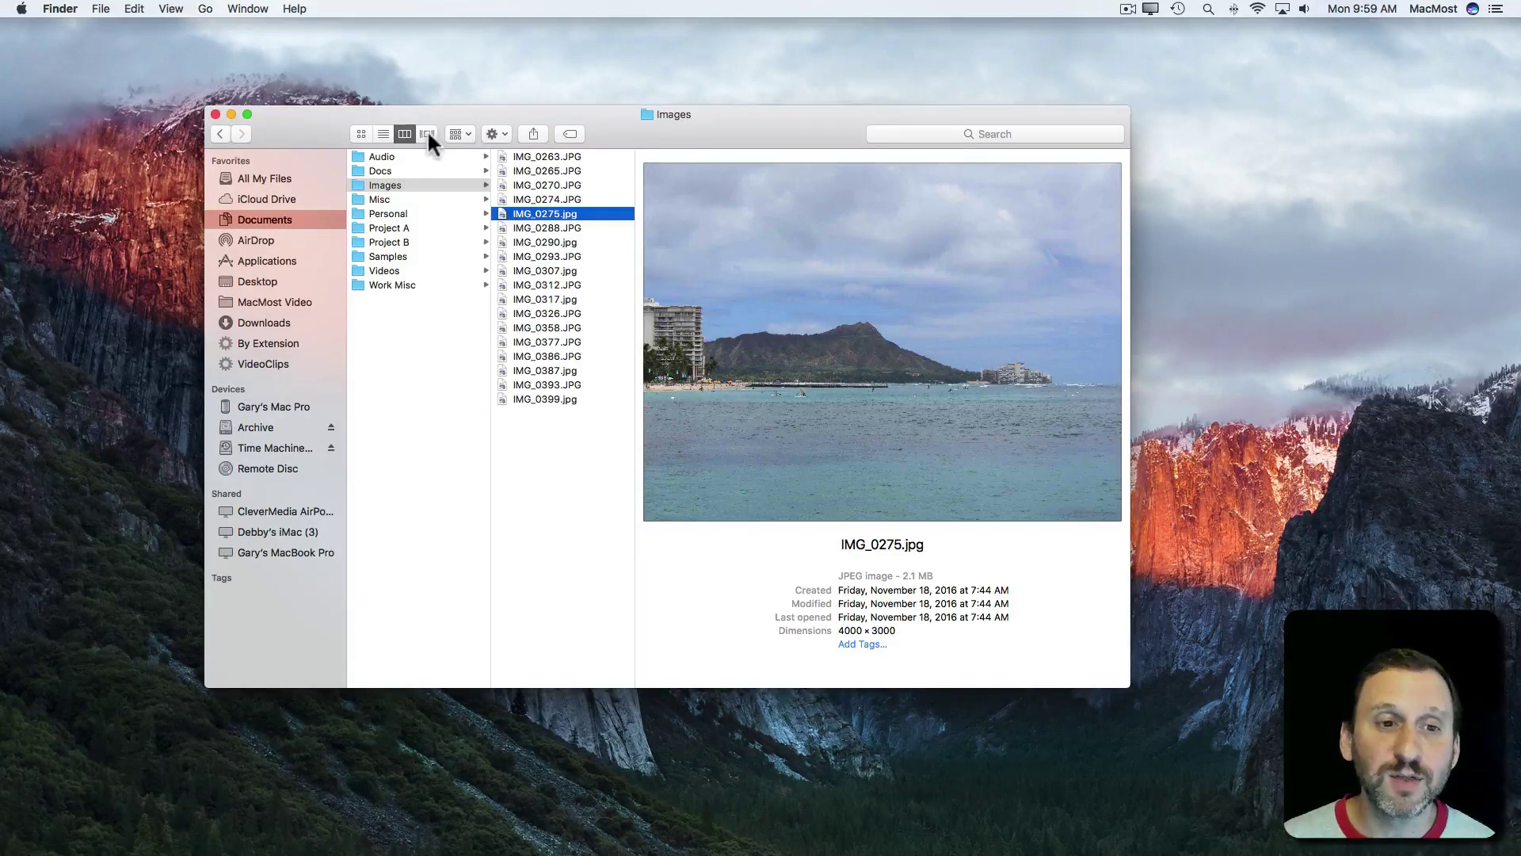
Step: Switch to Cover Flow and flip through IMG_0326, IMG_0265, IMG_0288, IMG_0274, ending on IMG_0377
left_click(427, 133)
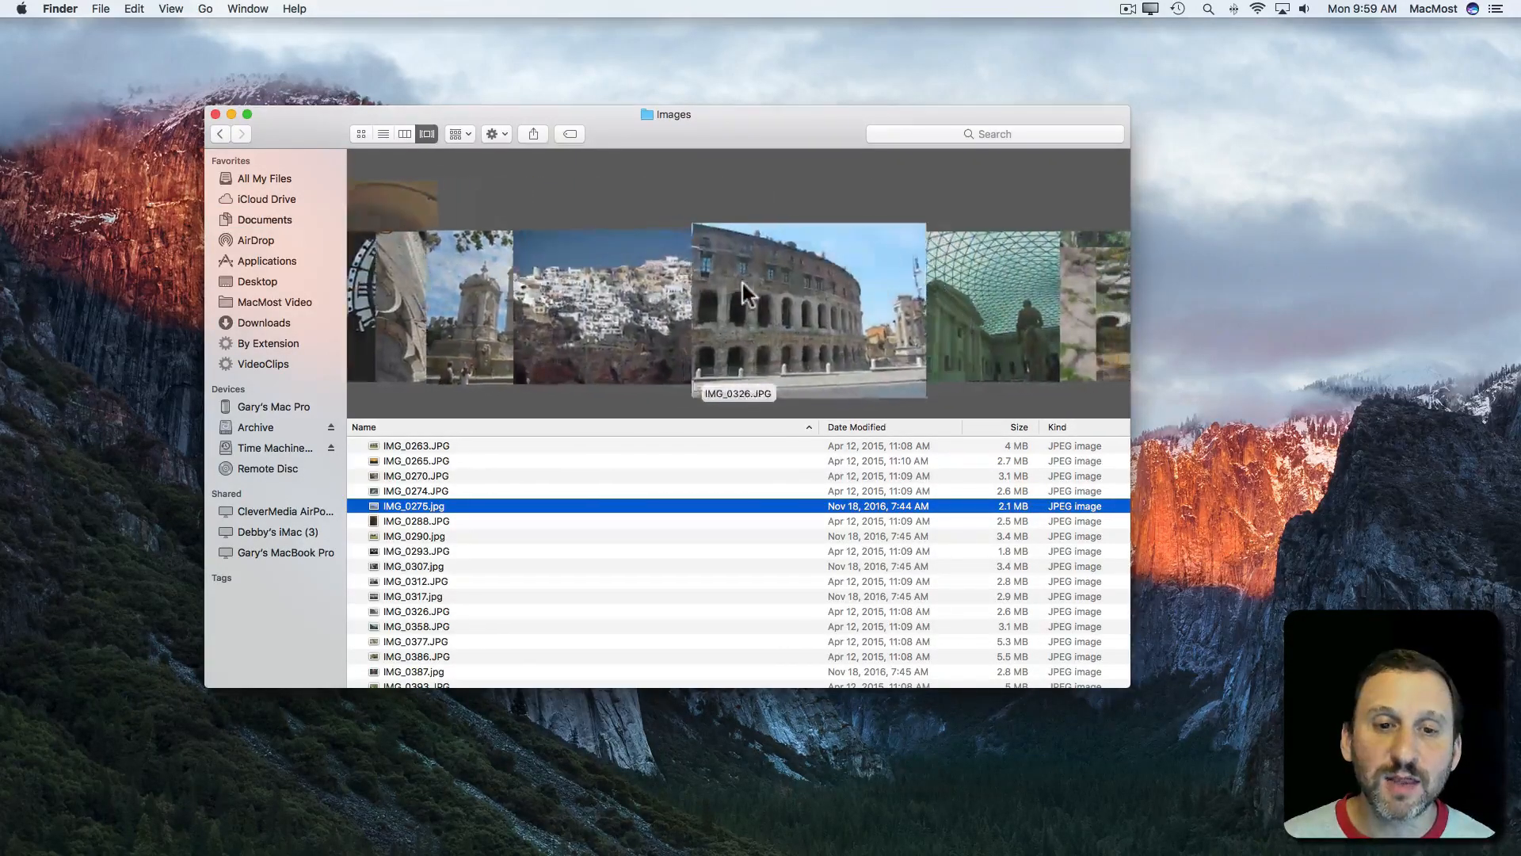
left_click(416, 611)
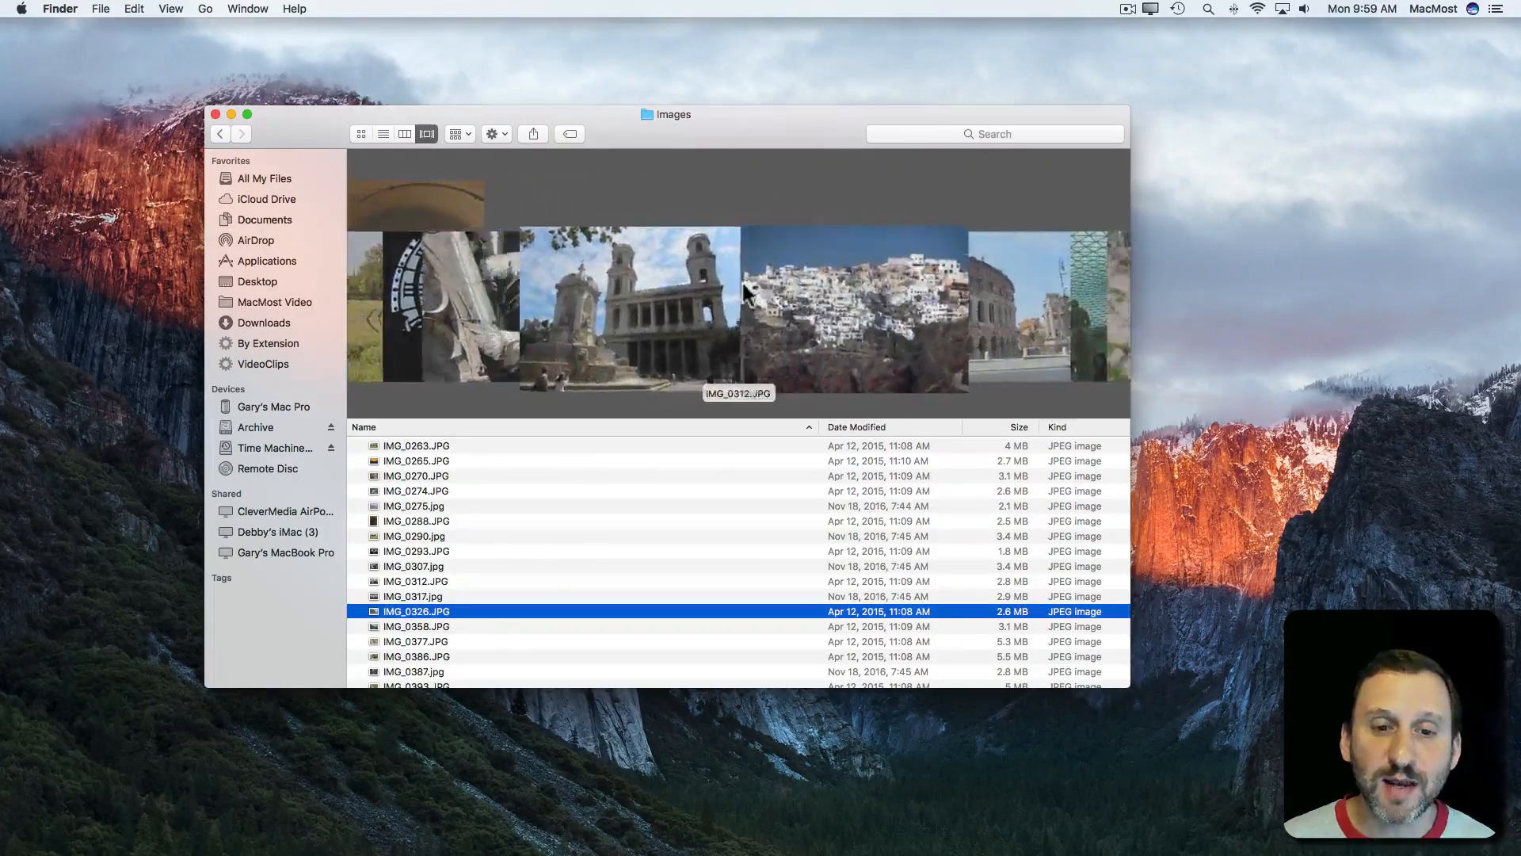
left_click(415, 460)
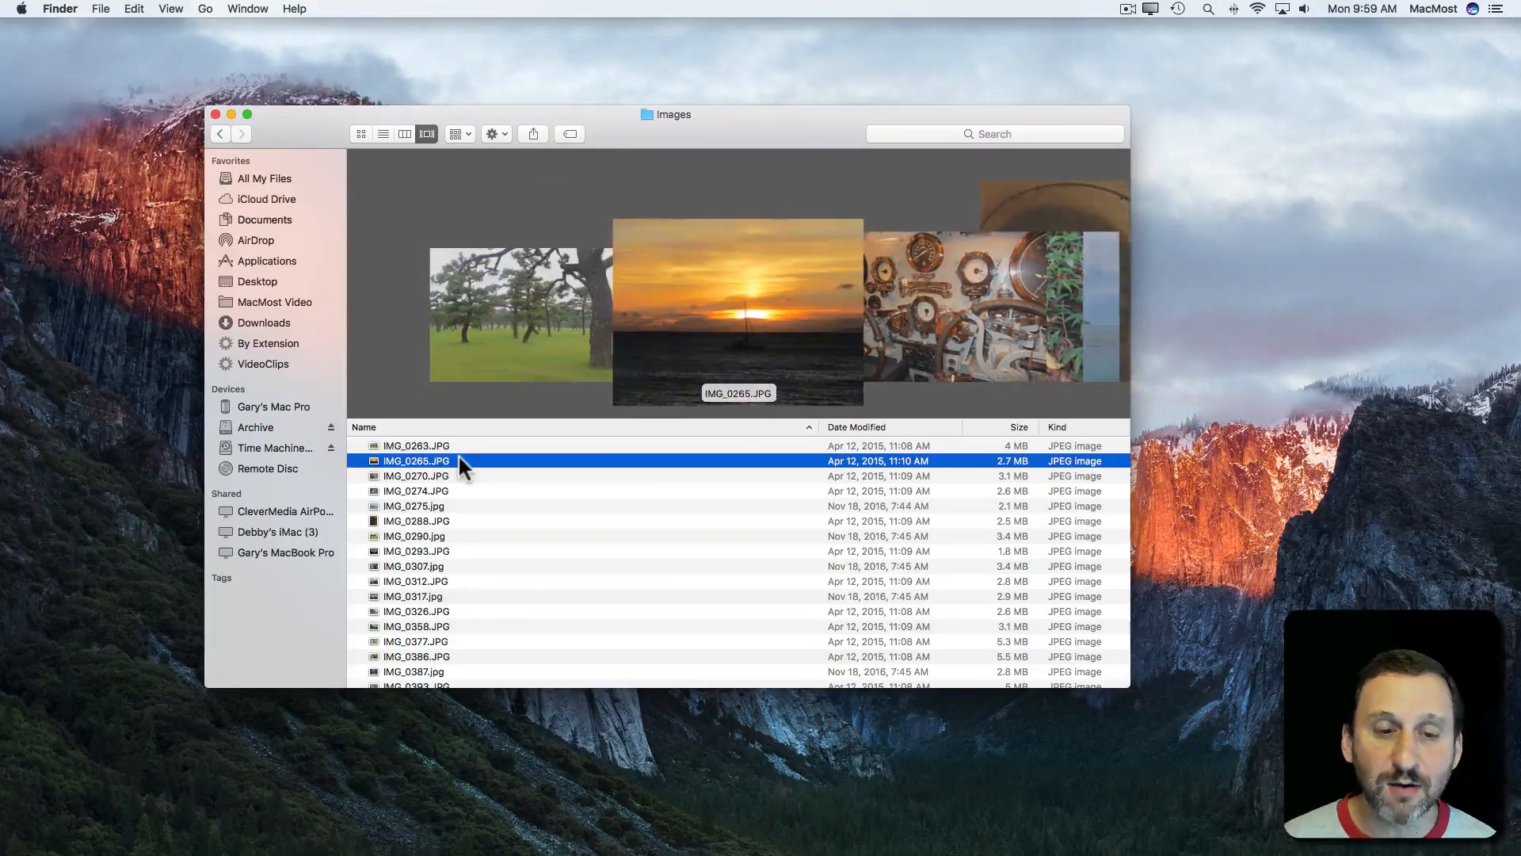
left_click(416, 521)
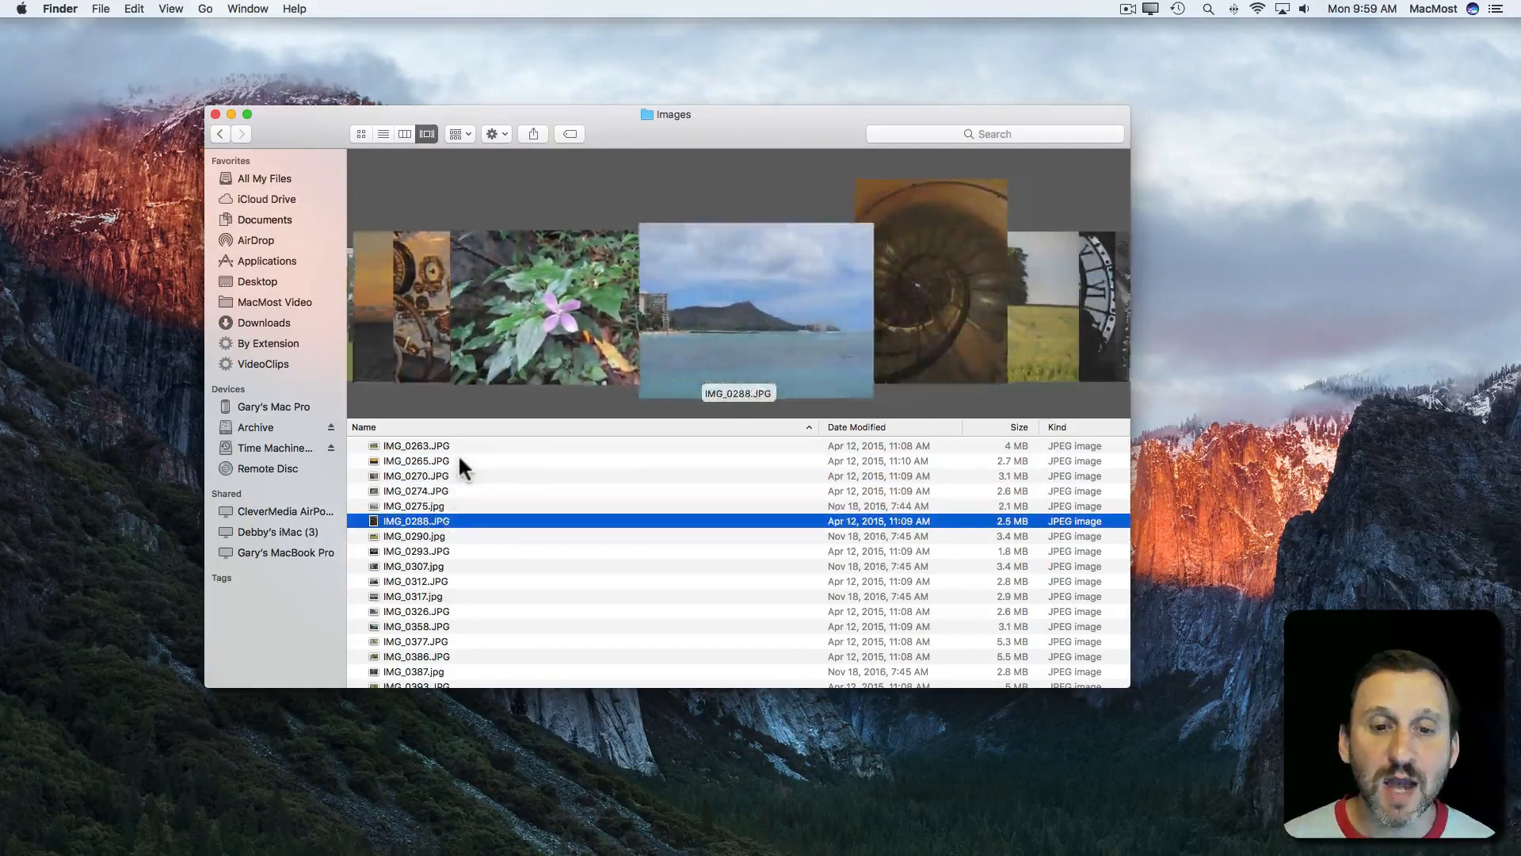
left_click(415, 641)
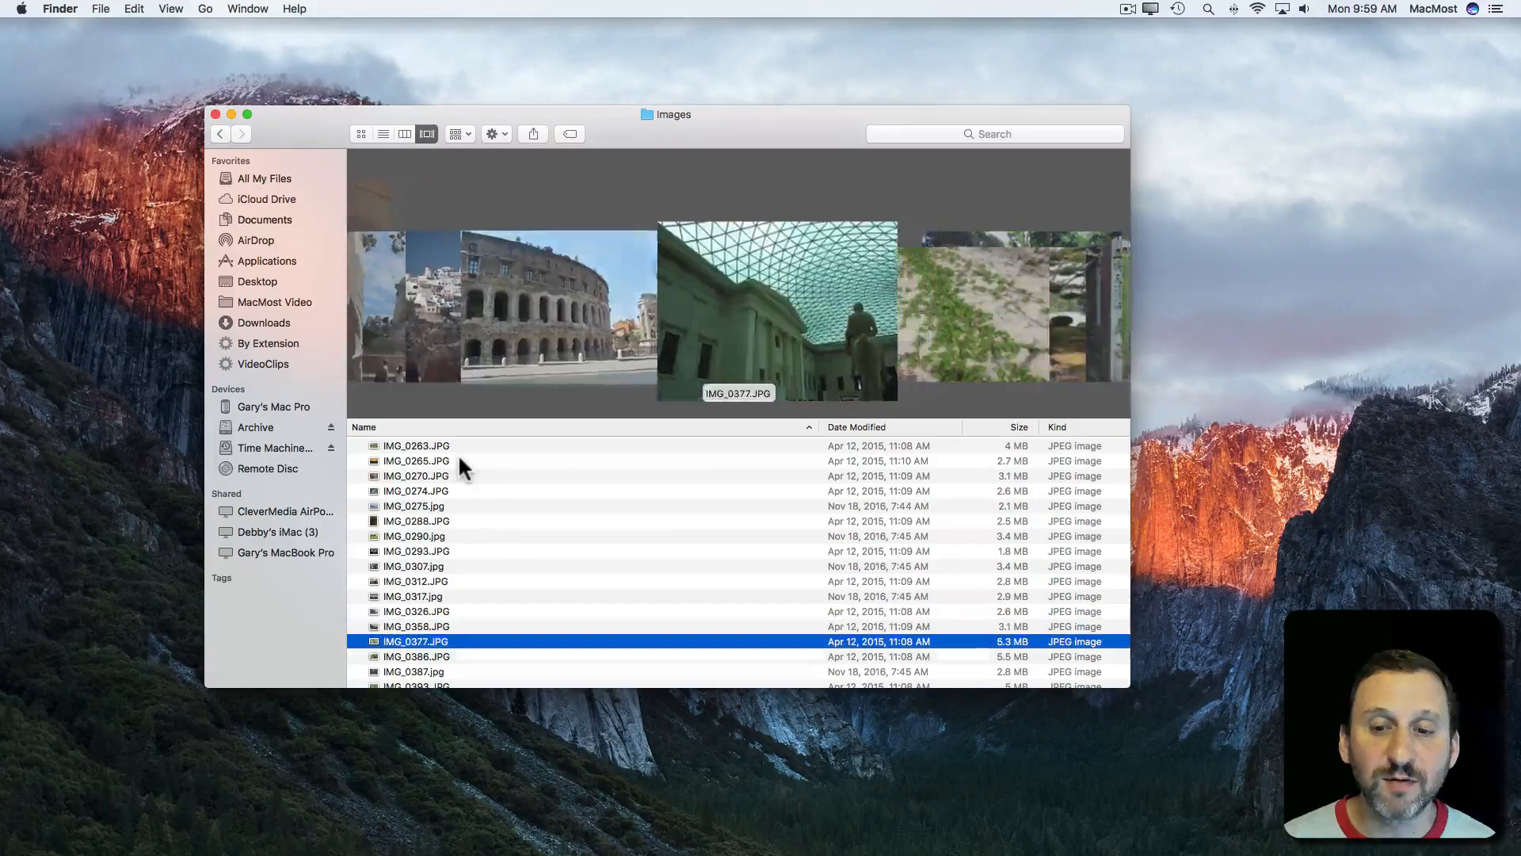
left_click(416, 490)
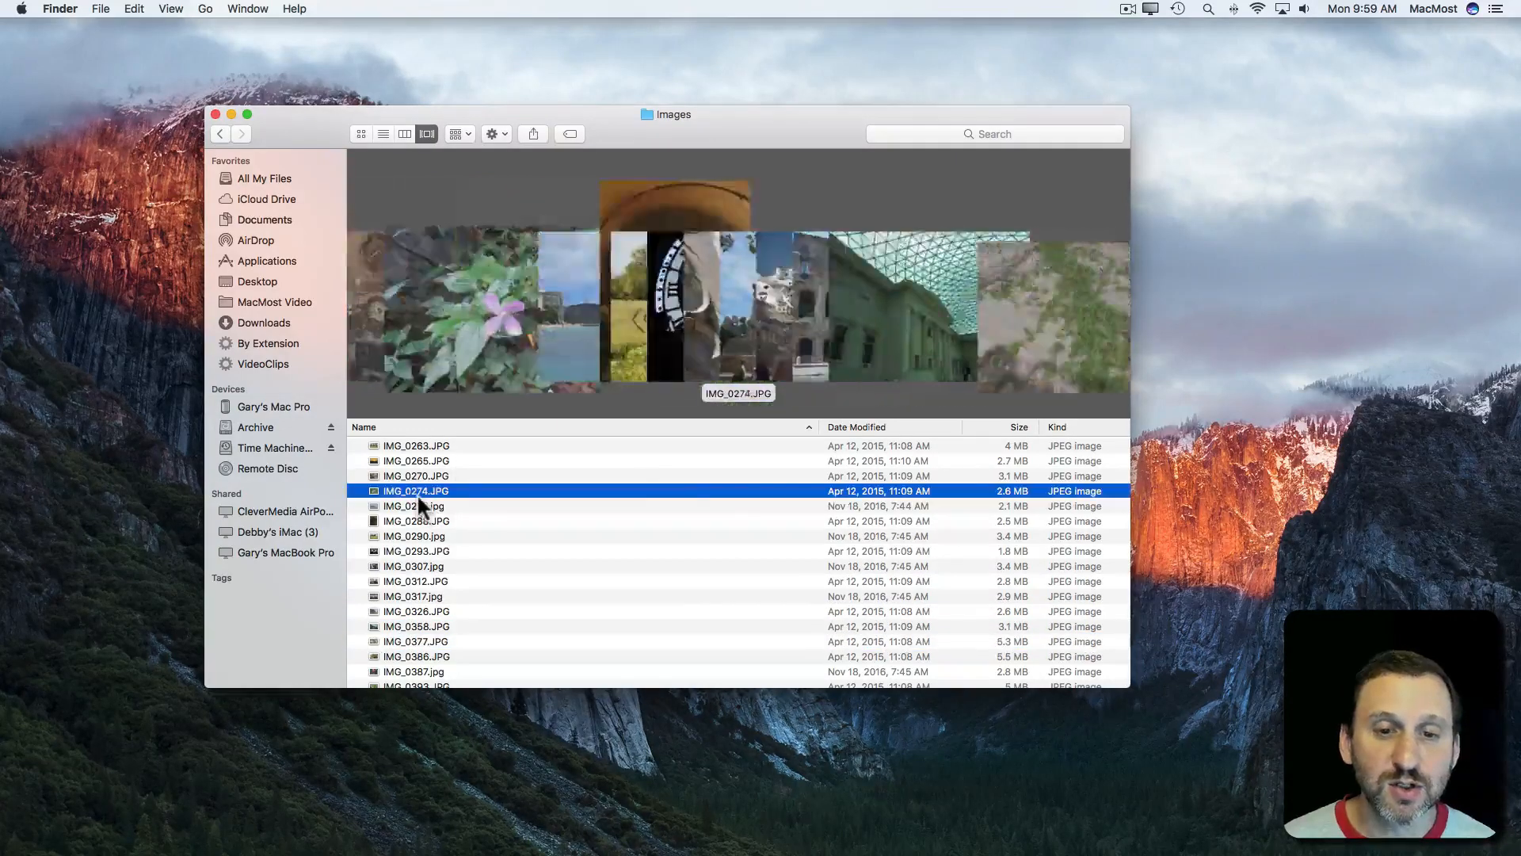
left_click(416, 641)
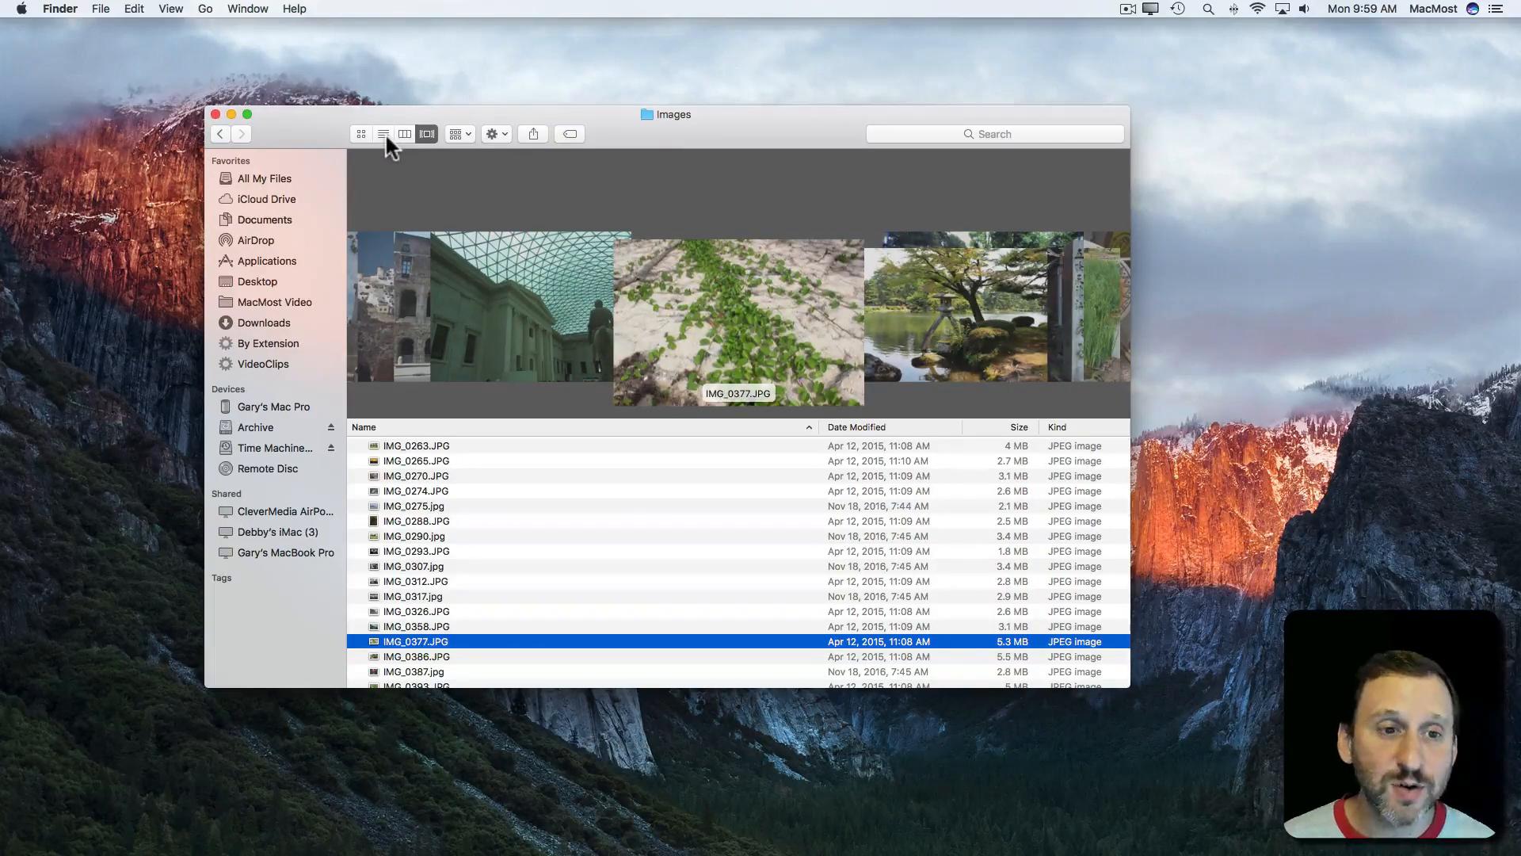
Step: Switch to icon view, turn on the status bar, and enlarge icons to maximum size
left_click(360, 133)
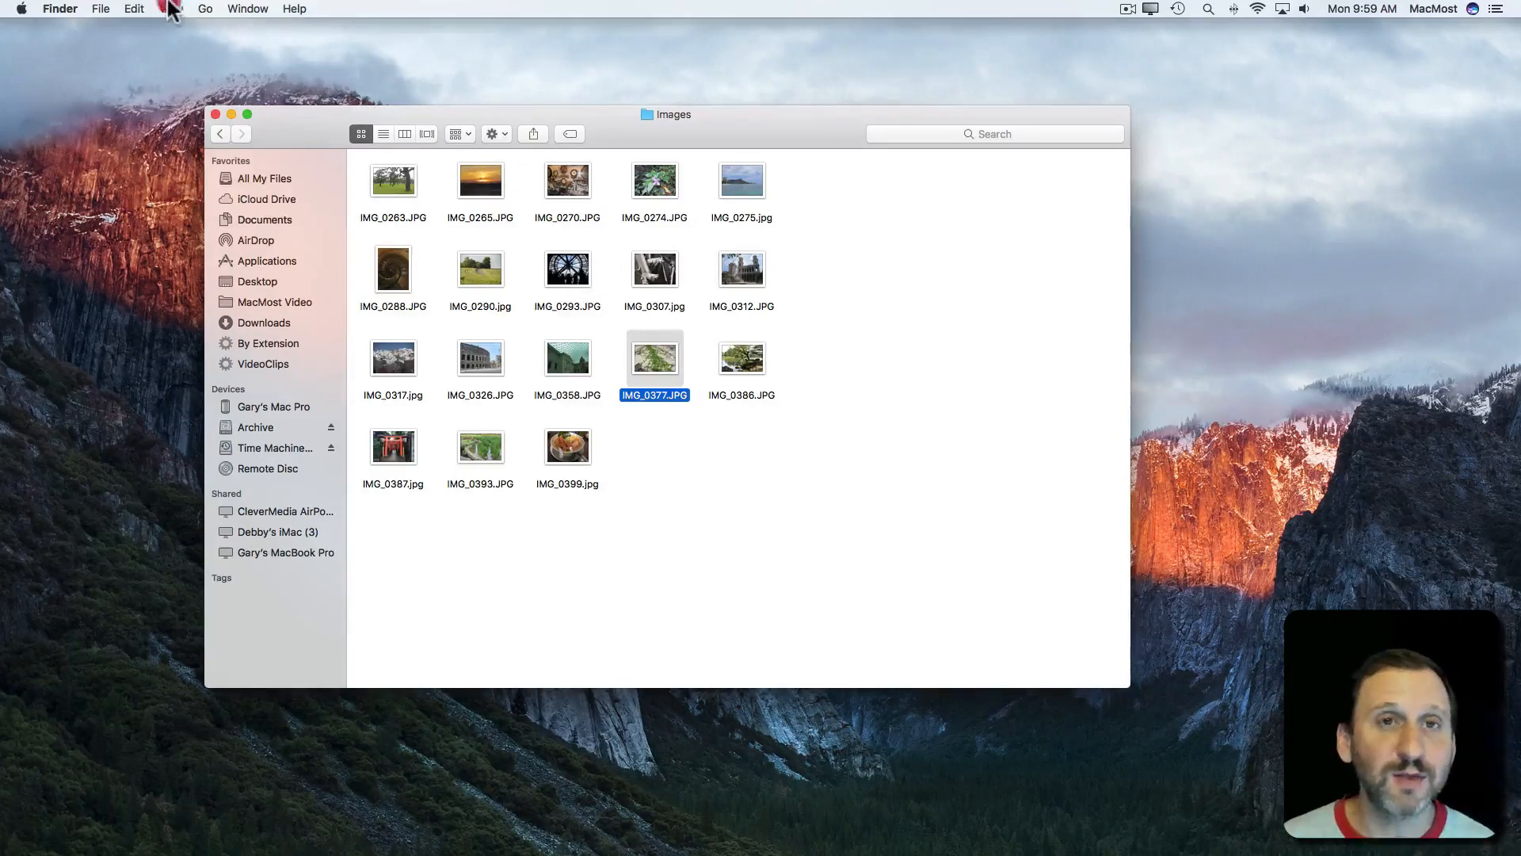
left_click(168, 8)
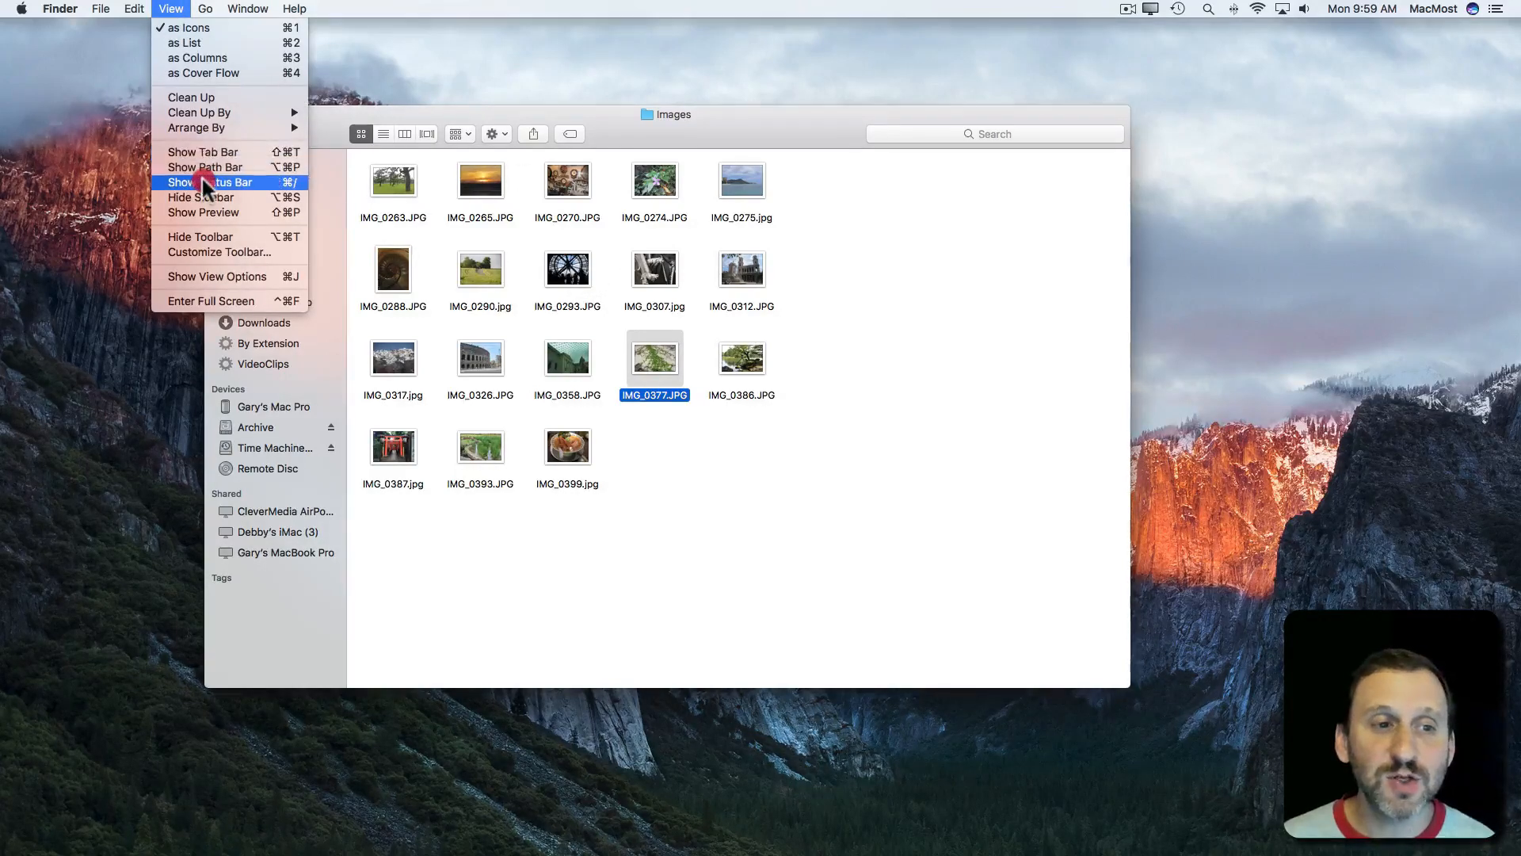
left_click(214, 182)
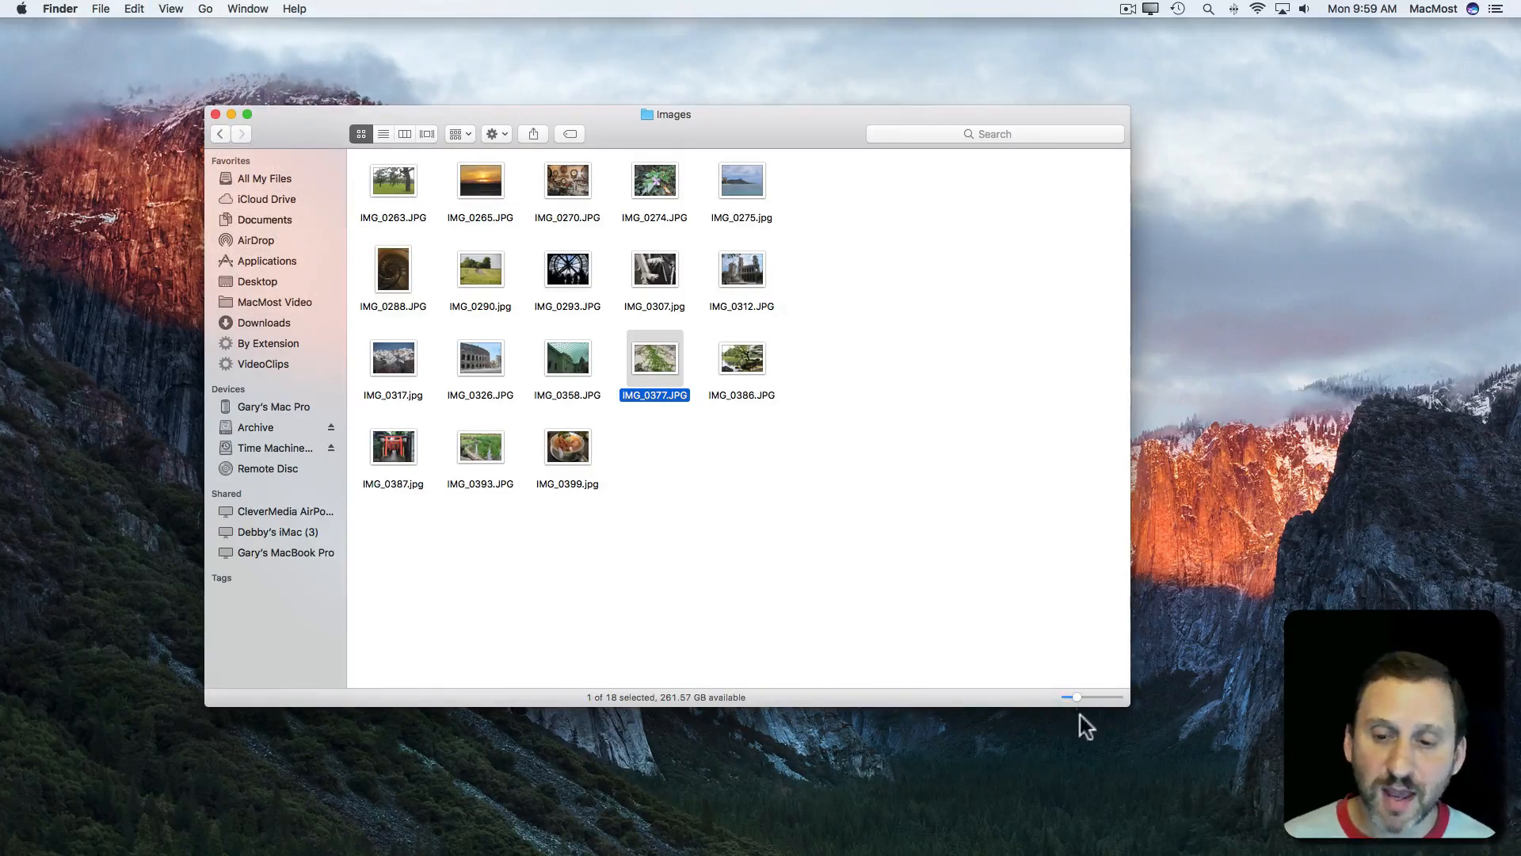
left_click_drag(1071, 697, 1098, 696)
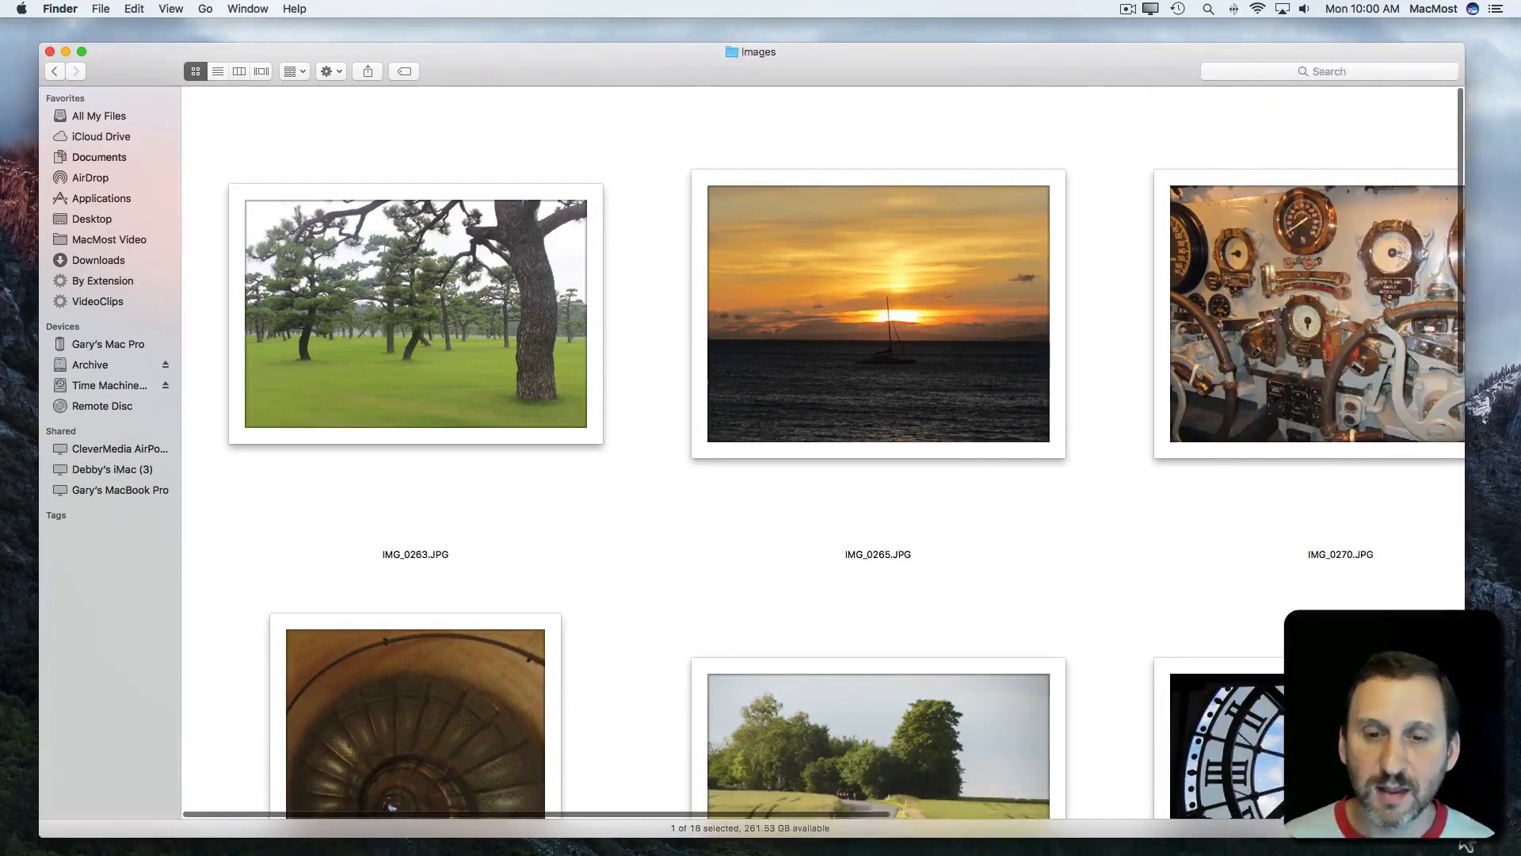
scroll("down", 3)
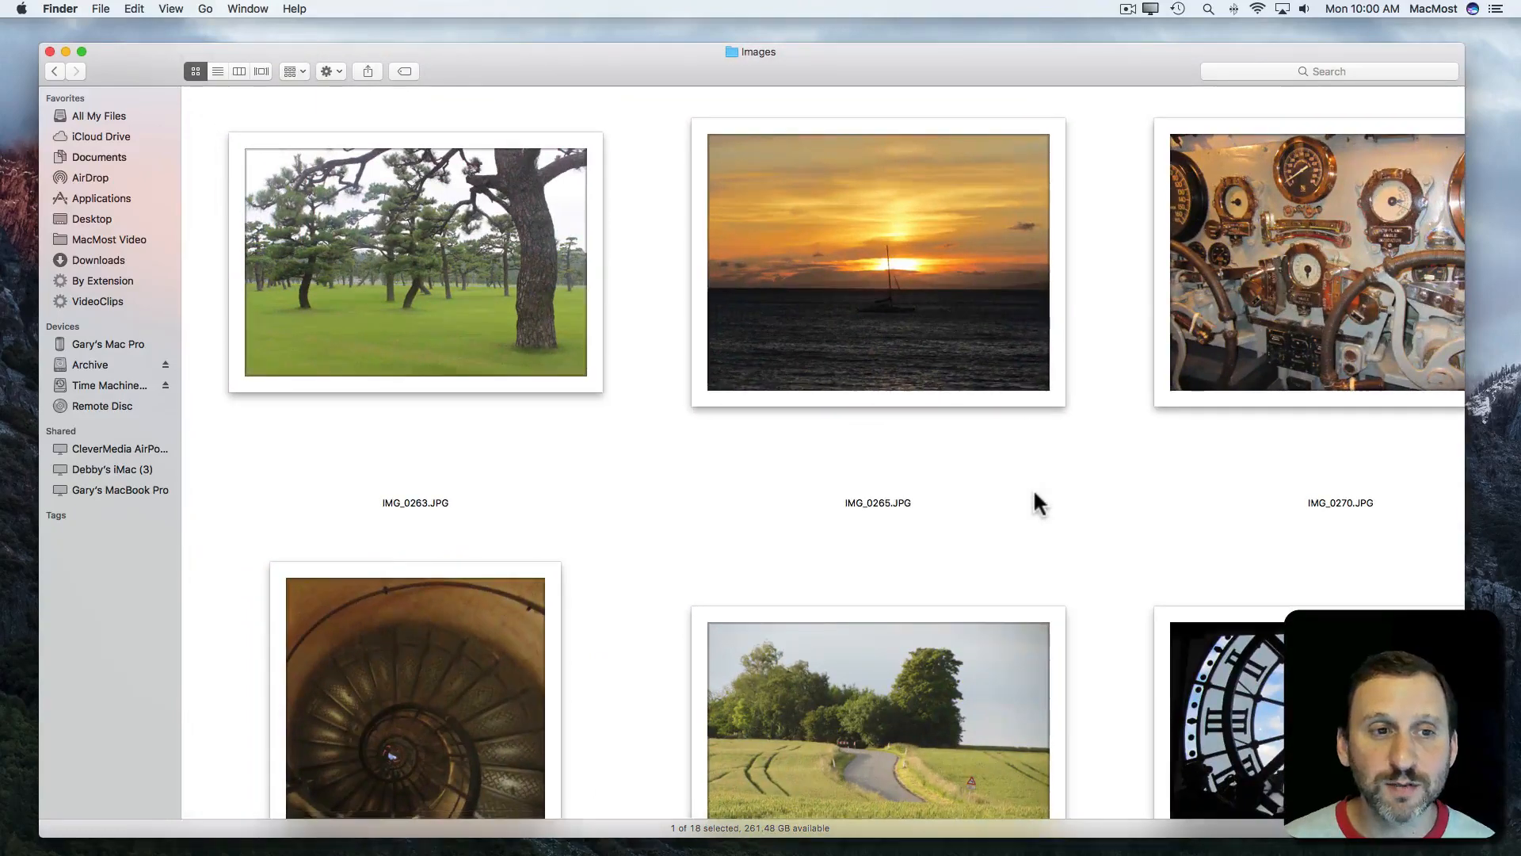
mouse_move(291, 117)
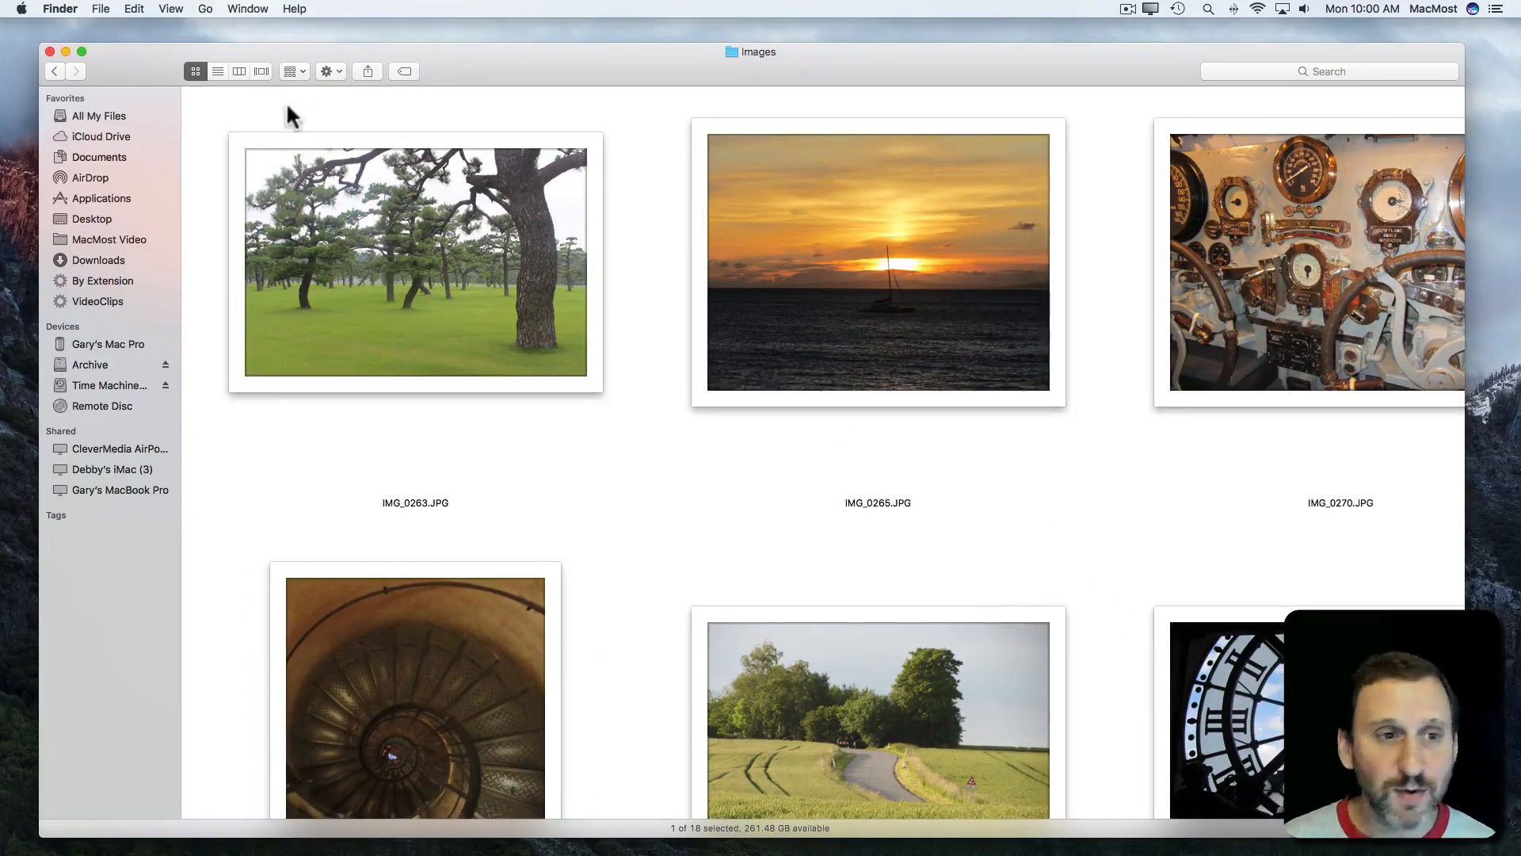
mouse_move(176, 111)
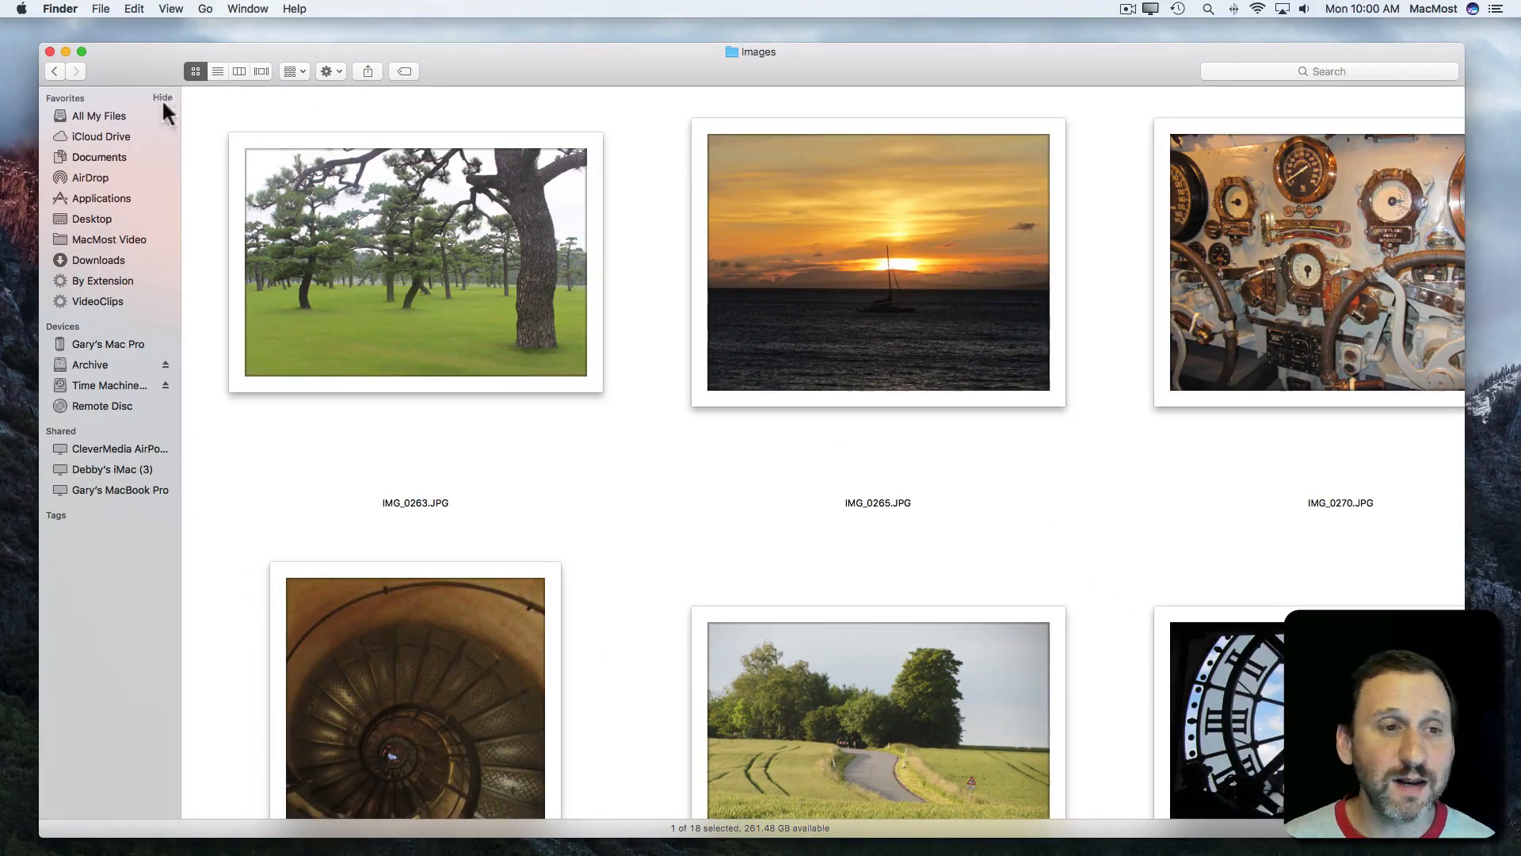
Step: Switch to list view, then Quick Look IMG_0288 and IMG_0387 in a smaller preview window
left_click(218, 71)
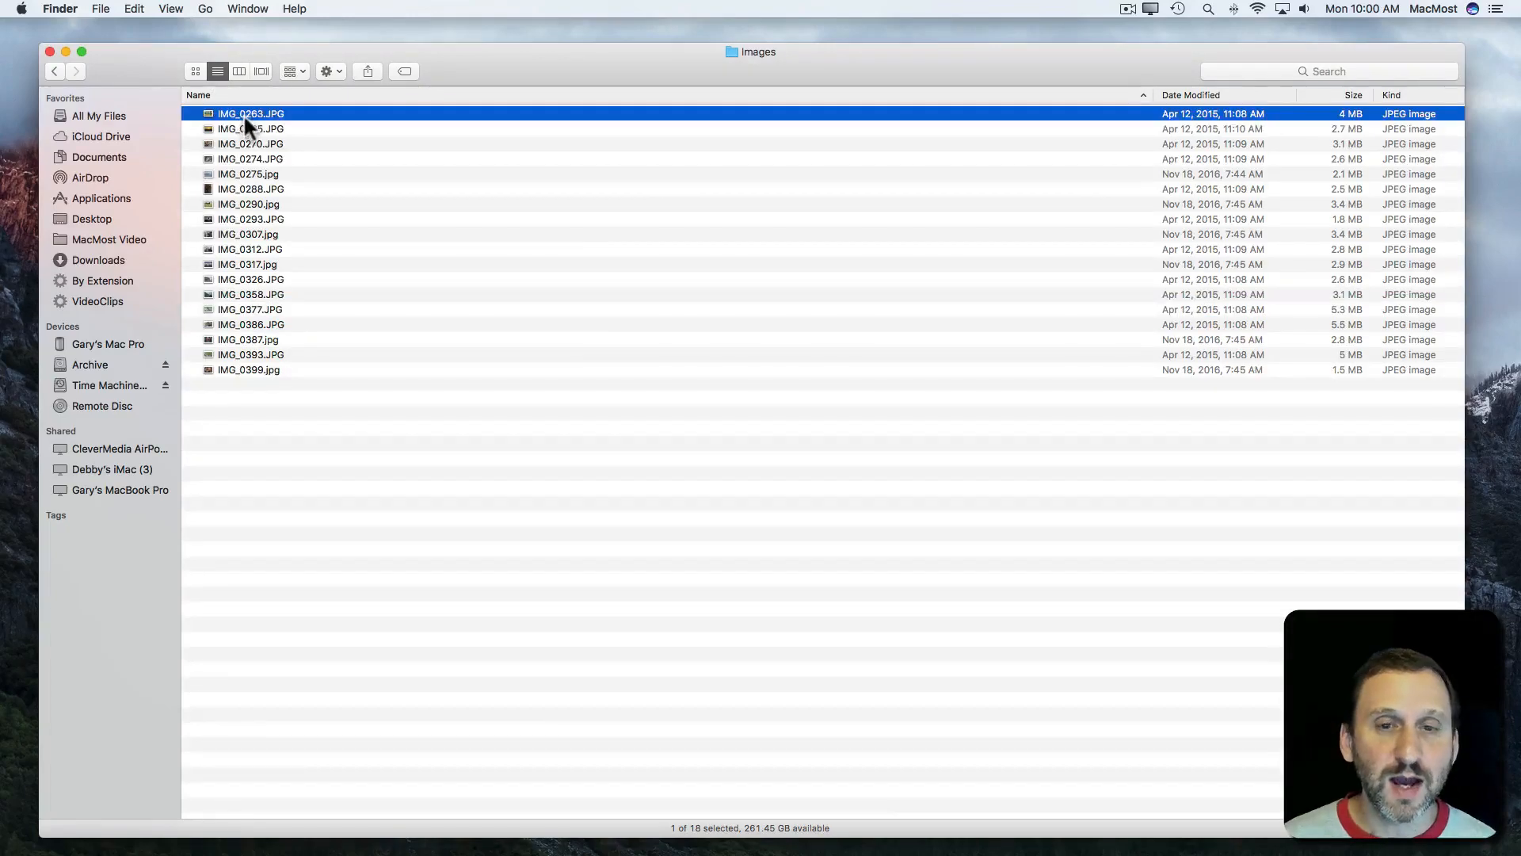
key("space")
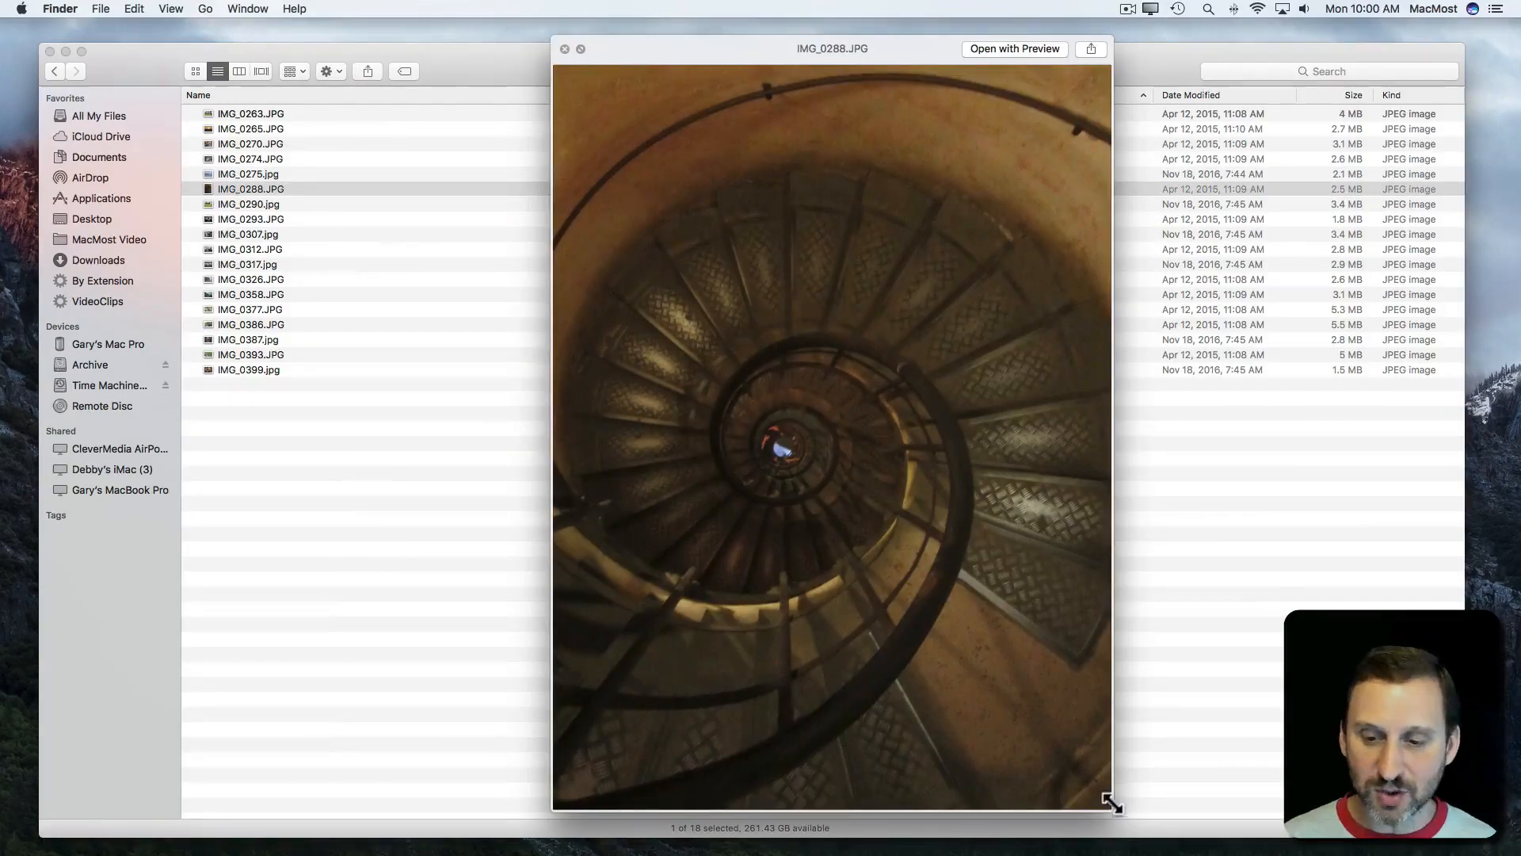
left_click_drag(1114, 803, 937, 527)
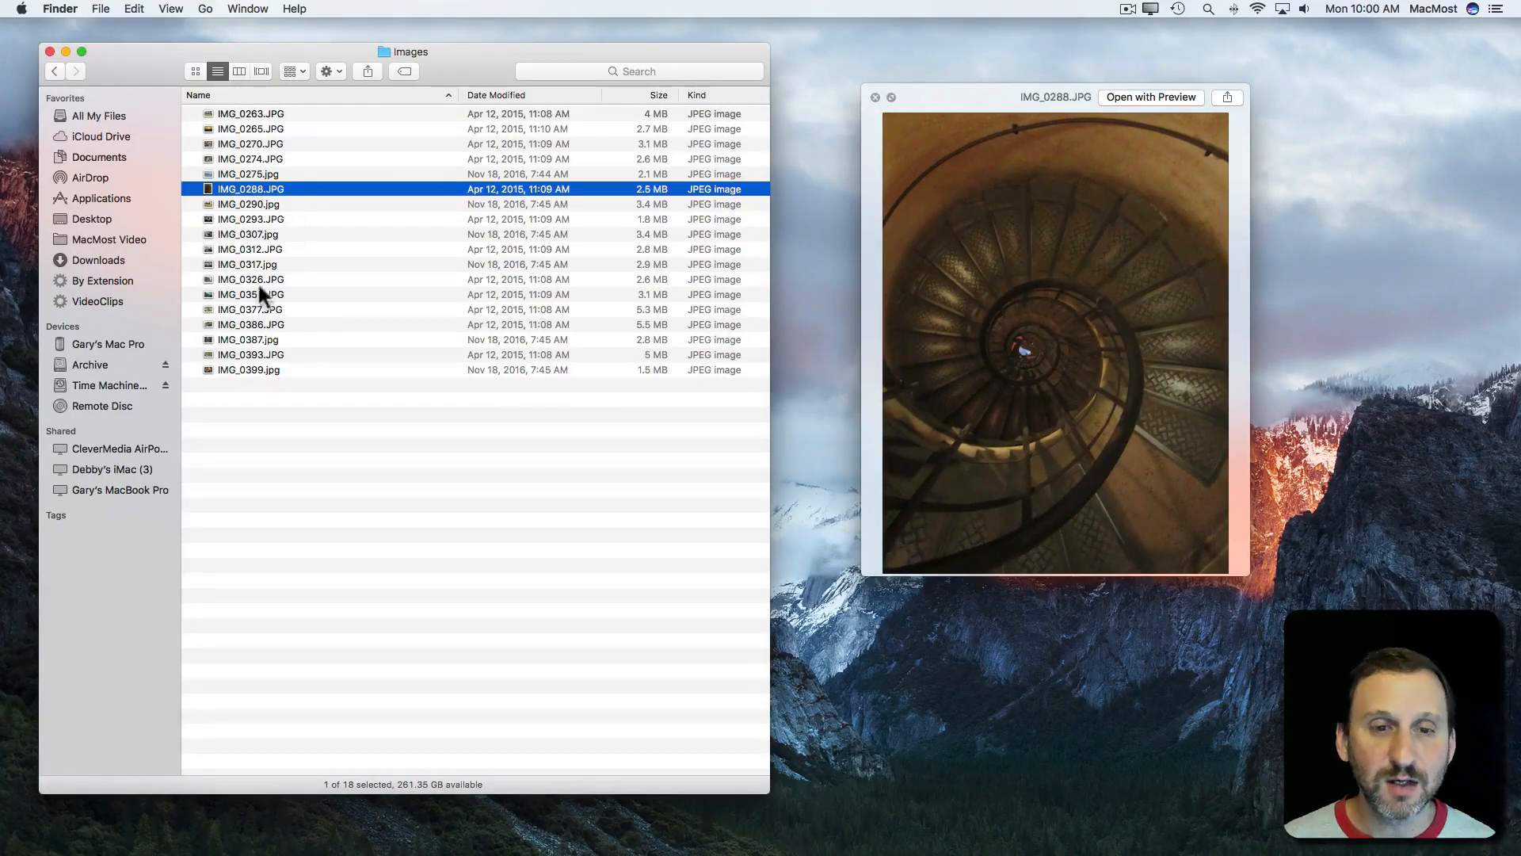
left_click(248, 339)
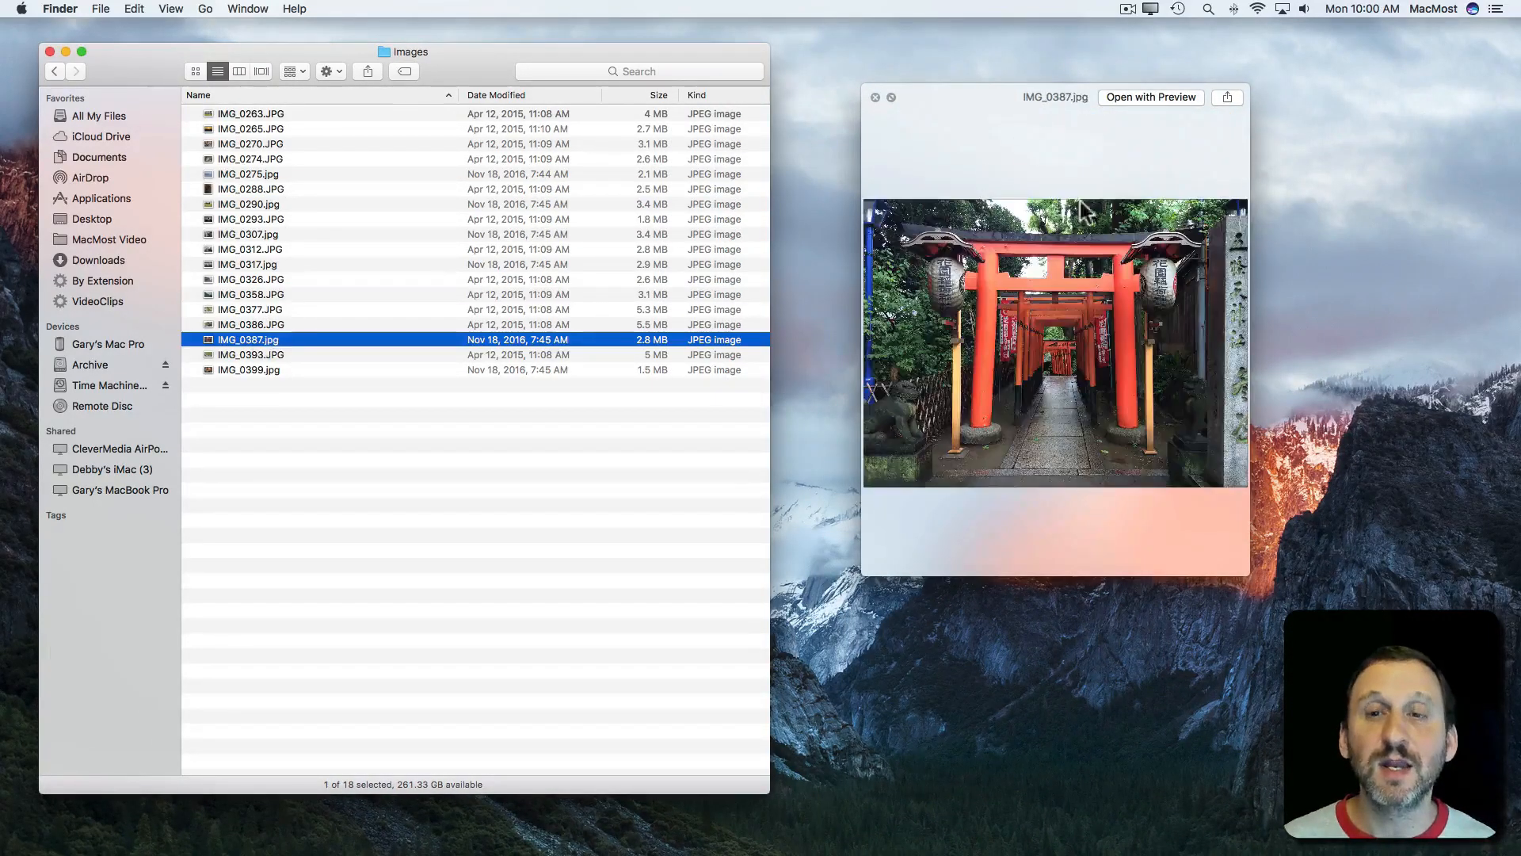
left_click(875, 96)
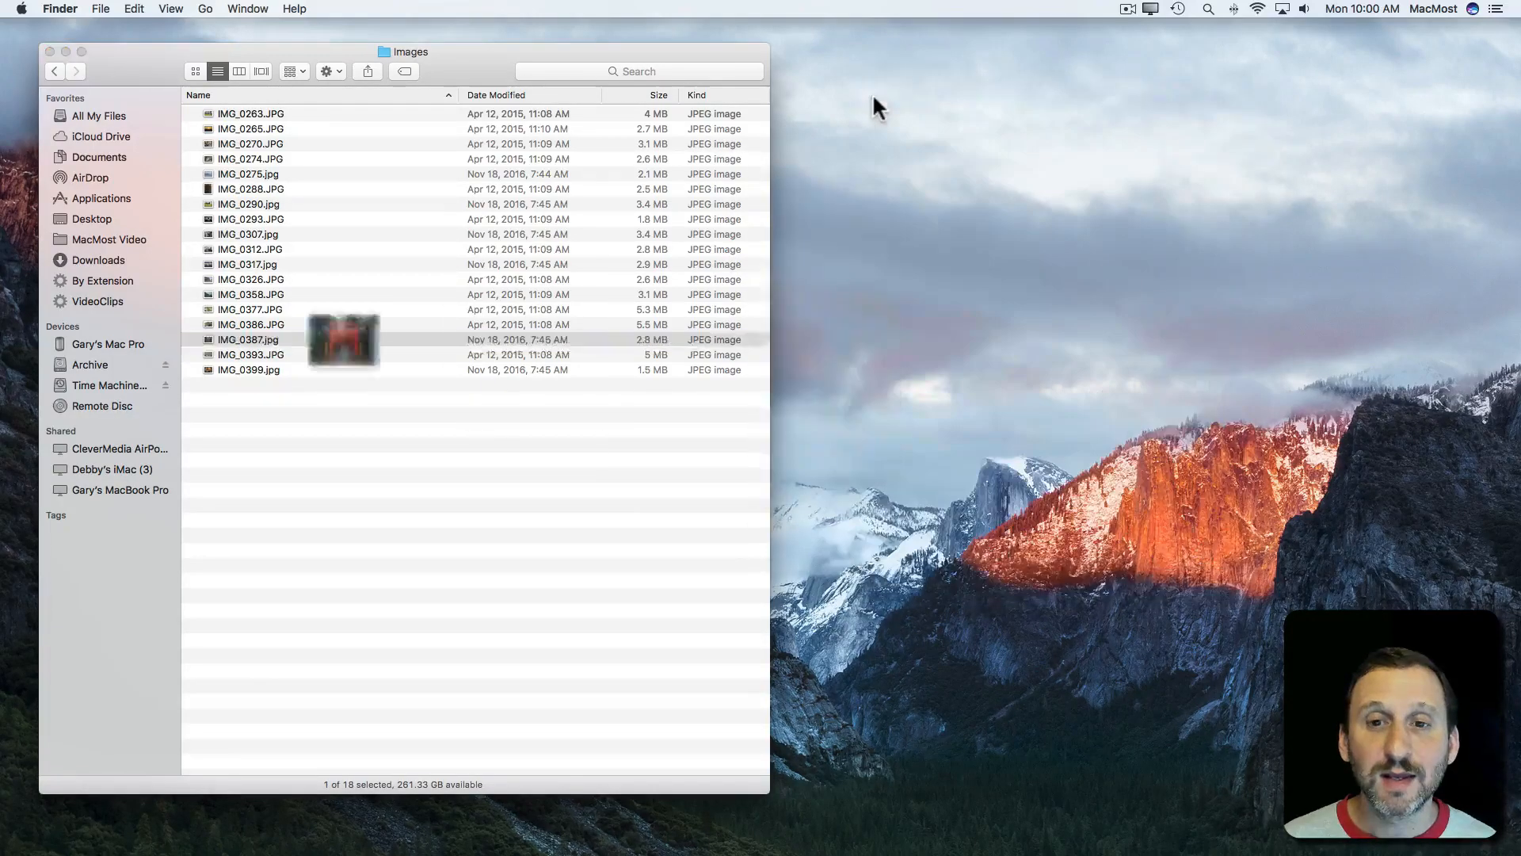
Step: Quick Look the first photos from IMG_0263, paging forward to IMG_0275, then close it
left_click(248, 113)
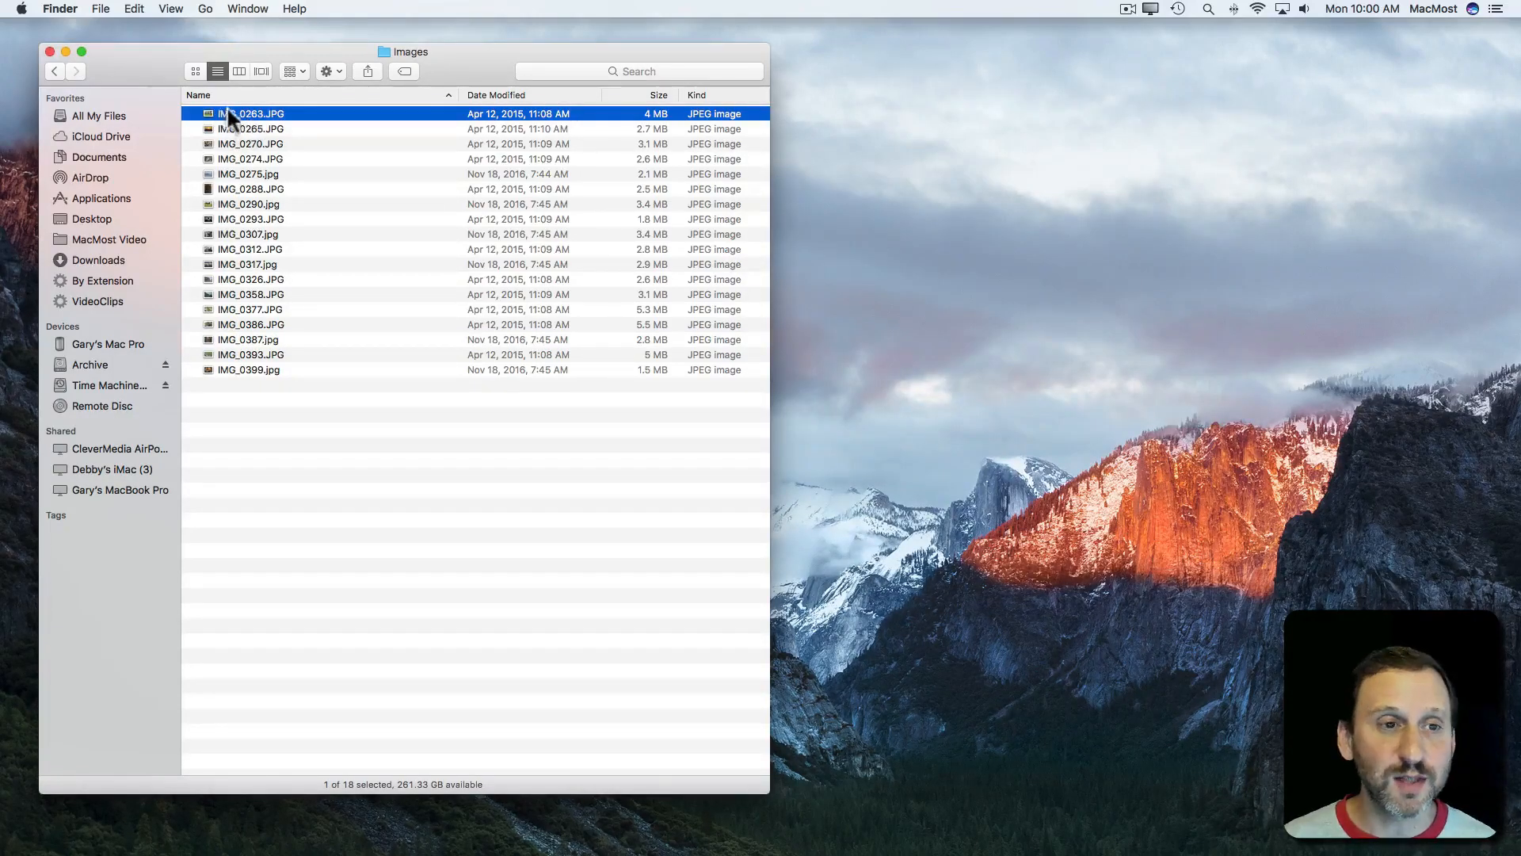
mouse_move(234, 178)
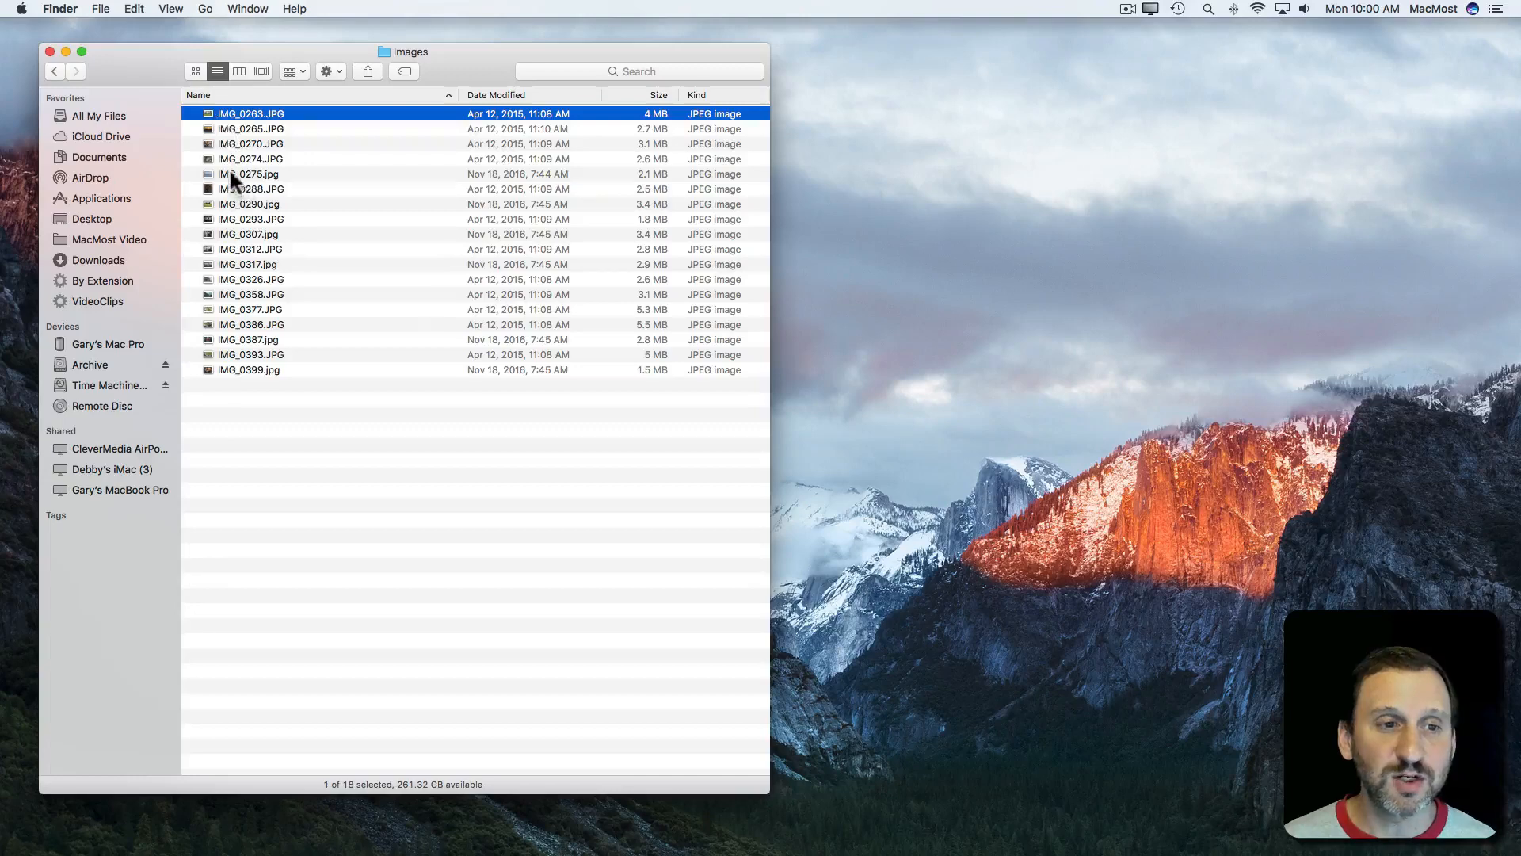
key("space")
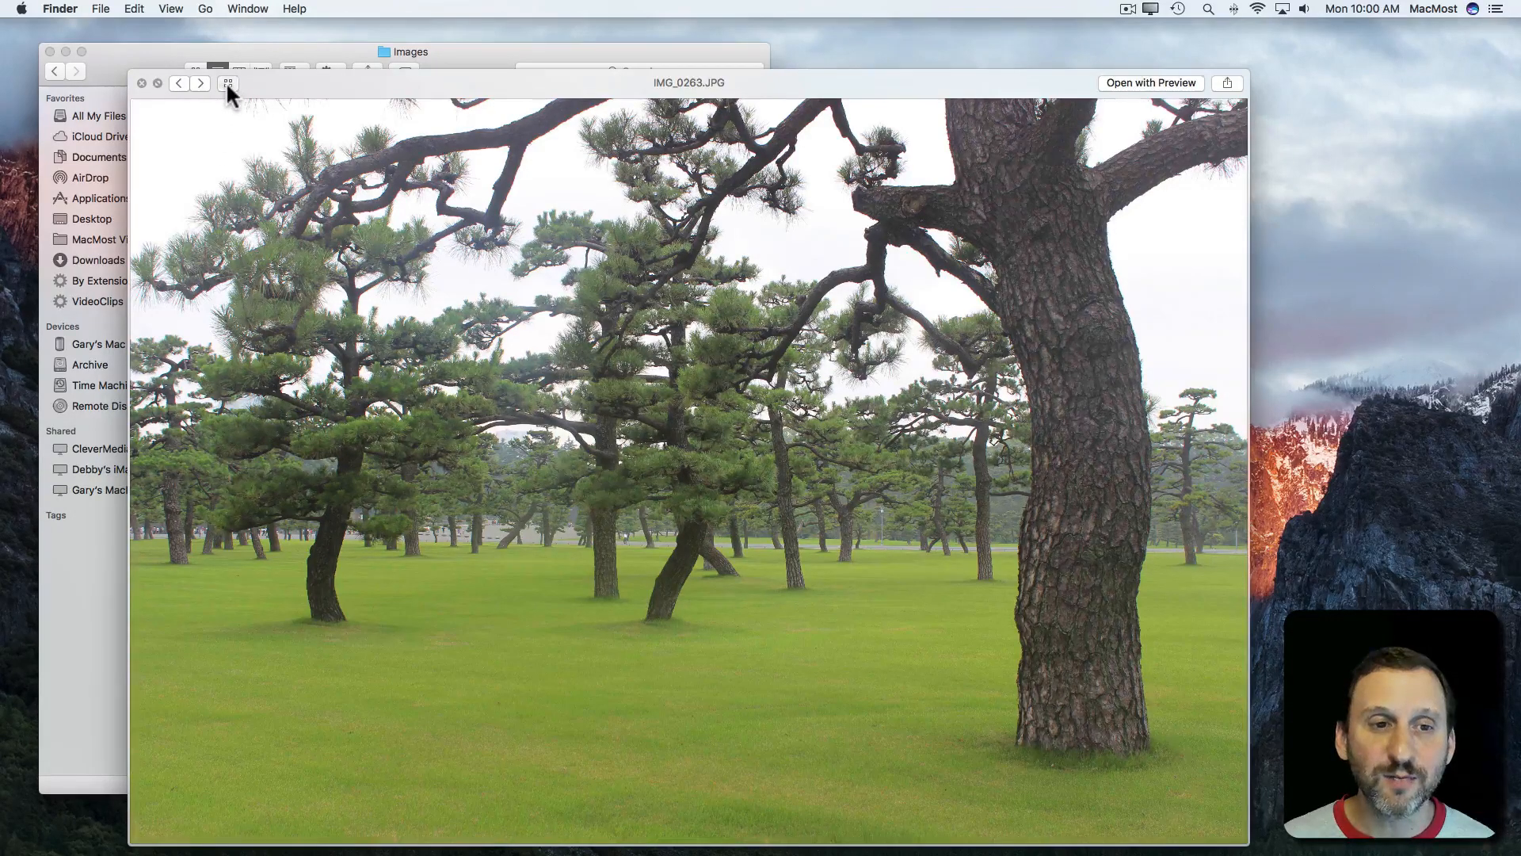
left_click(228, 83)
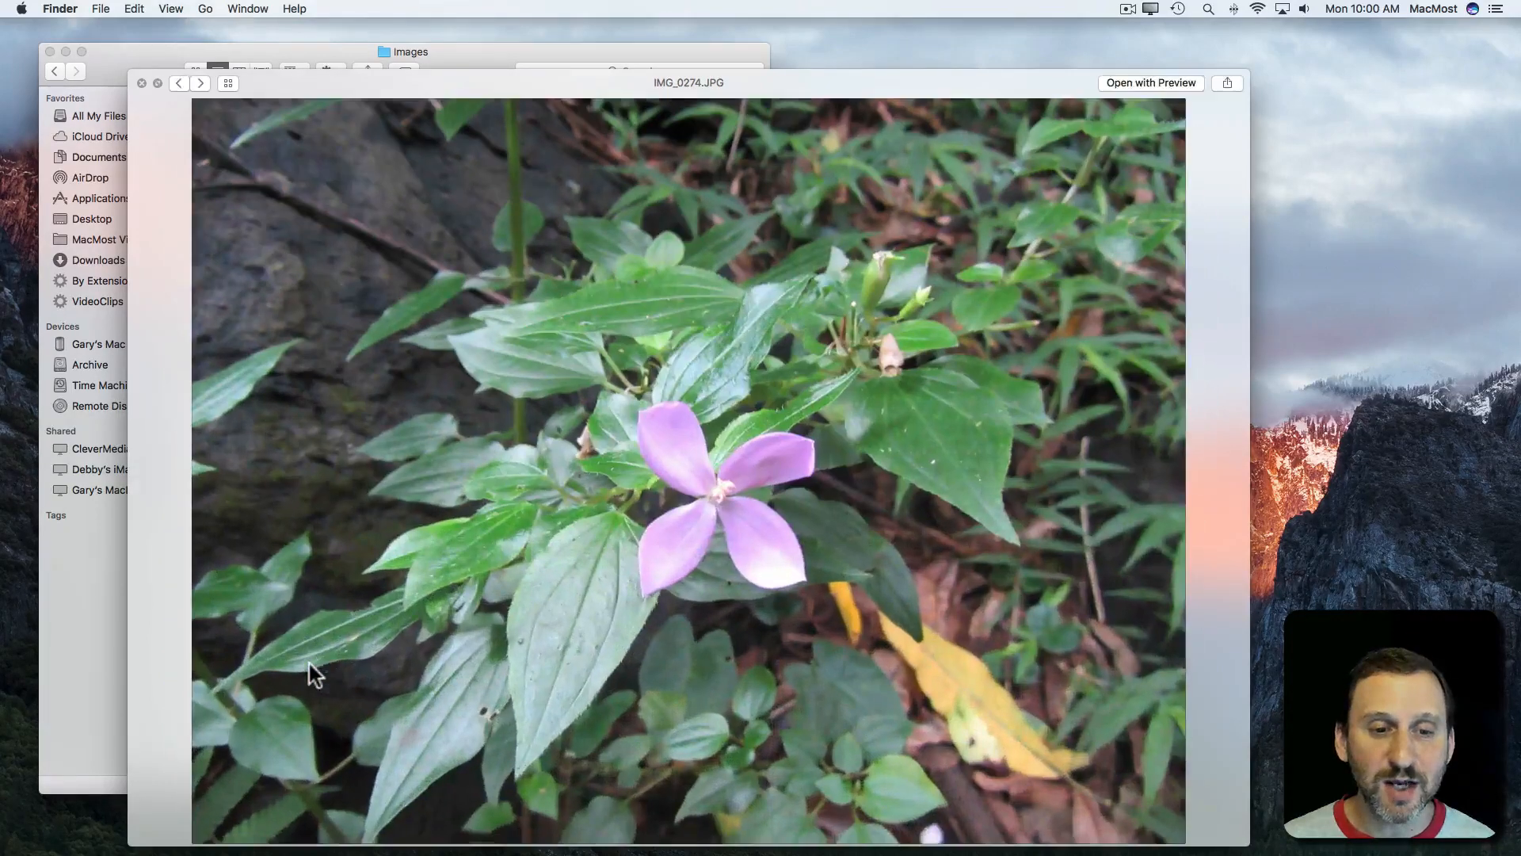
mouse_move(233, 104)
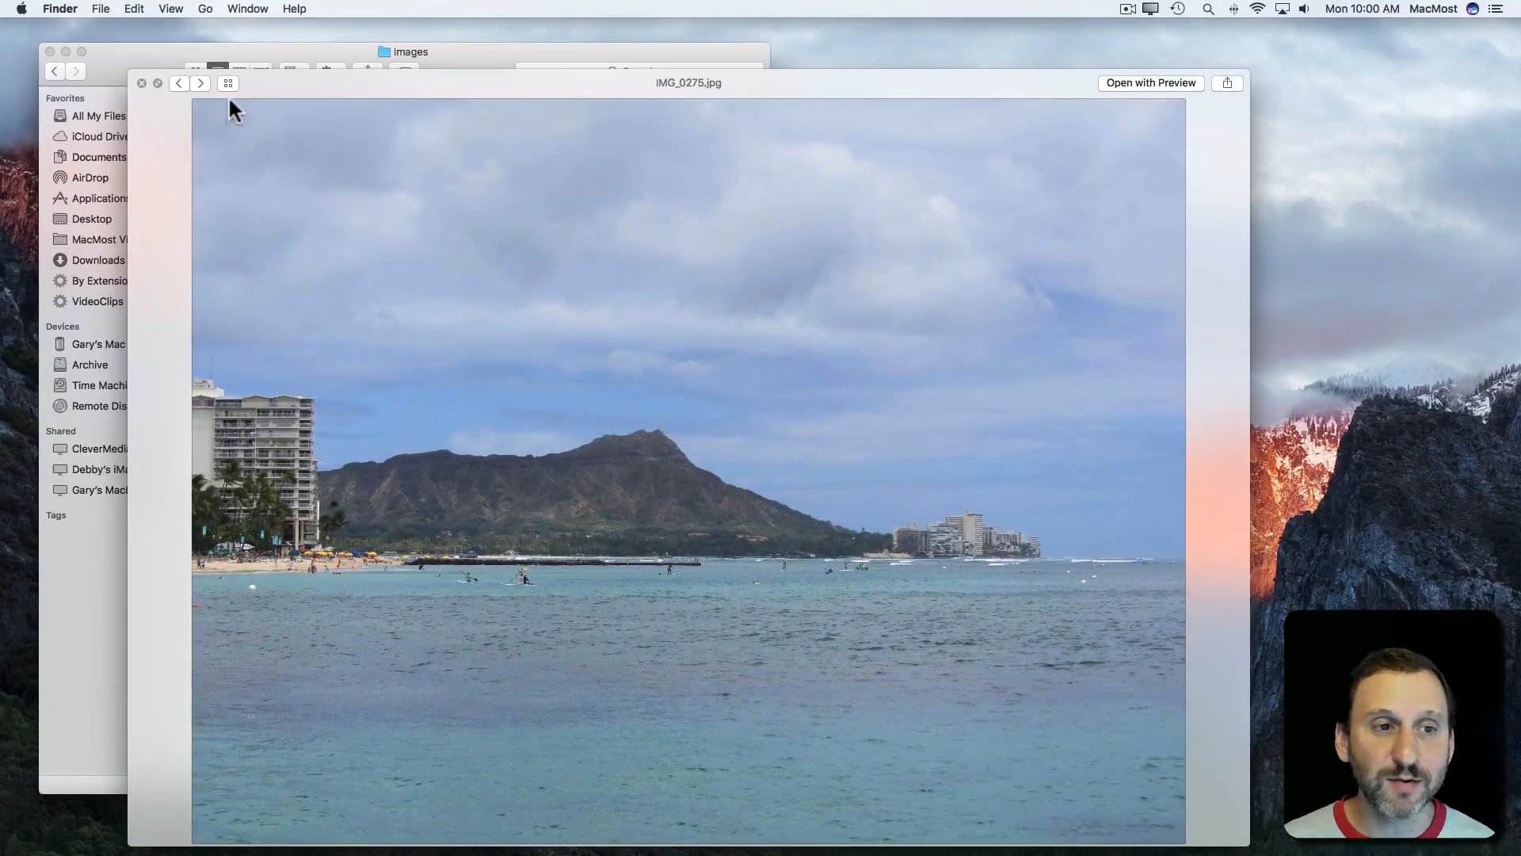
left_click(141, 83)
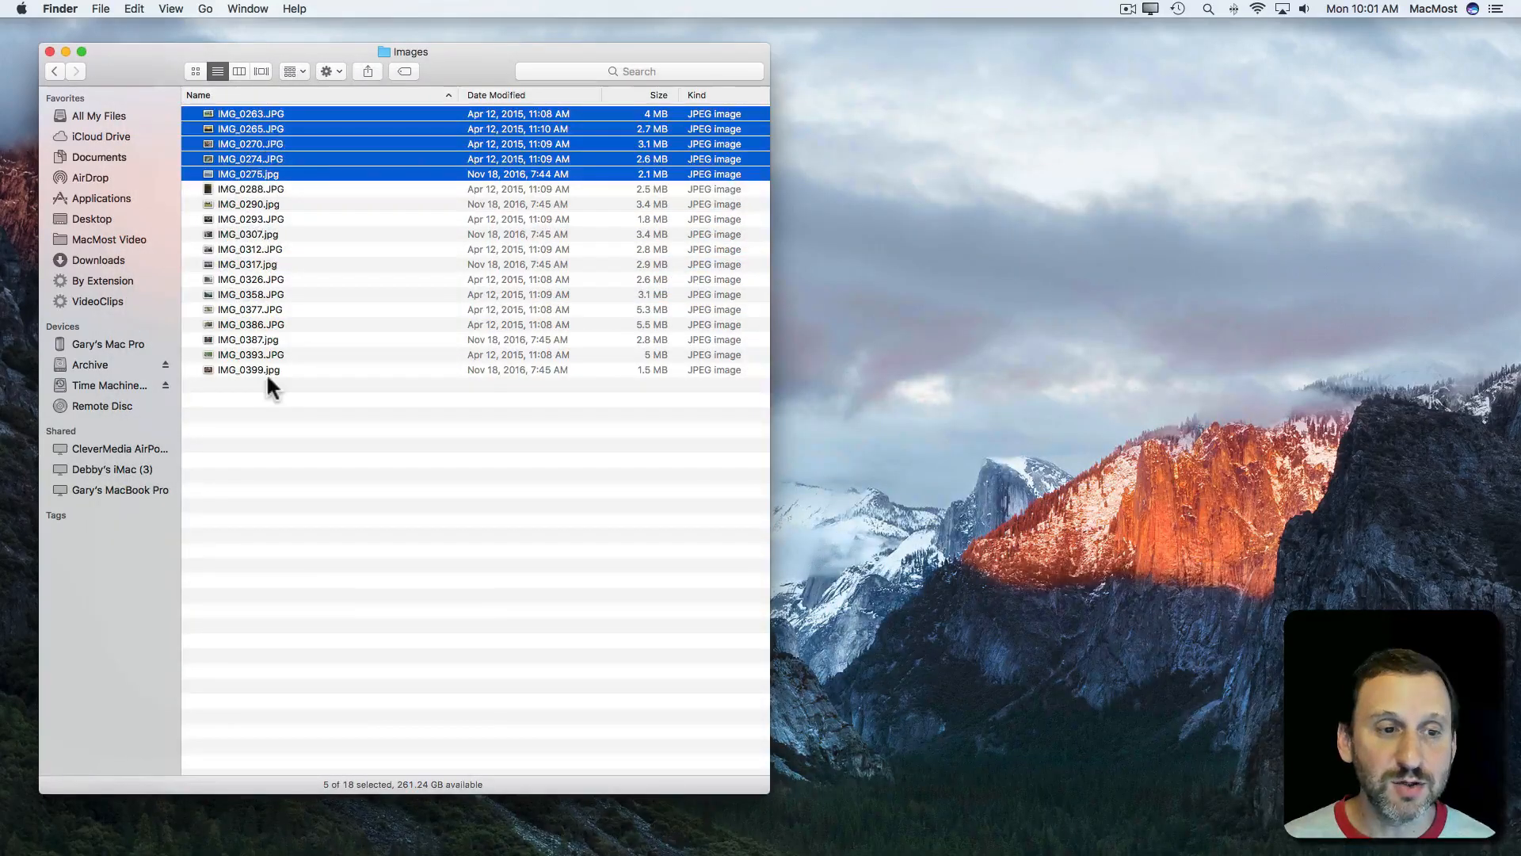
Step: Select all 18 photos, Quick Look them as an Index Sheet grid, then close it
key("cmd+a")
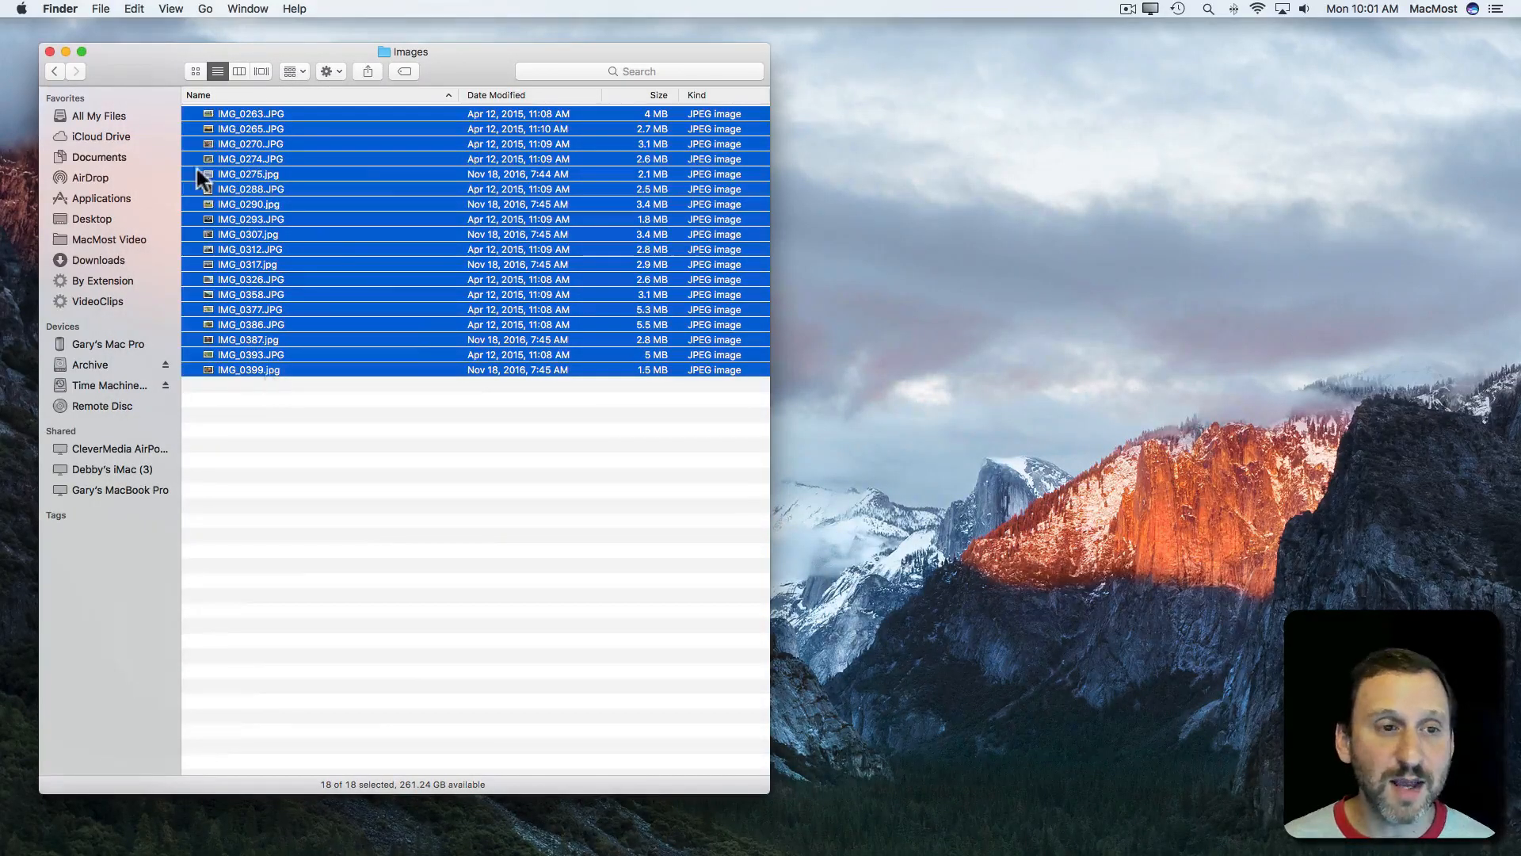
key("space")
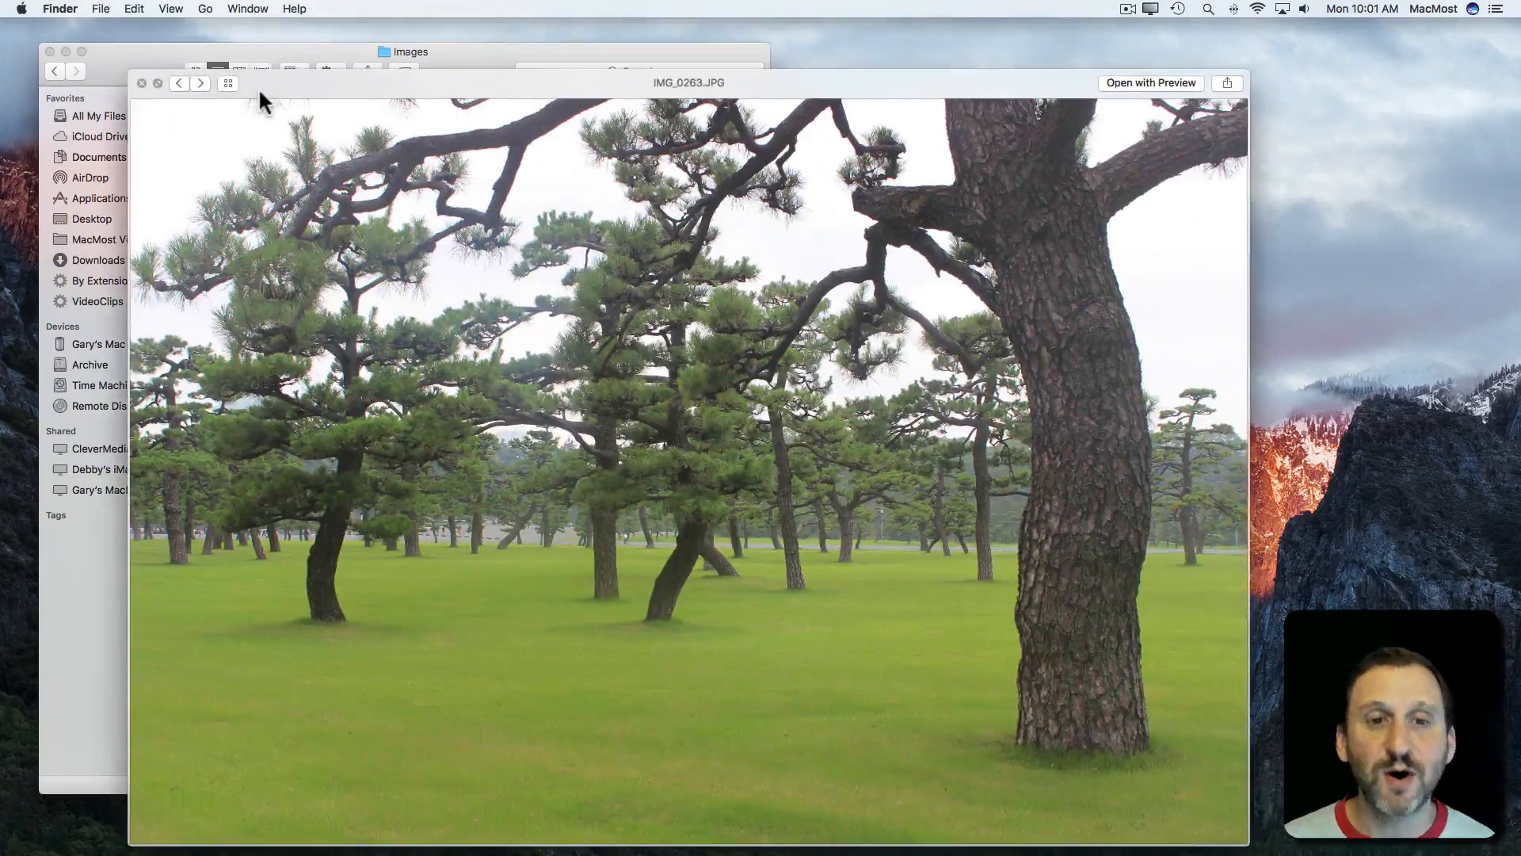
left_click(227, 84)
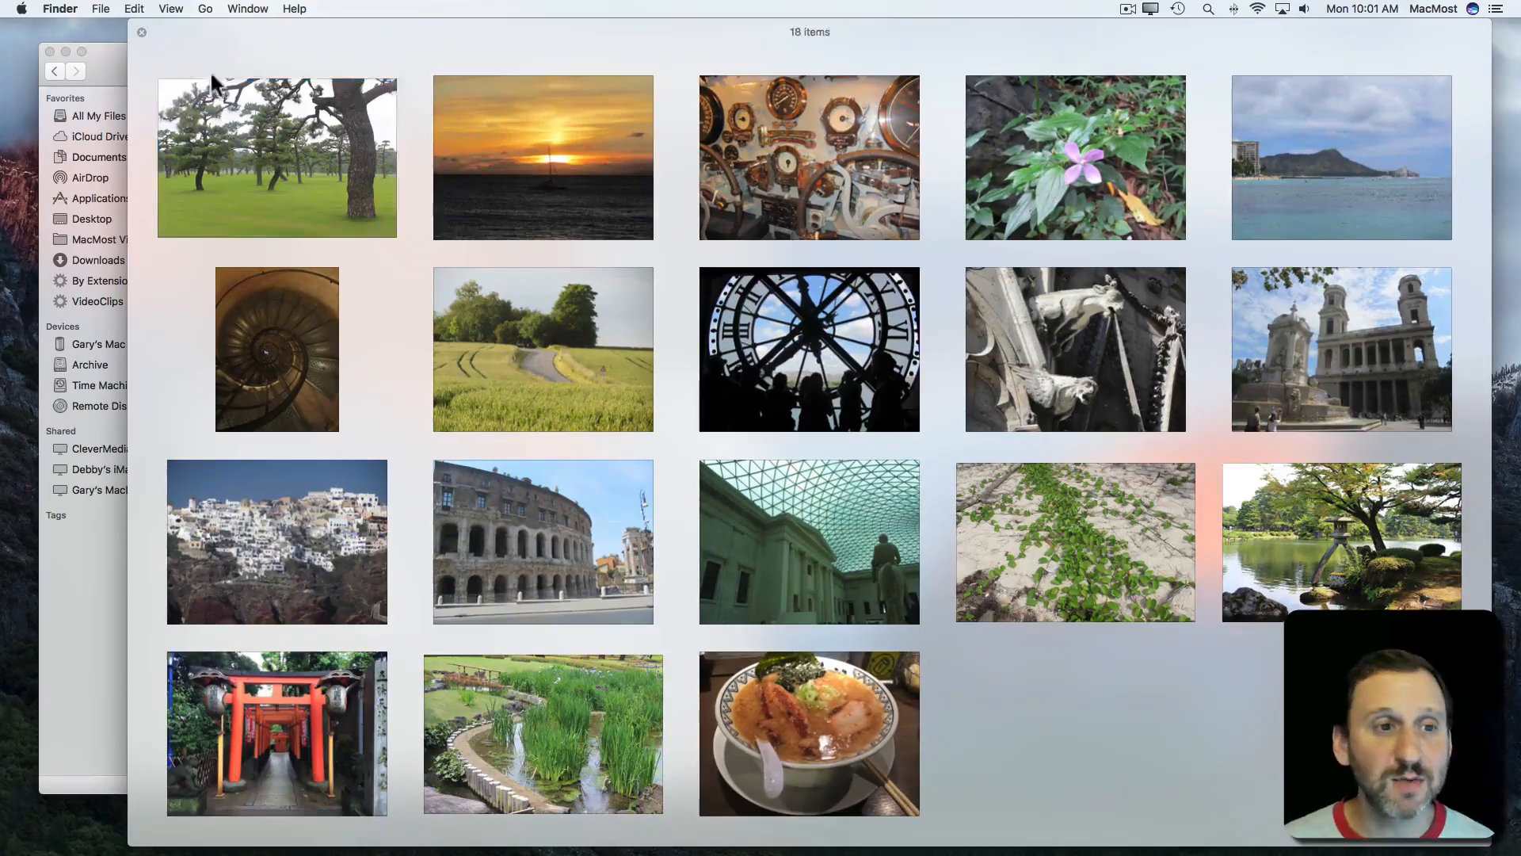
left_click(217, 71)
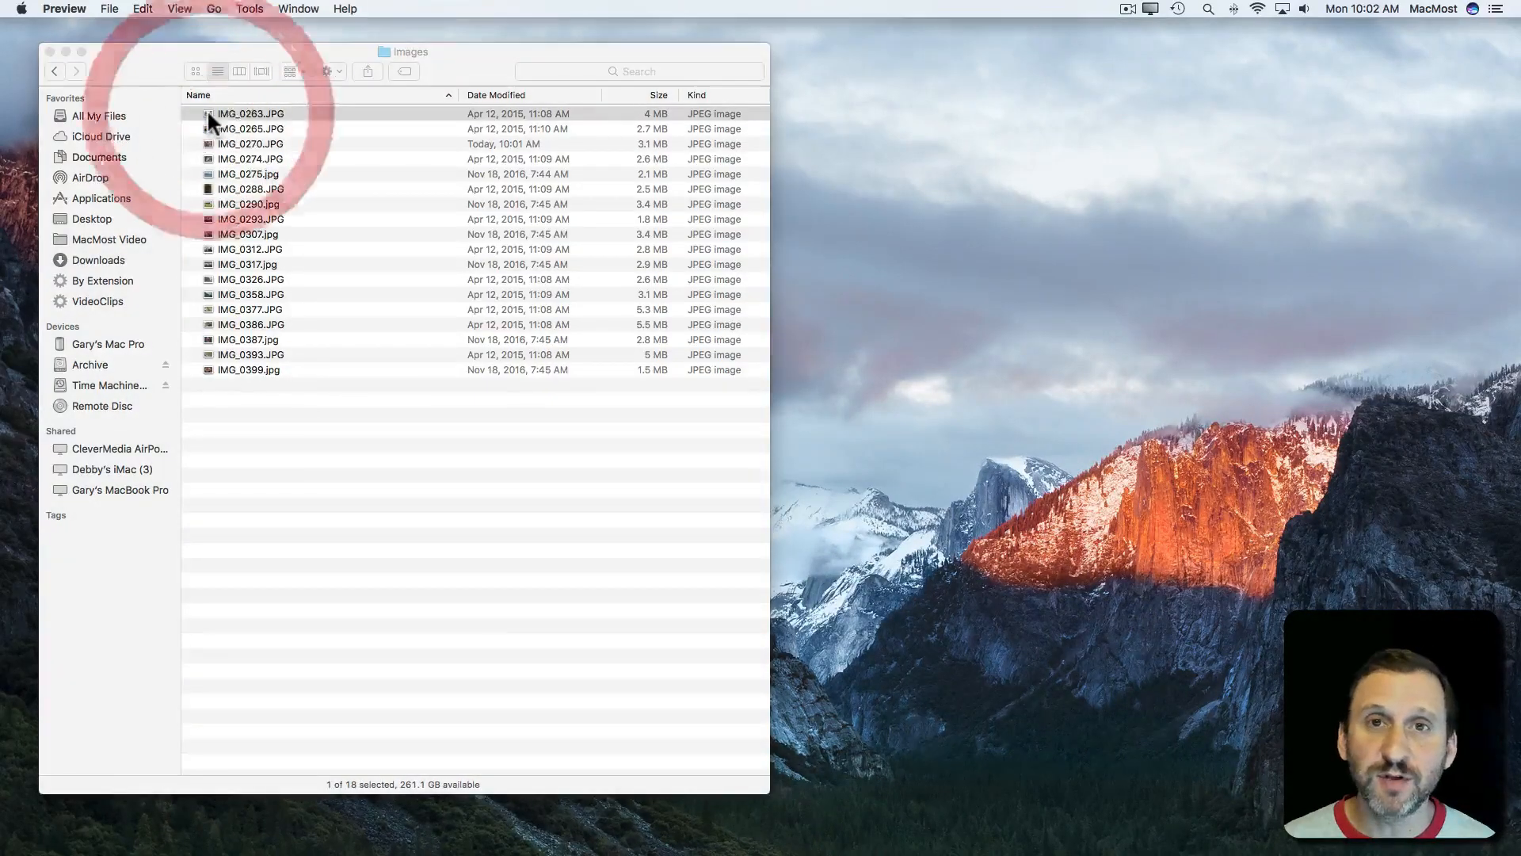
Step: Select all photos starting from IMG_0263 and open them together in Preview
double_click(249, 113)
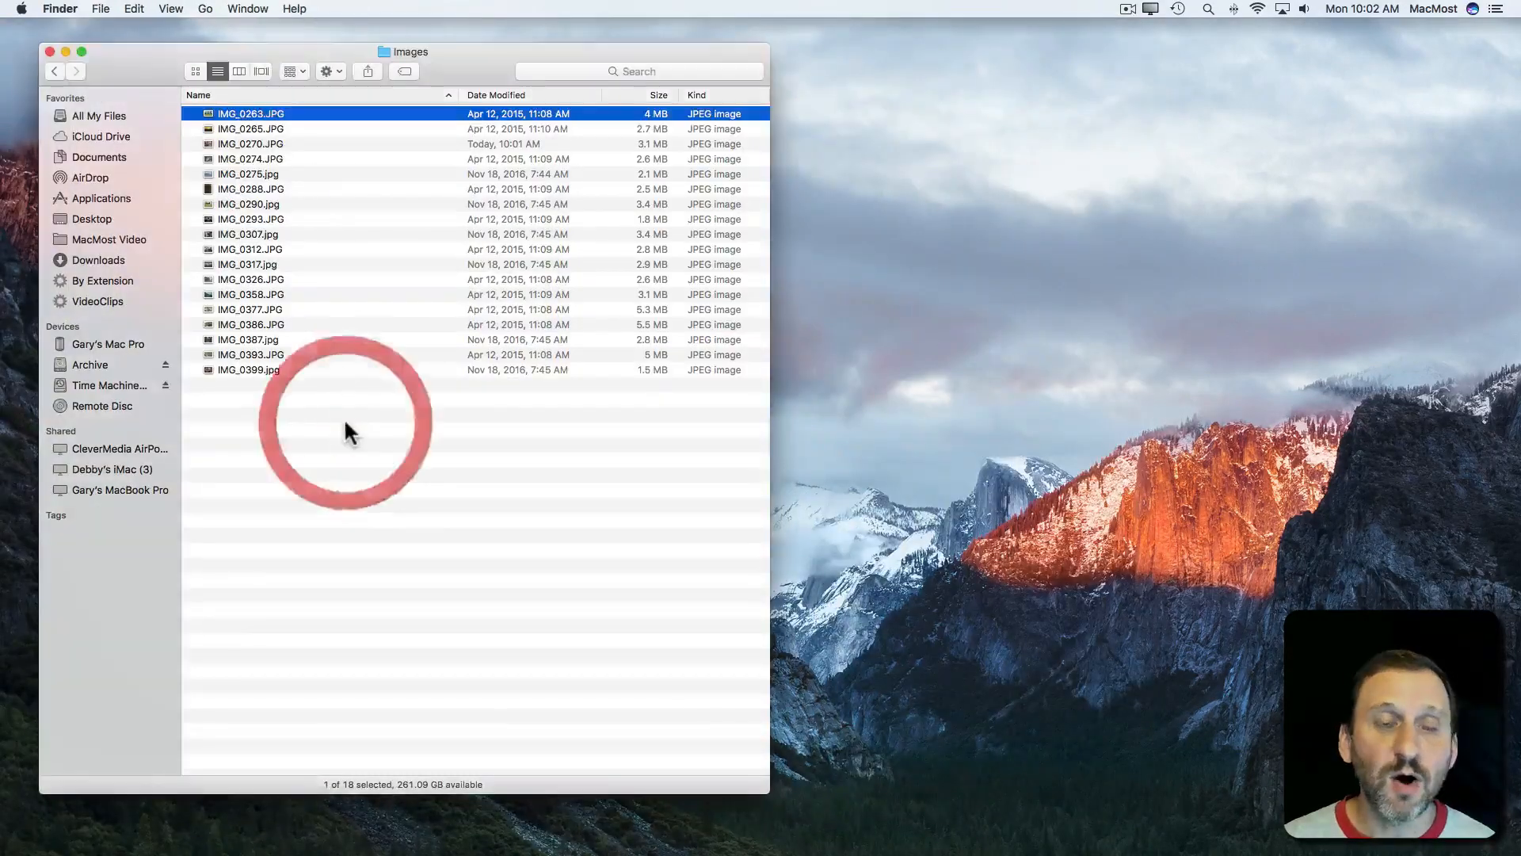
key("cmd+a")
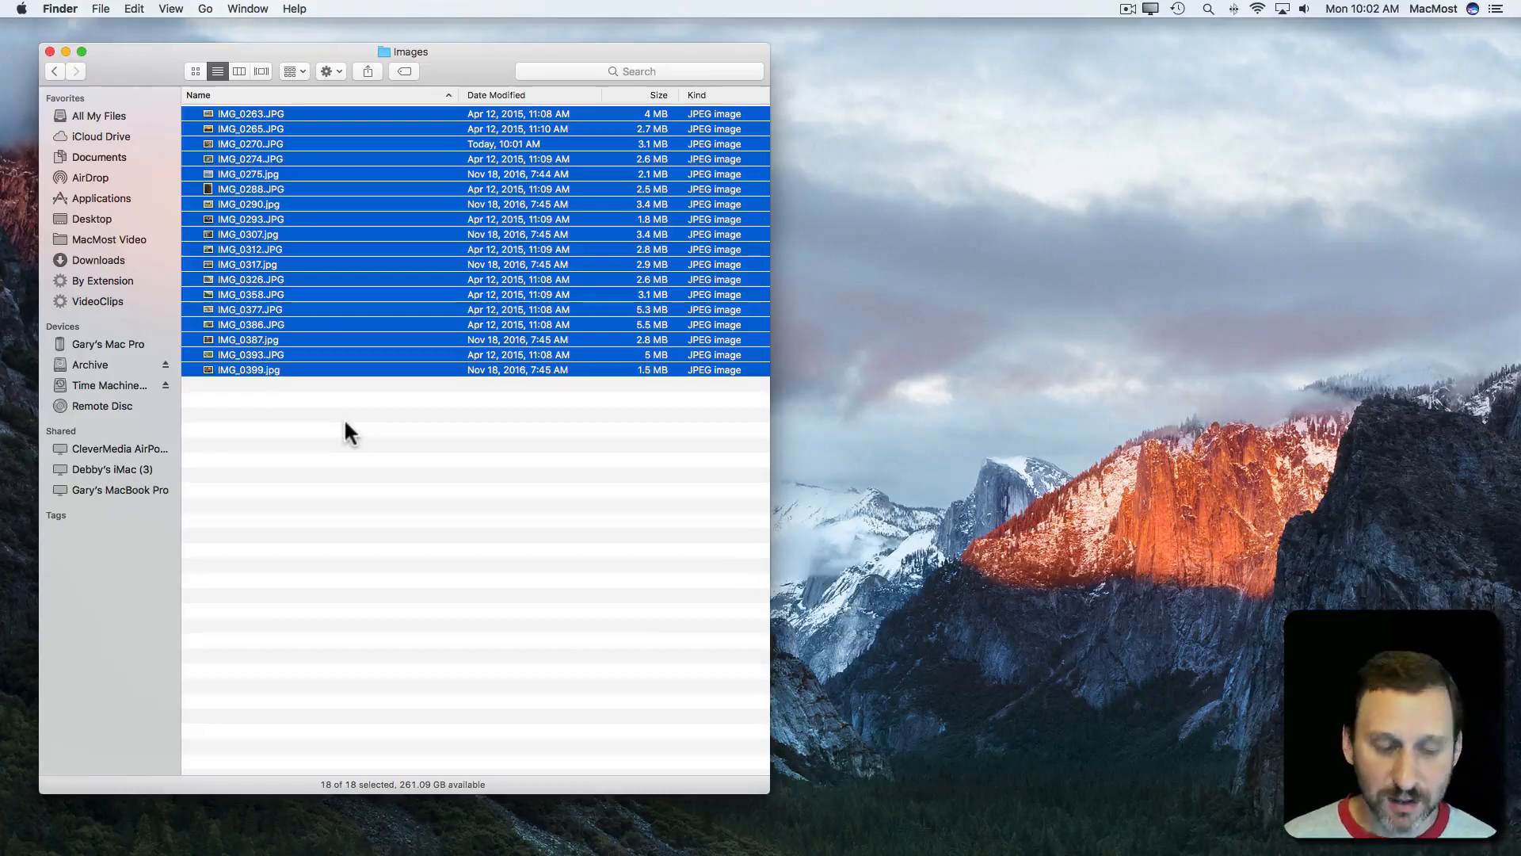
left_click(103, 9)
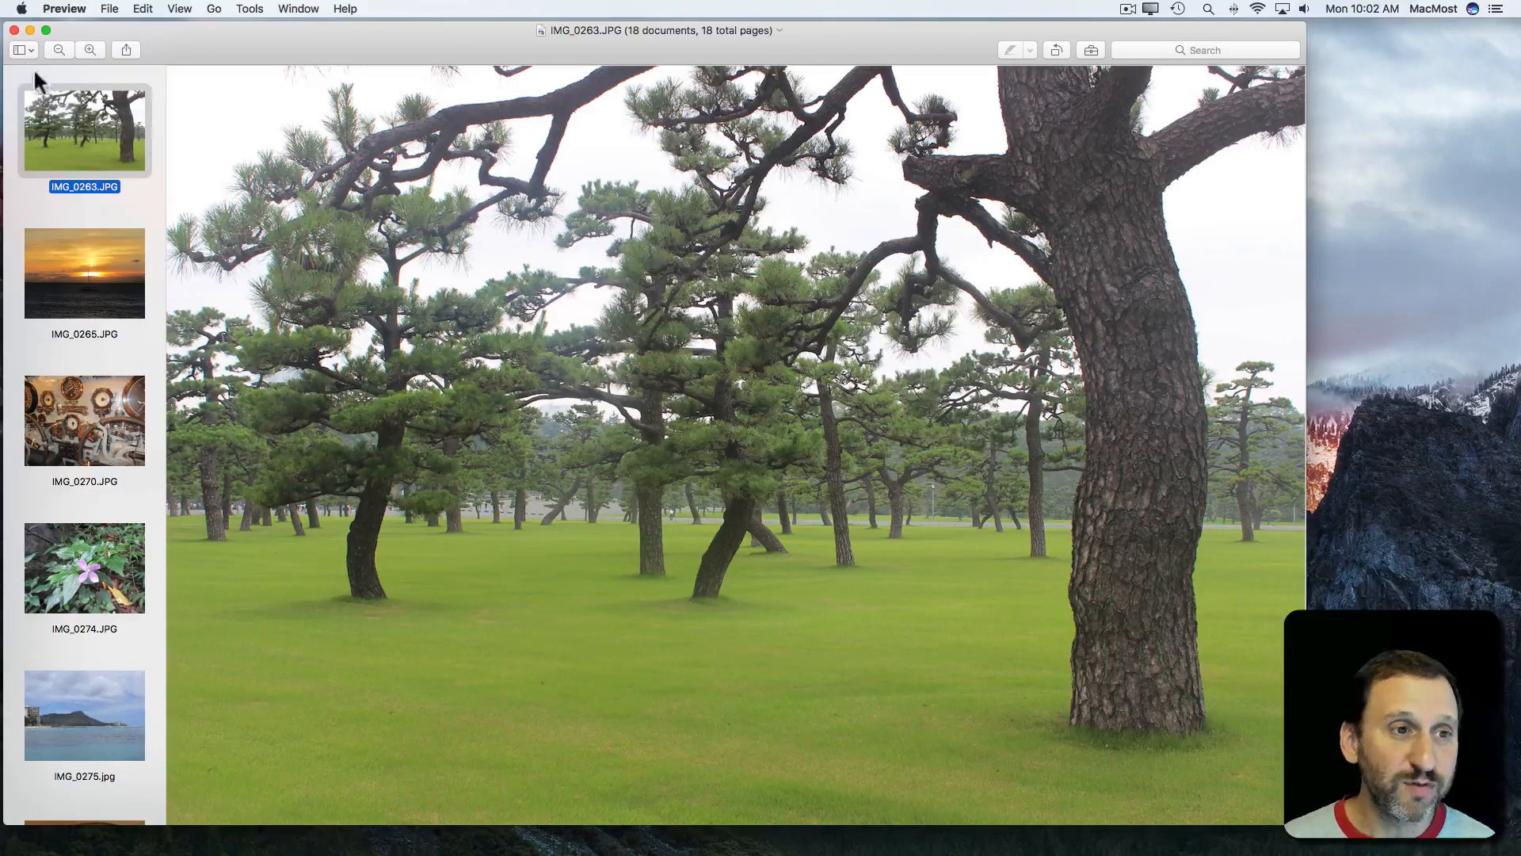
Step: Show thumbnails in Preview's sidebar, select IMG_0275, and narrow the sidebar
left_click(24, 50)
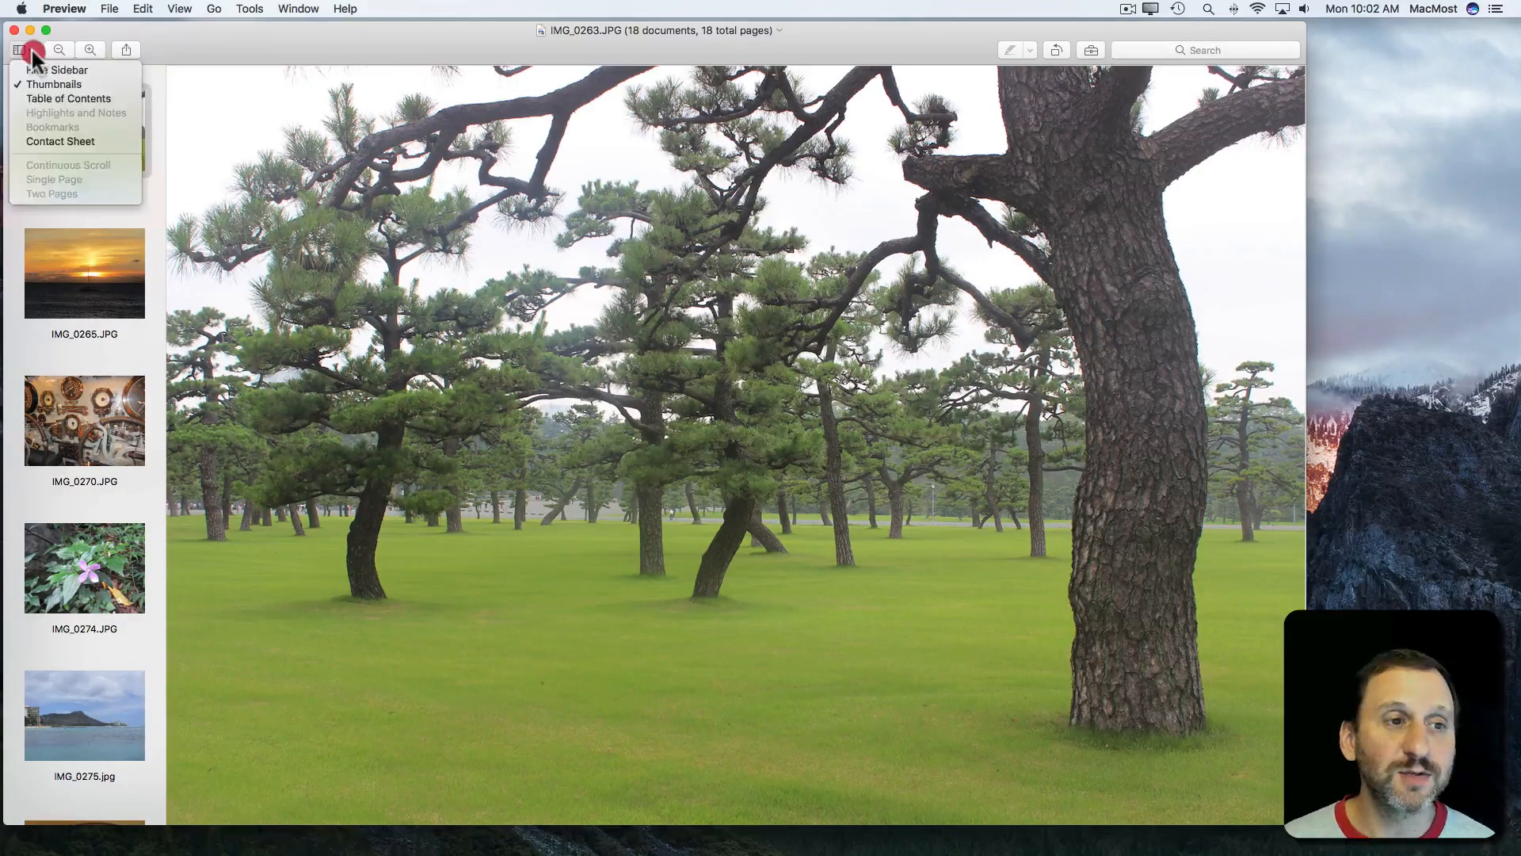
mouse_move(43, 78)
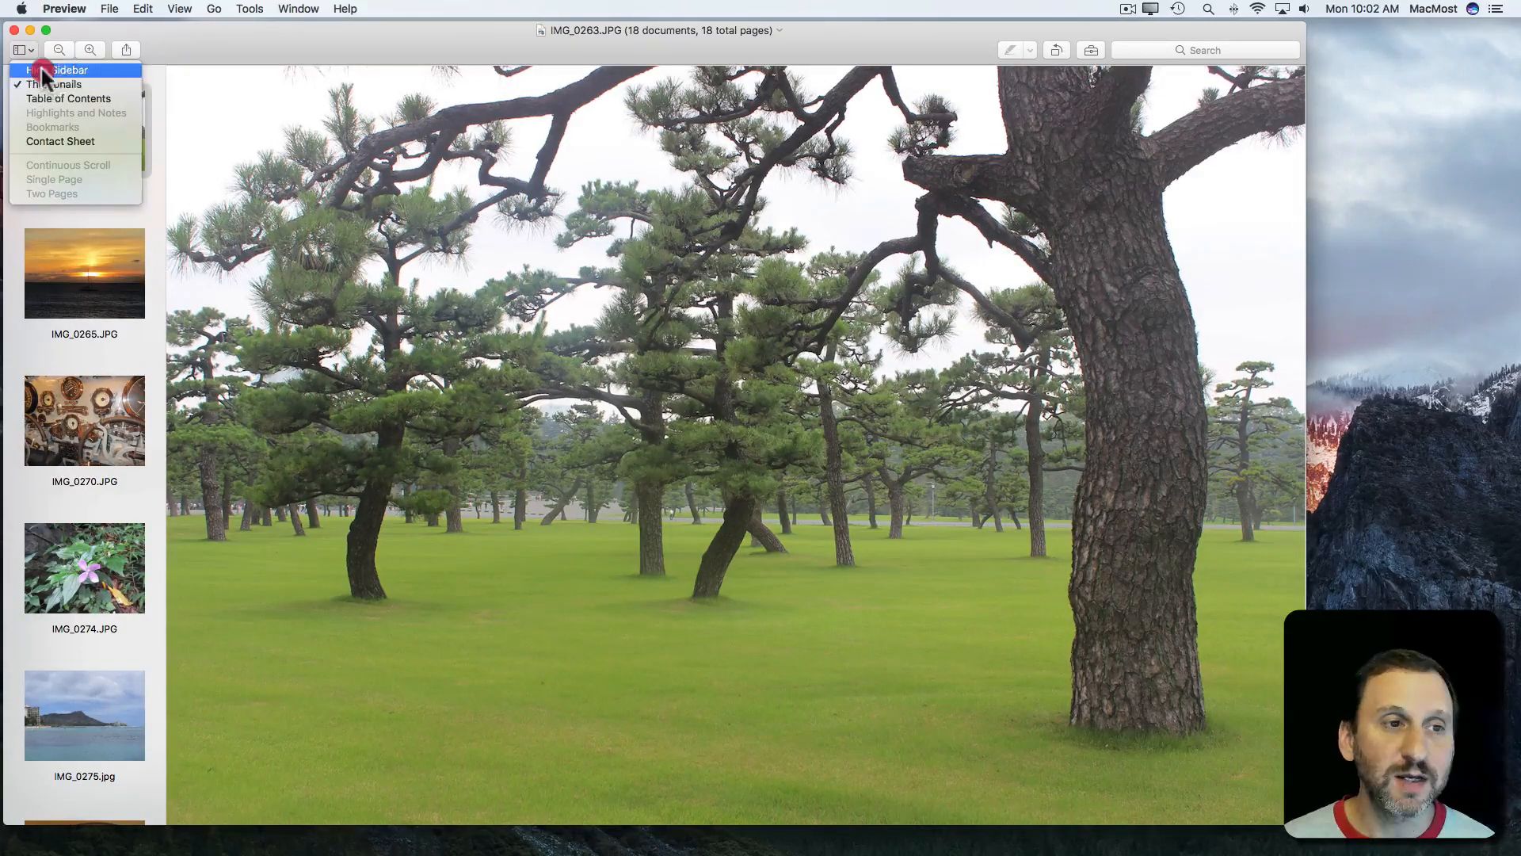
mouse_move(49, 86)
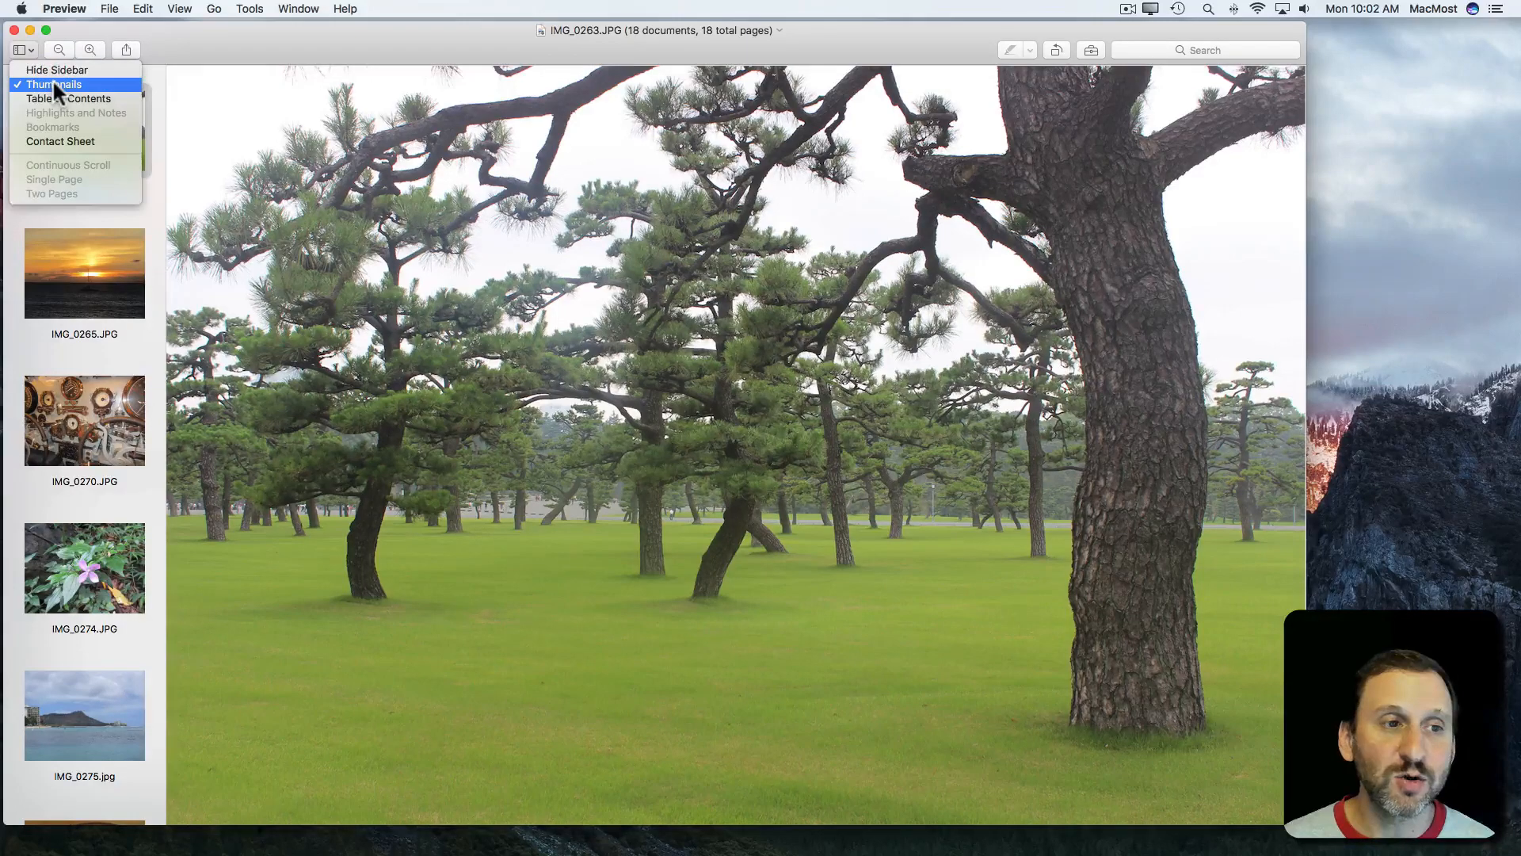
left_click(55, 83)
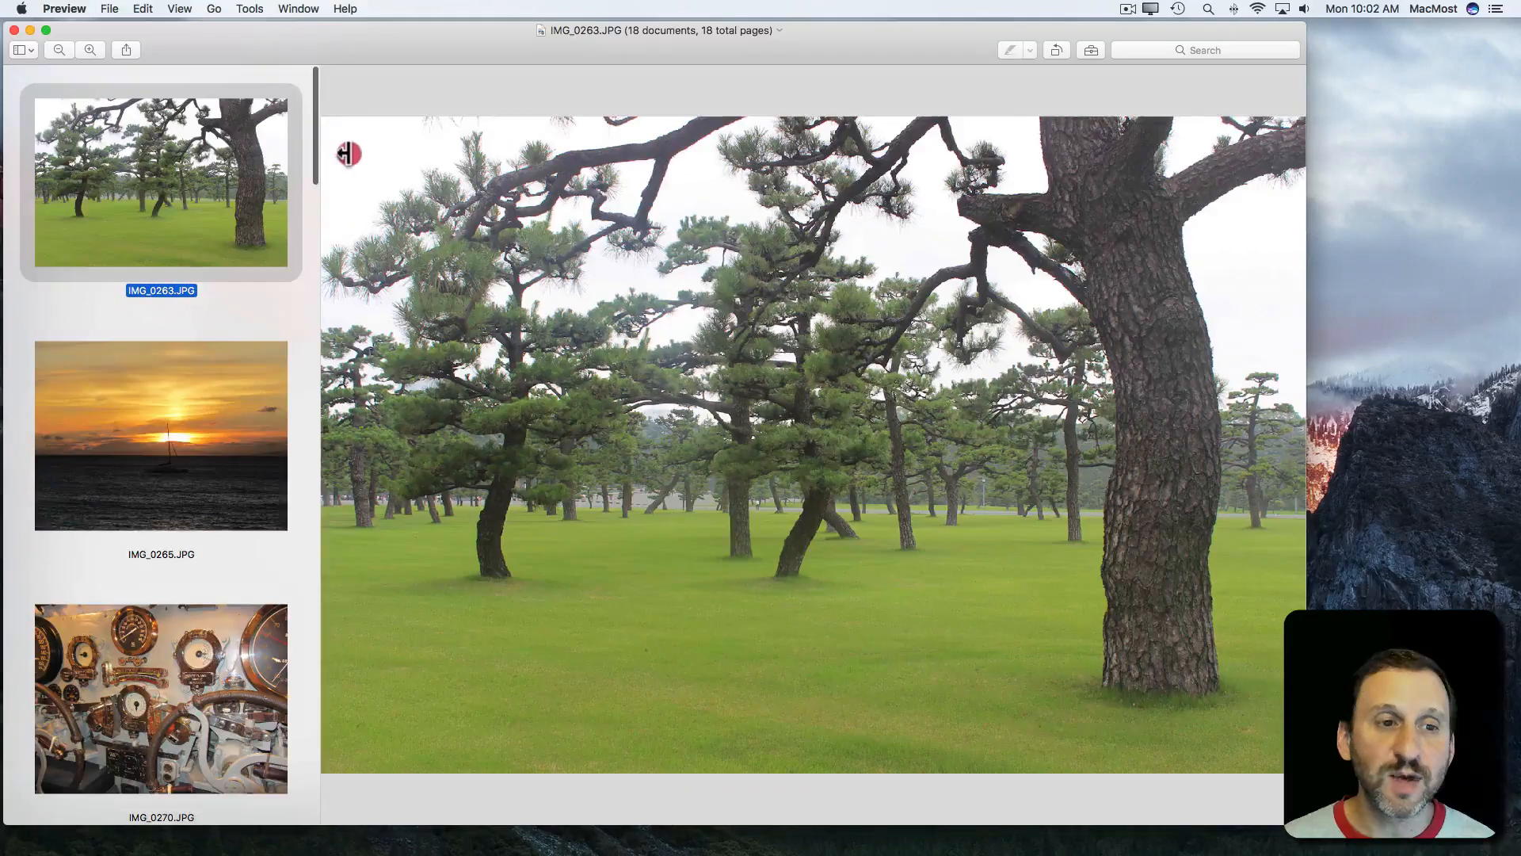
left_click(161, 434)
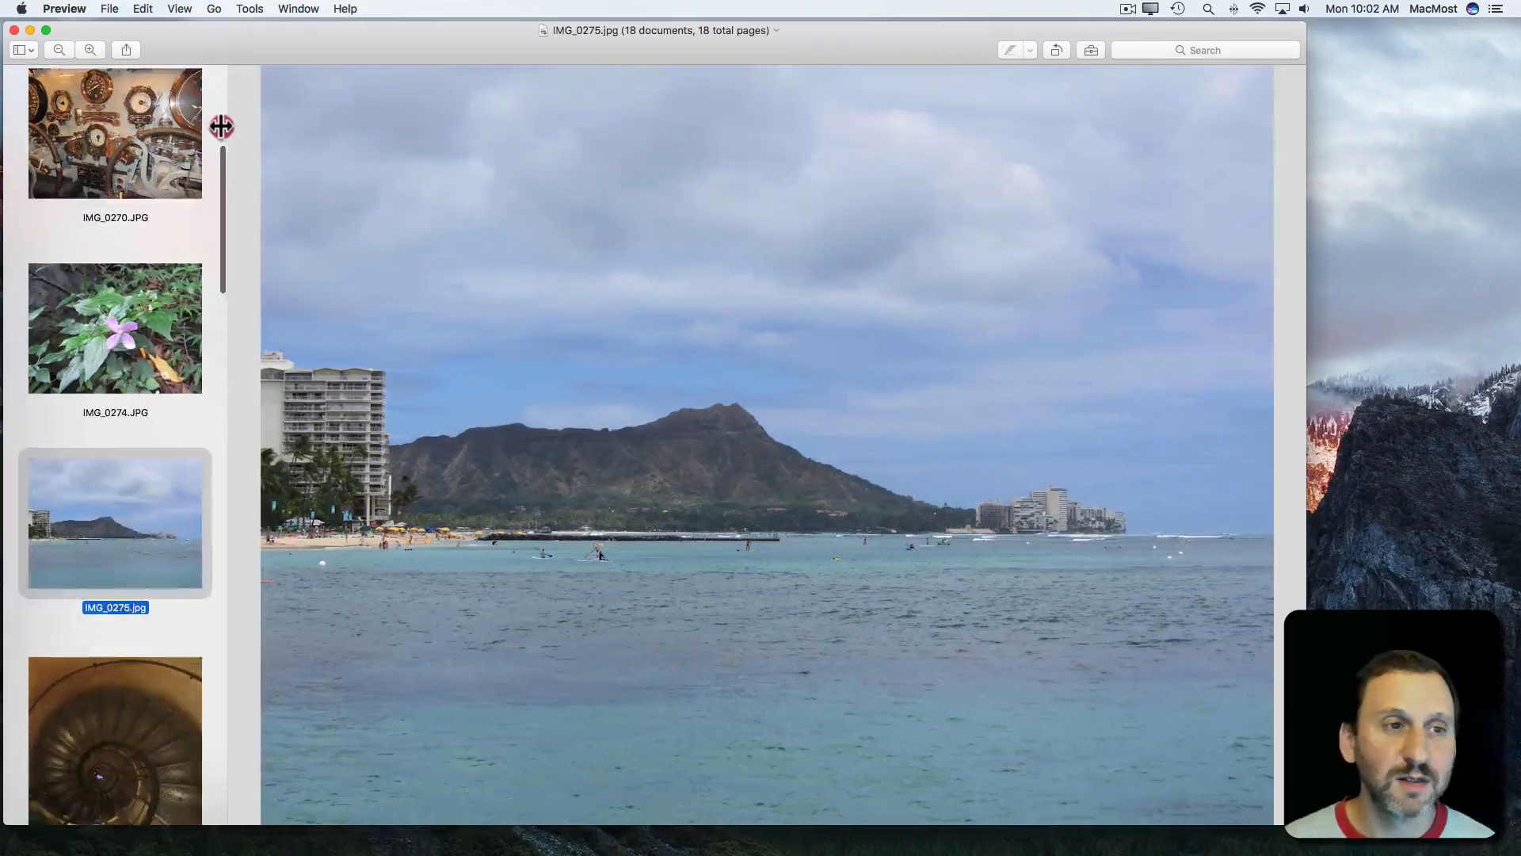
left_click_drag(221, 126, 182, 125)
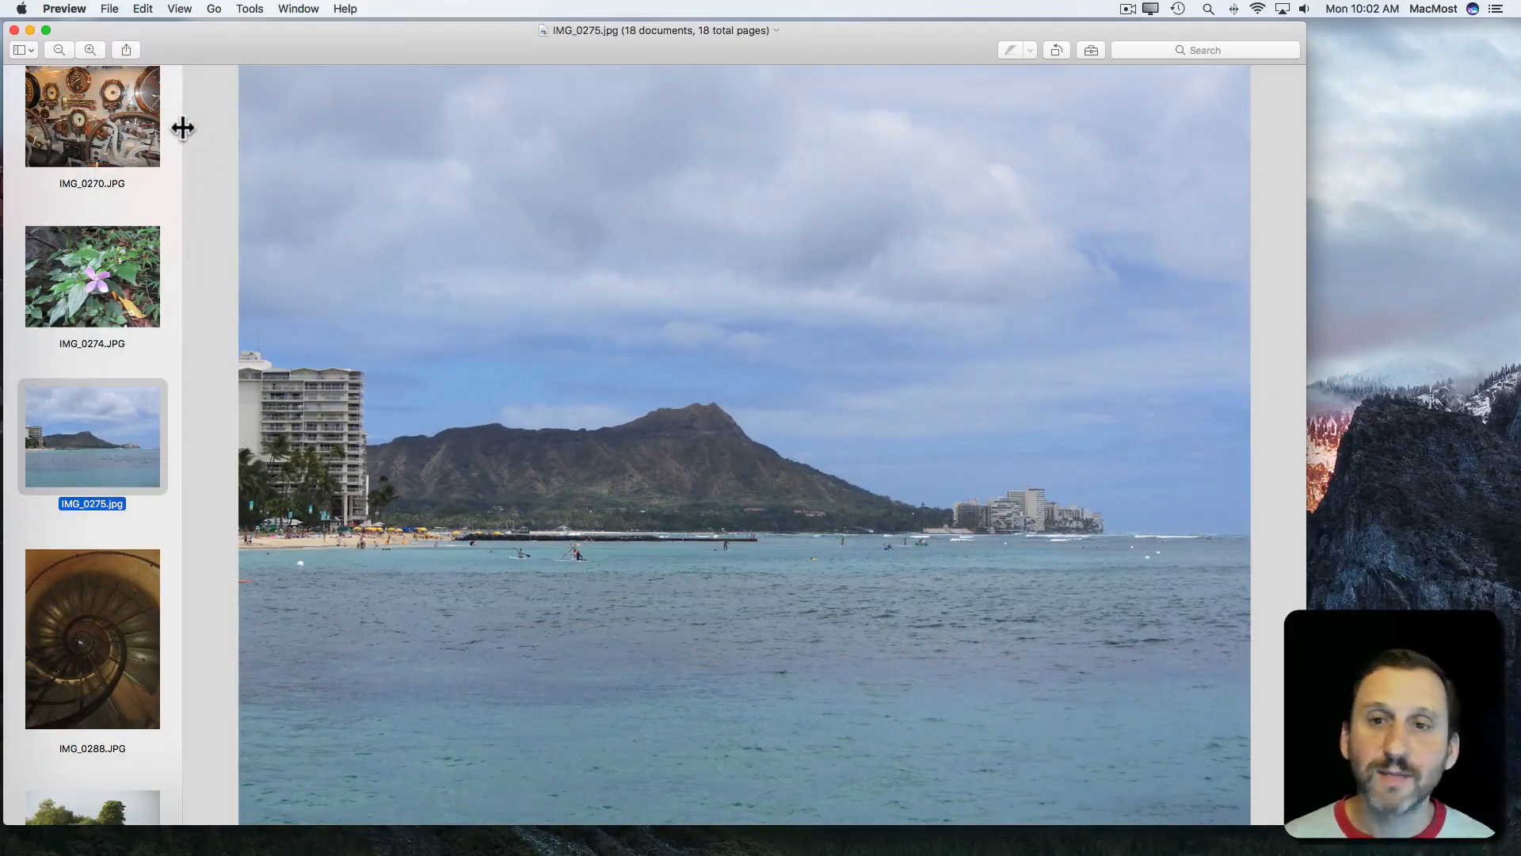
Step: Show a contact sheet with enlarged thumbnails, selecting IMG_0265 and then IMG_0270
left_click(177, 8)
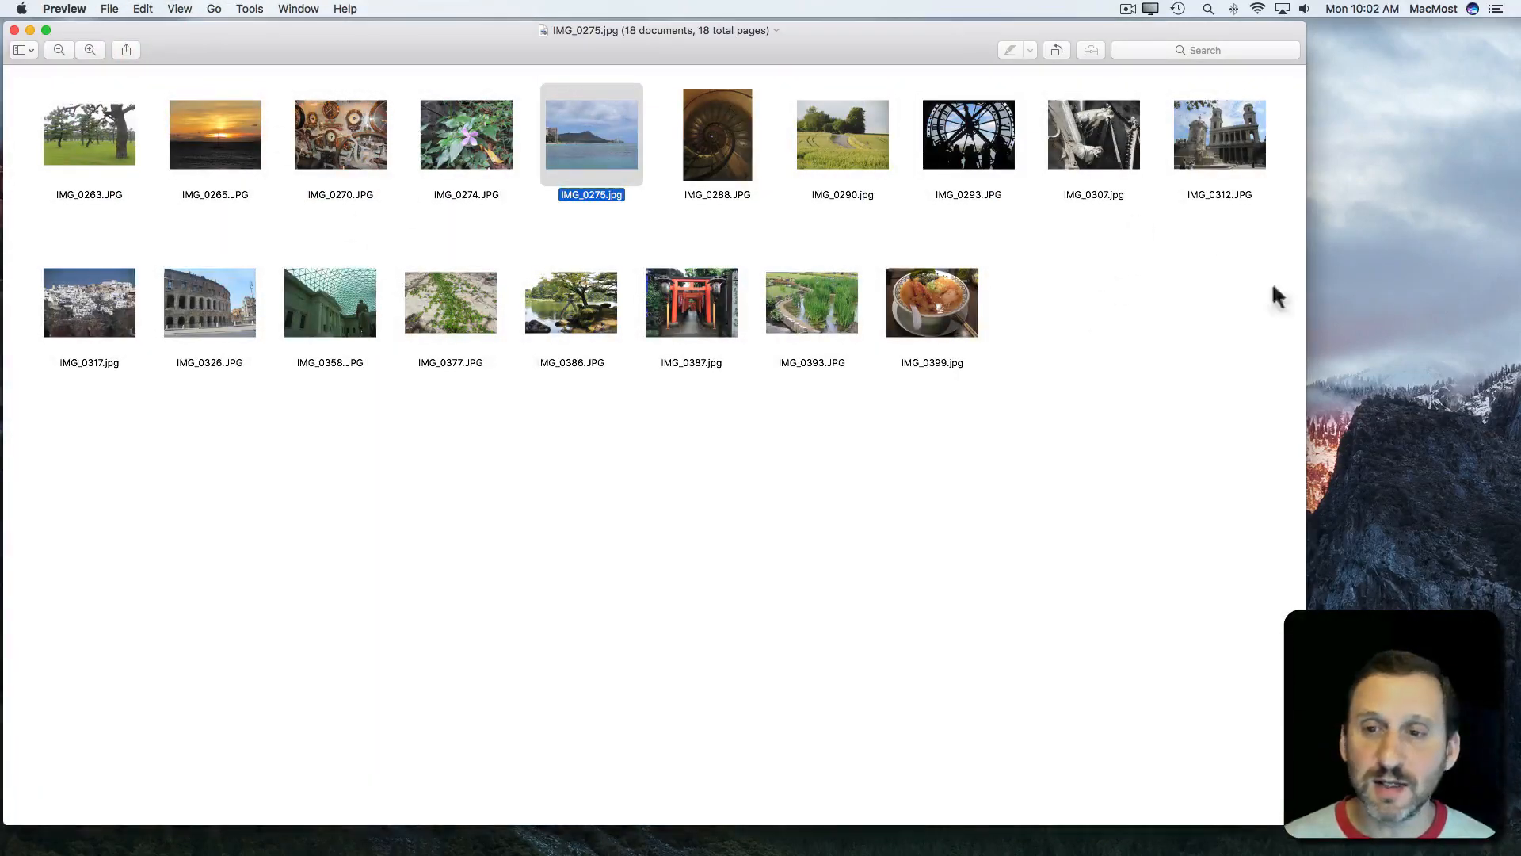
mouse_move(687, 324)
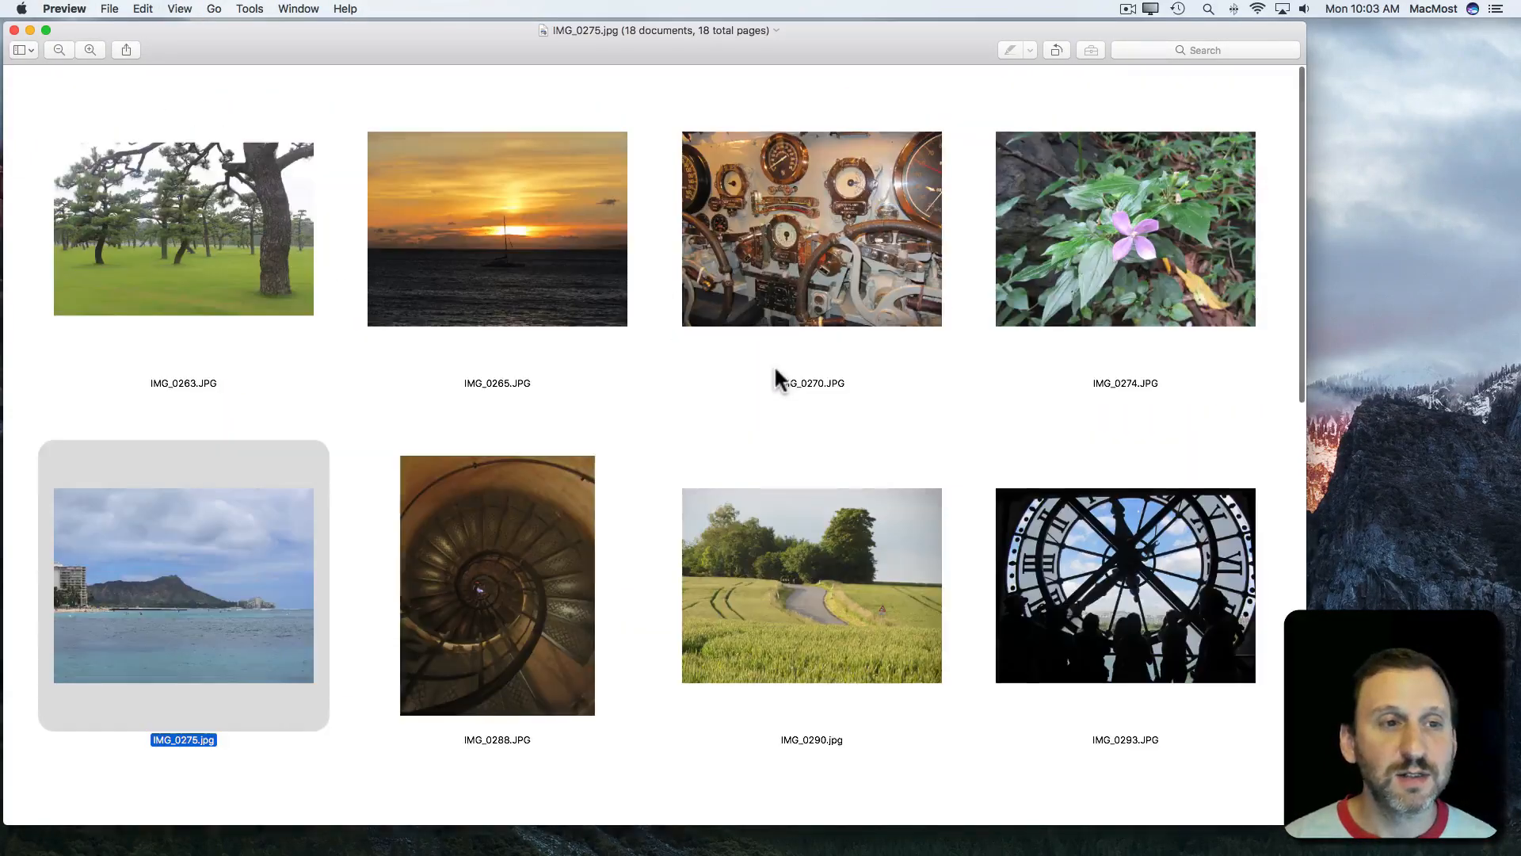
left_click(179, 9)
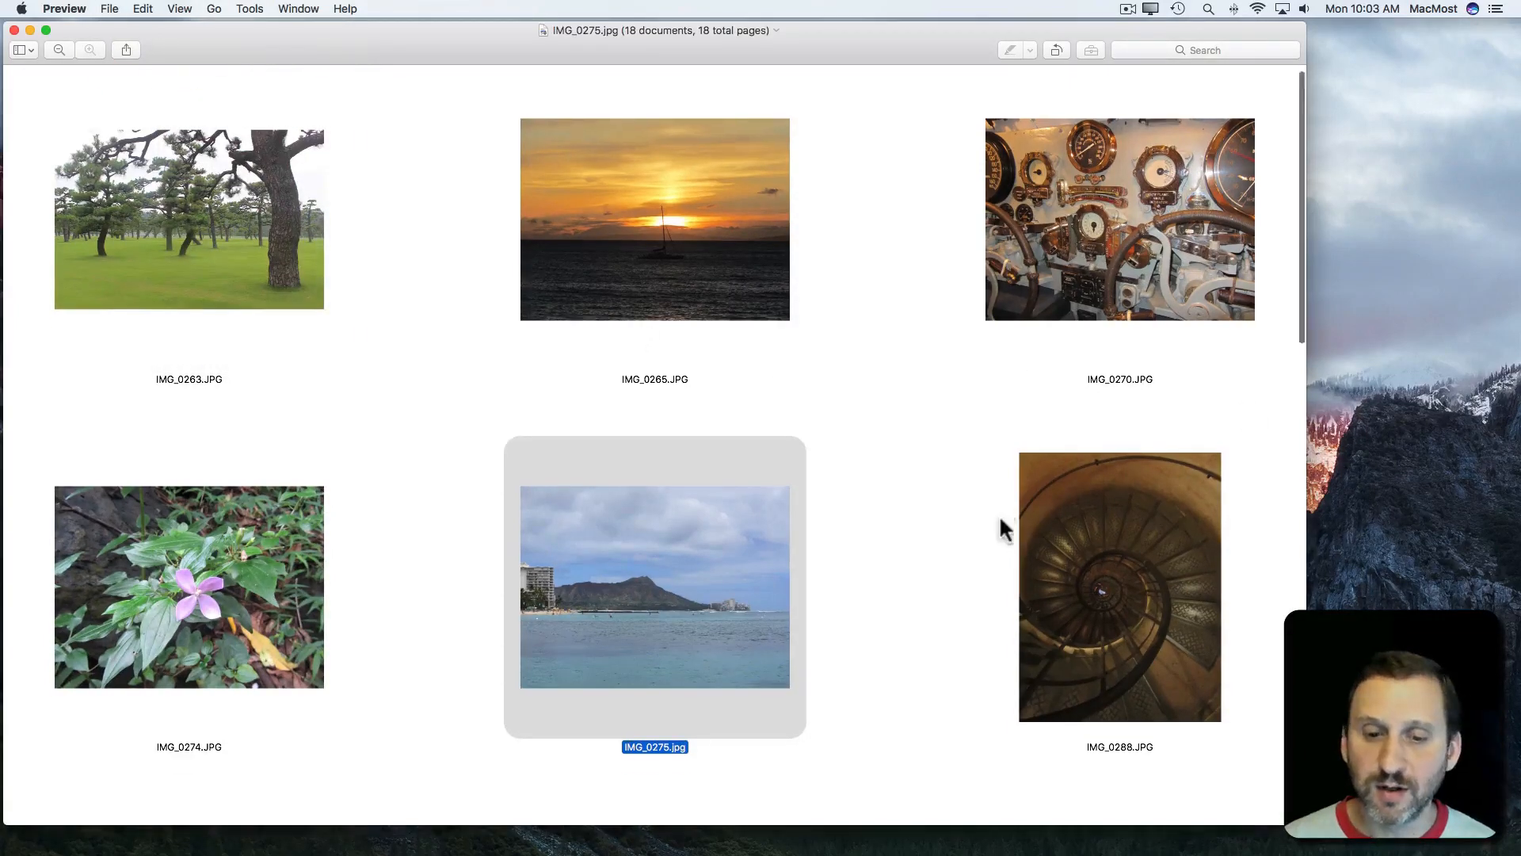
scroll("down", 3)
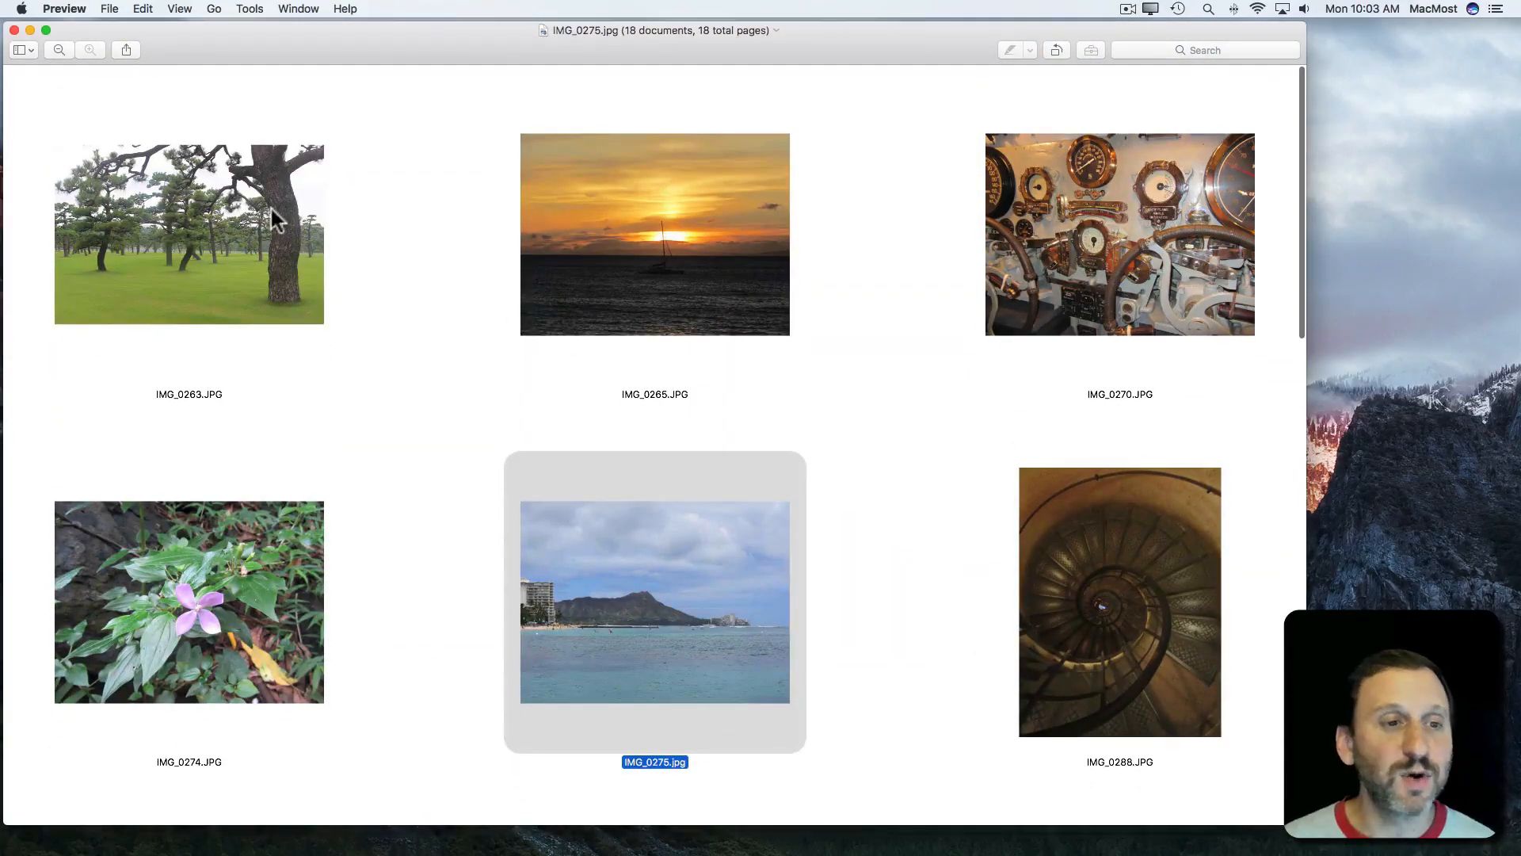
left_click(678, 230)
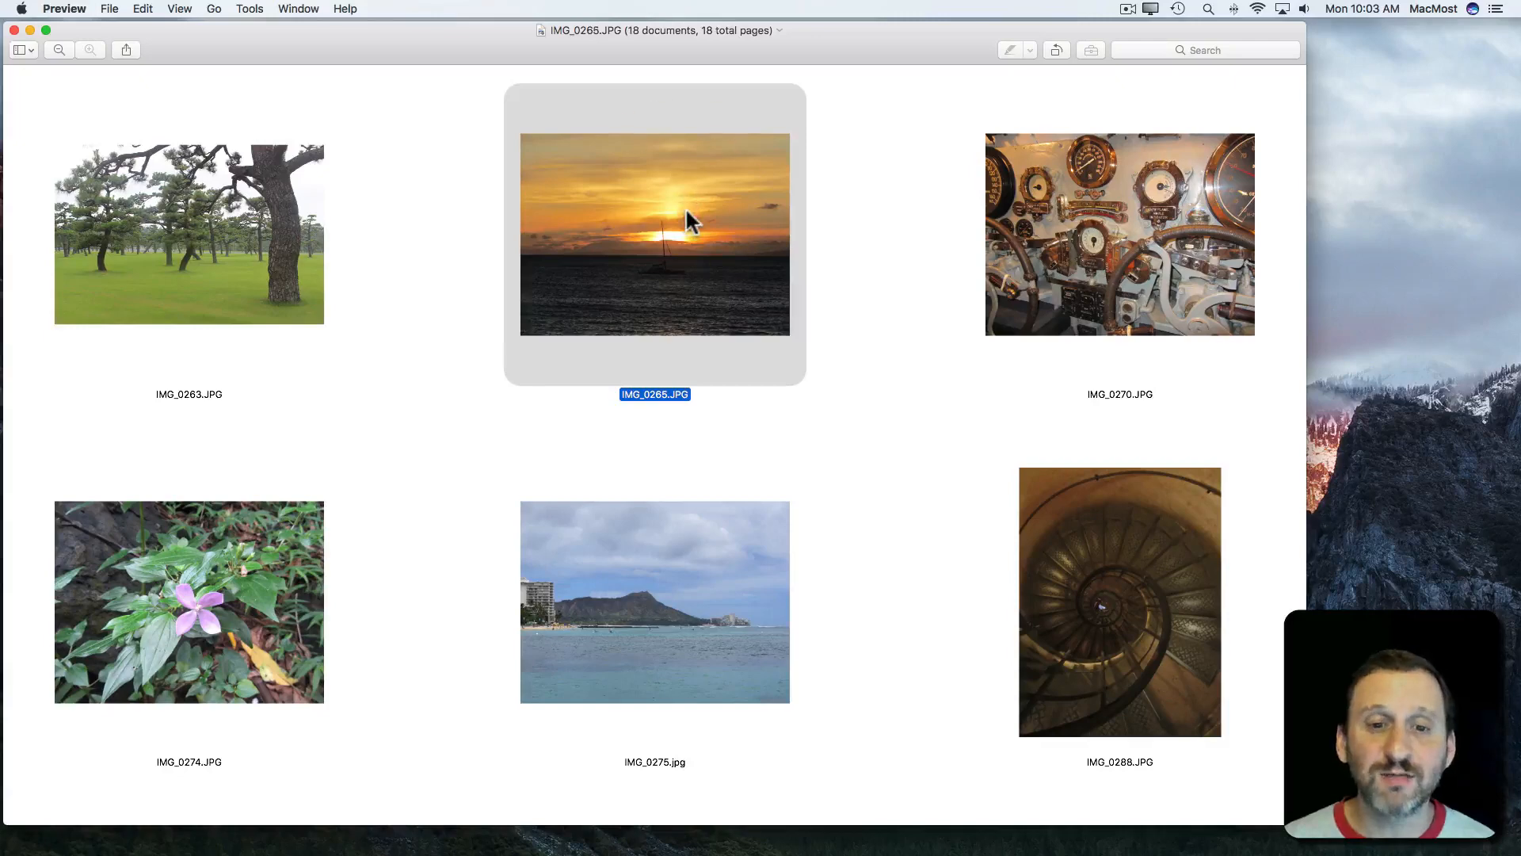
left_click(1120, 233)
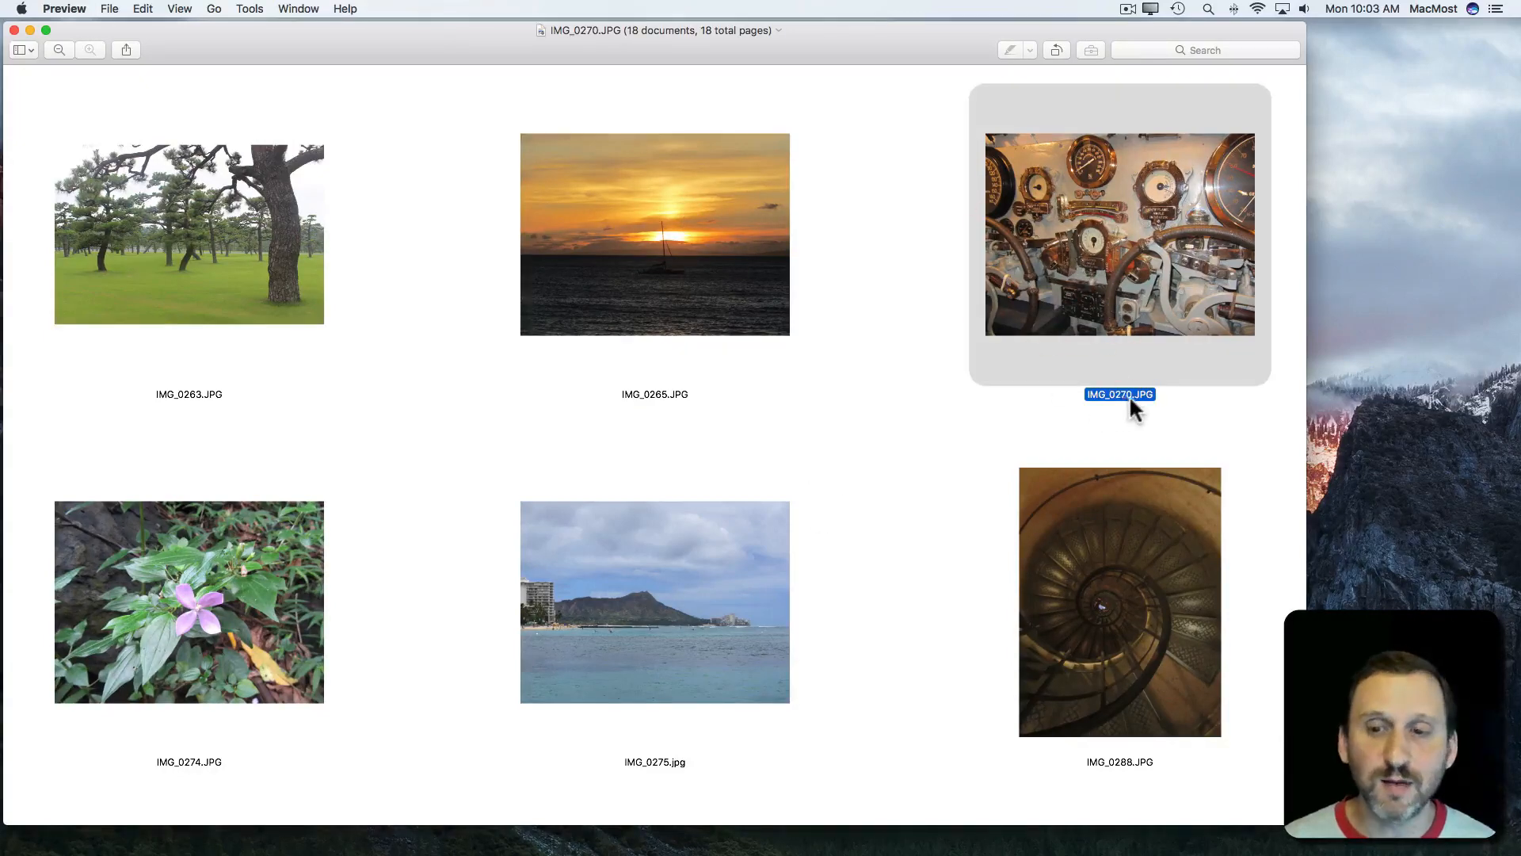
mouse_move(27, 50)
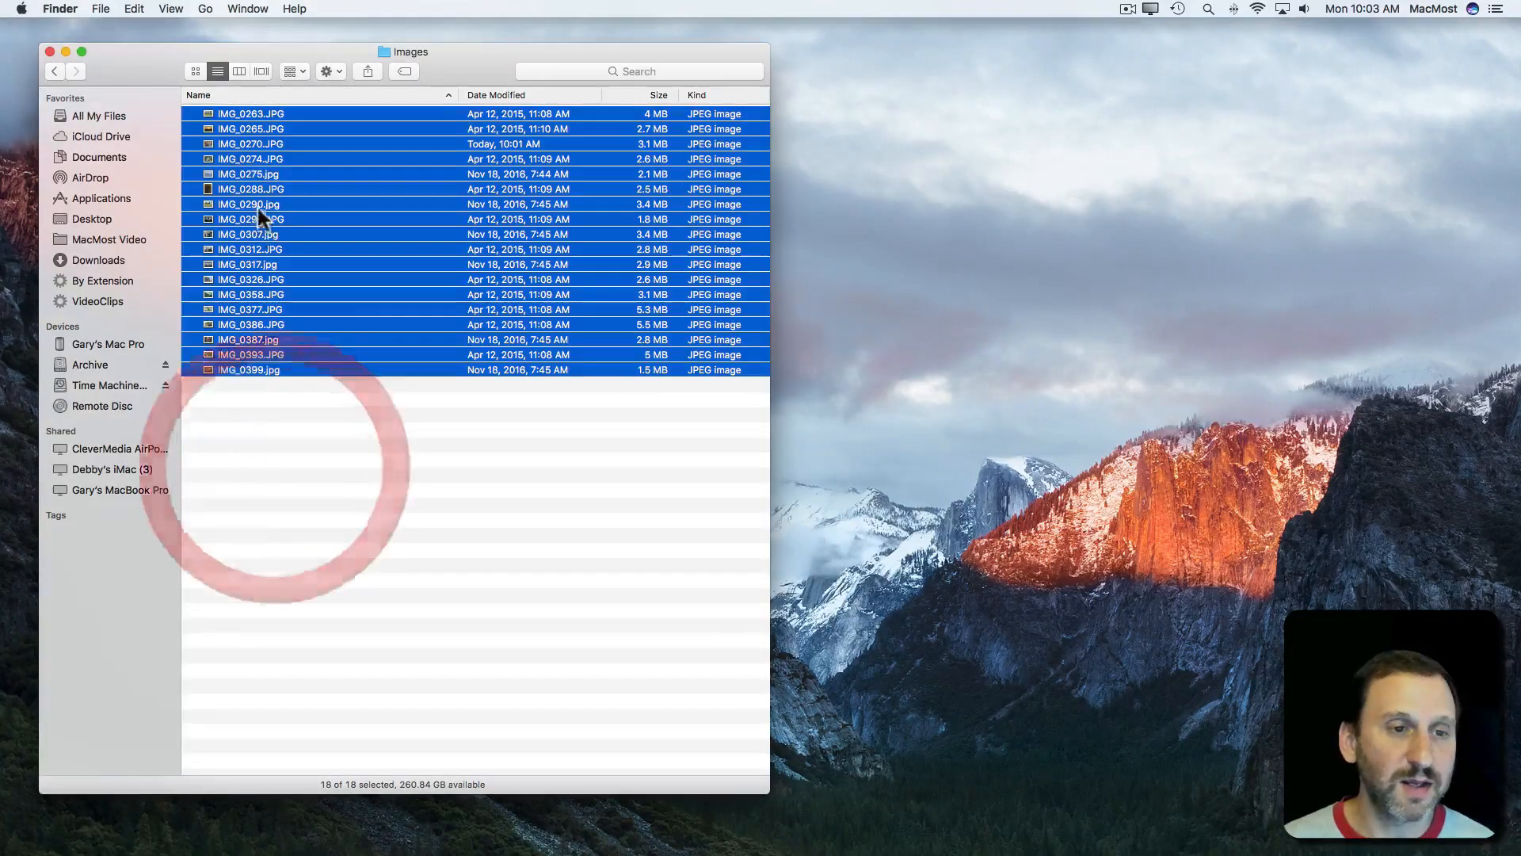
Step: Select all 18 images in the Images folder and show the File menu's Slideshow 18 Items command
left_click(246, 143)
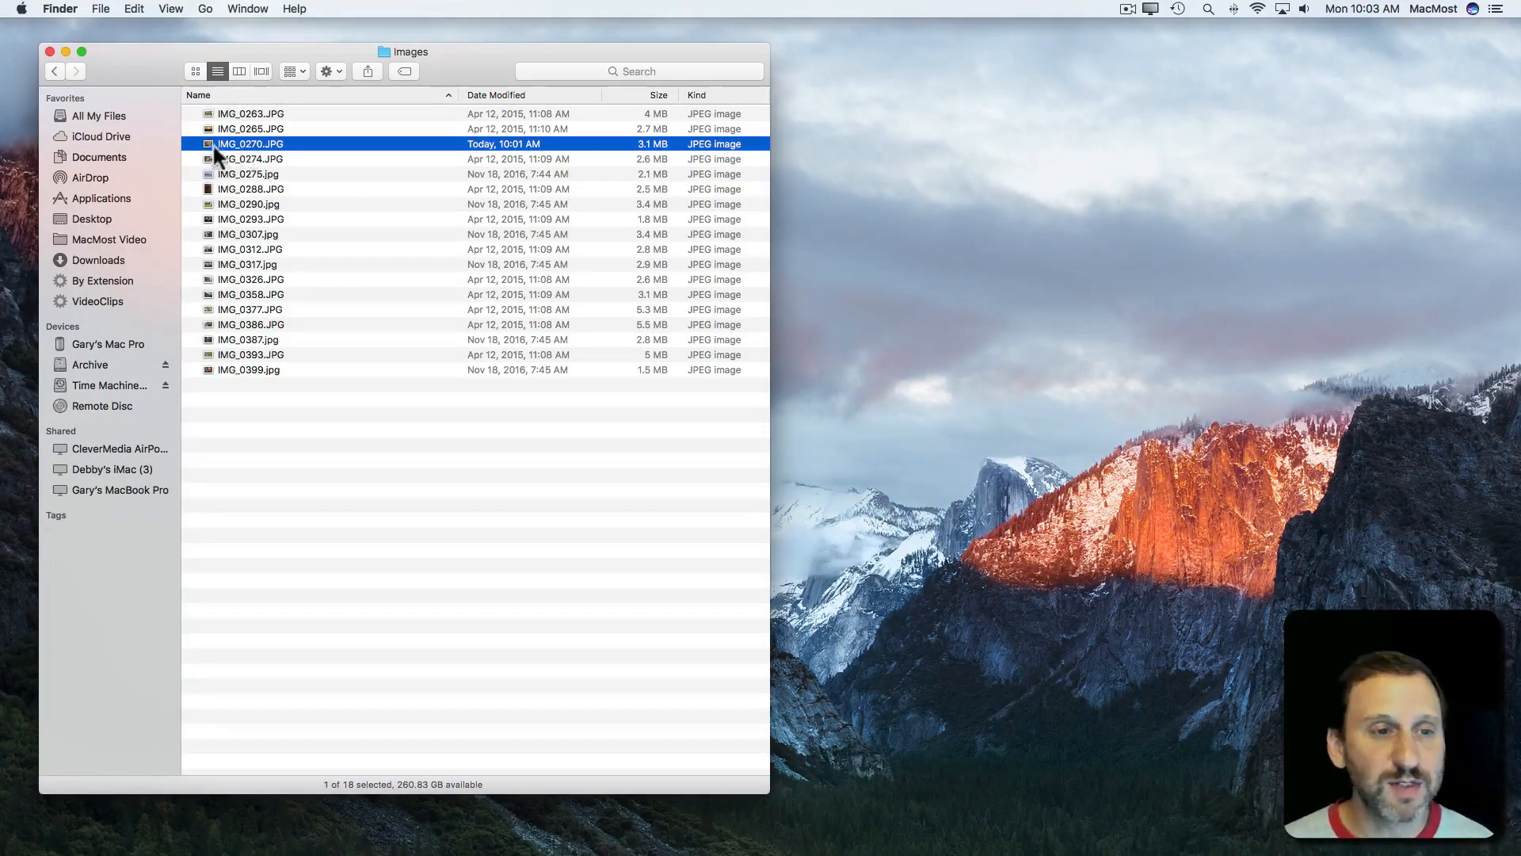
mouse_move(364, 332)
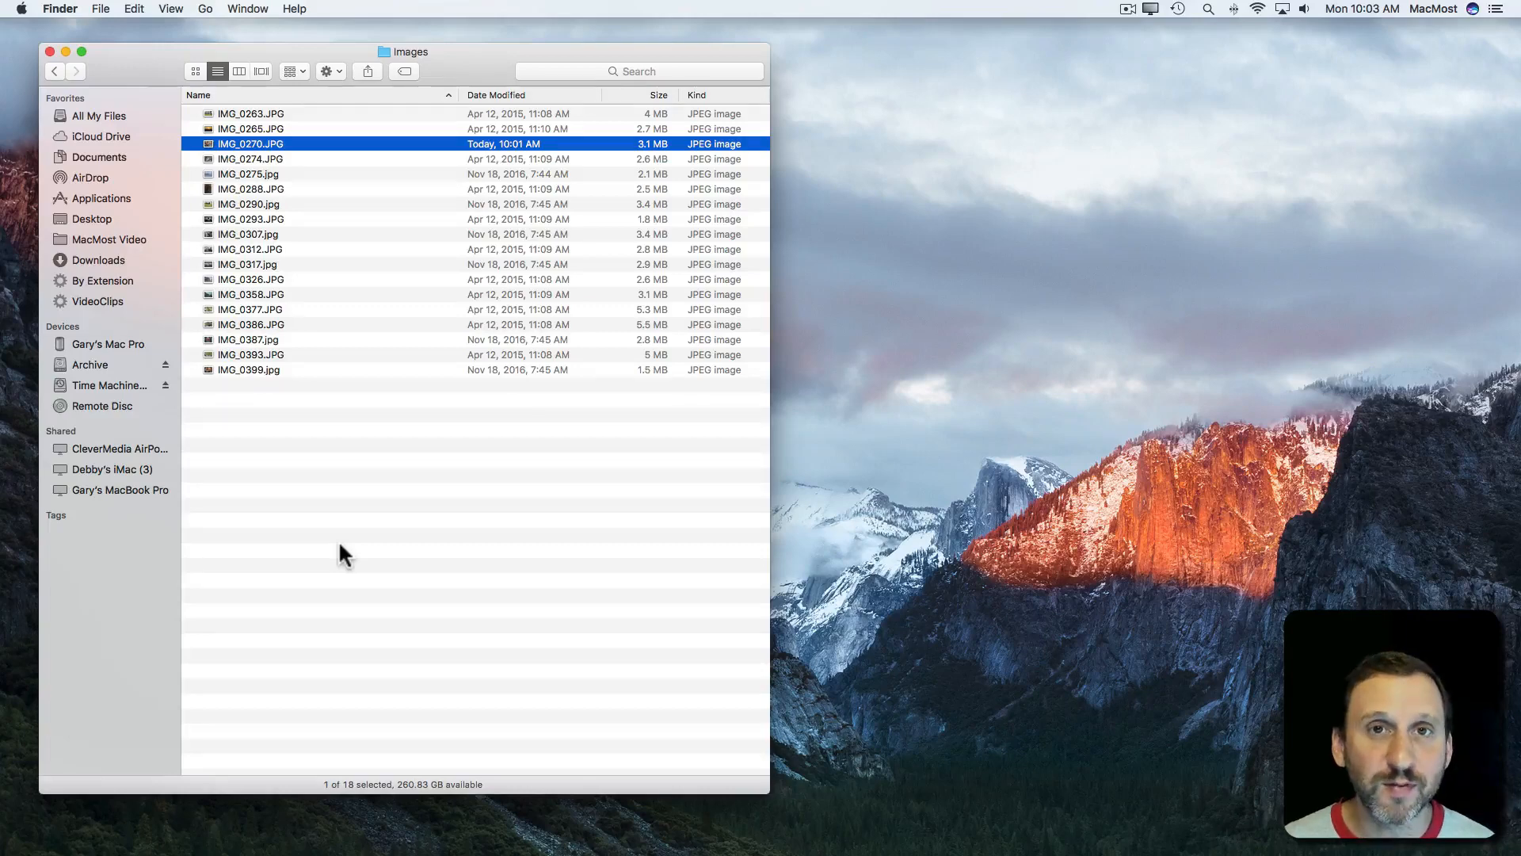
key("cmd+a")
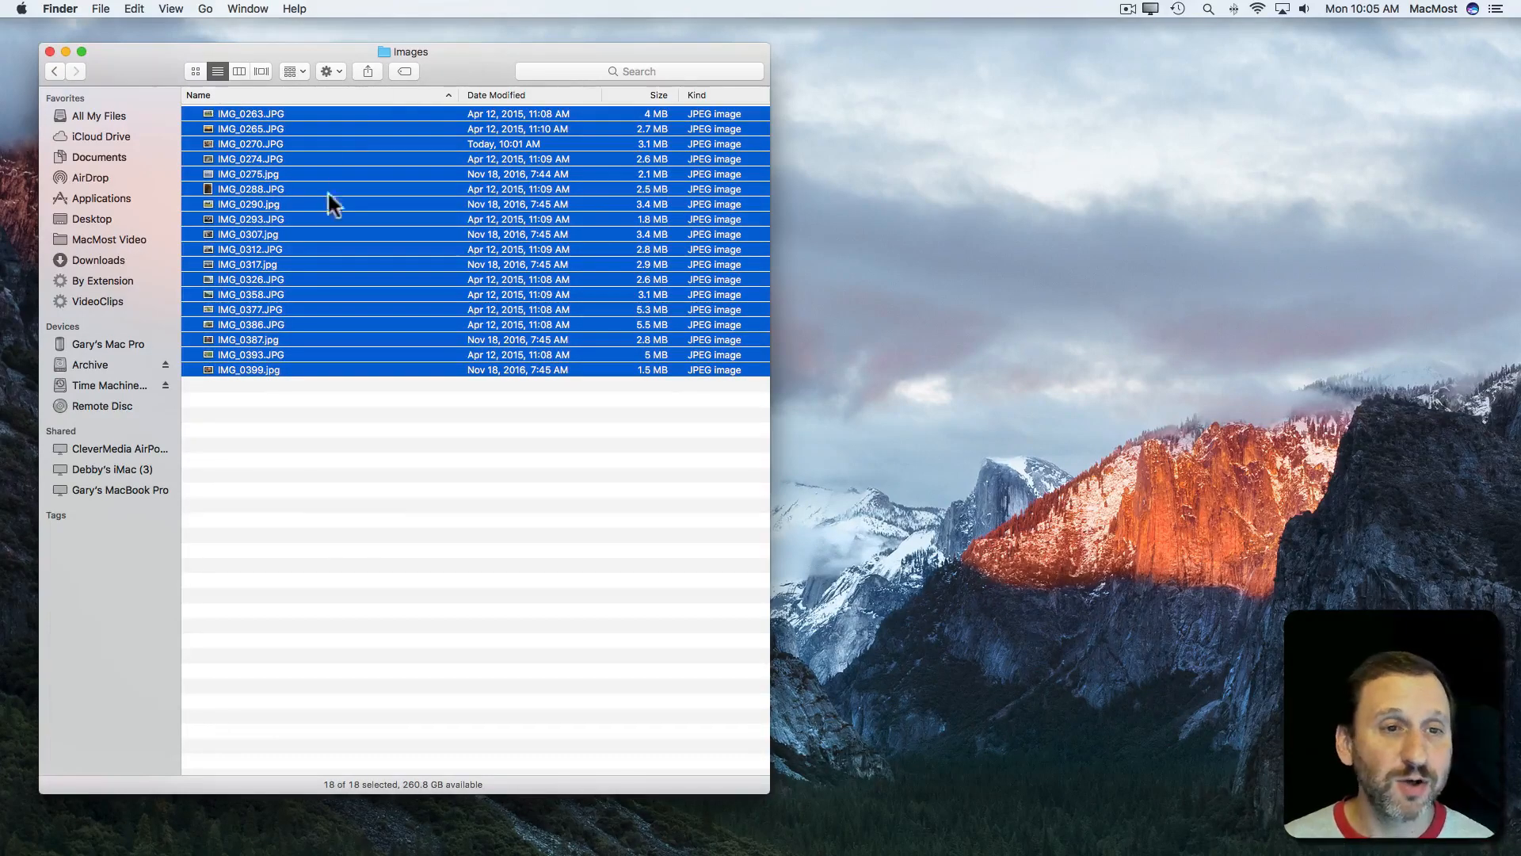
mouse_move(305, 234)
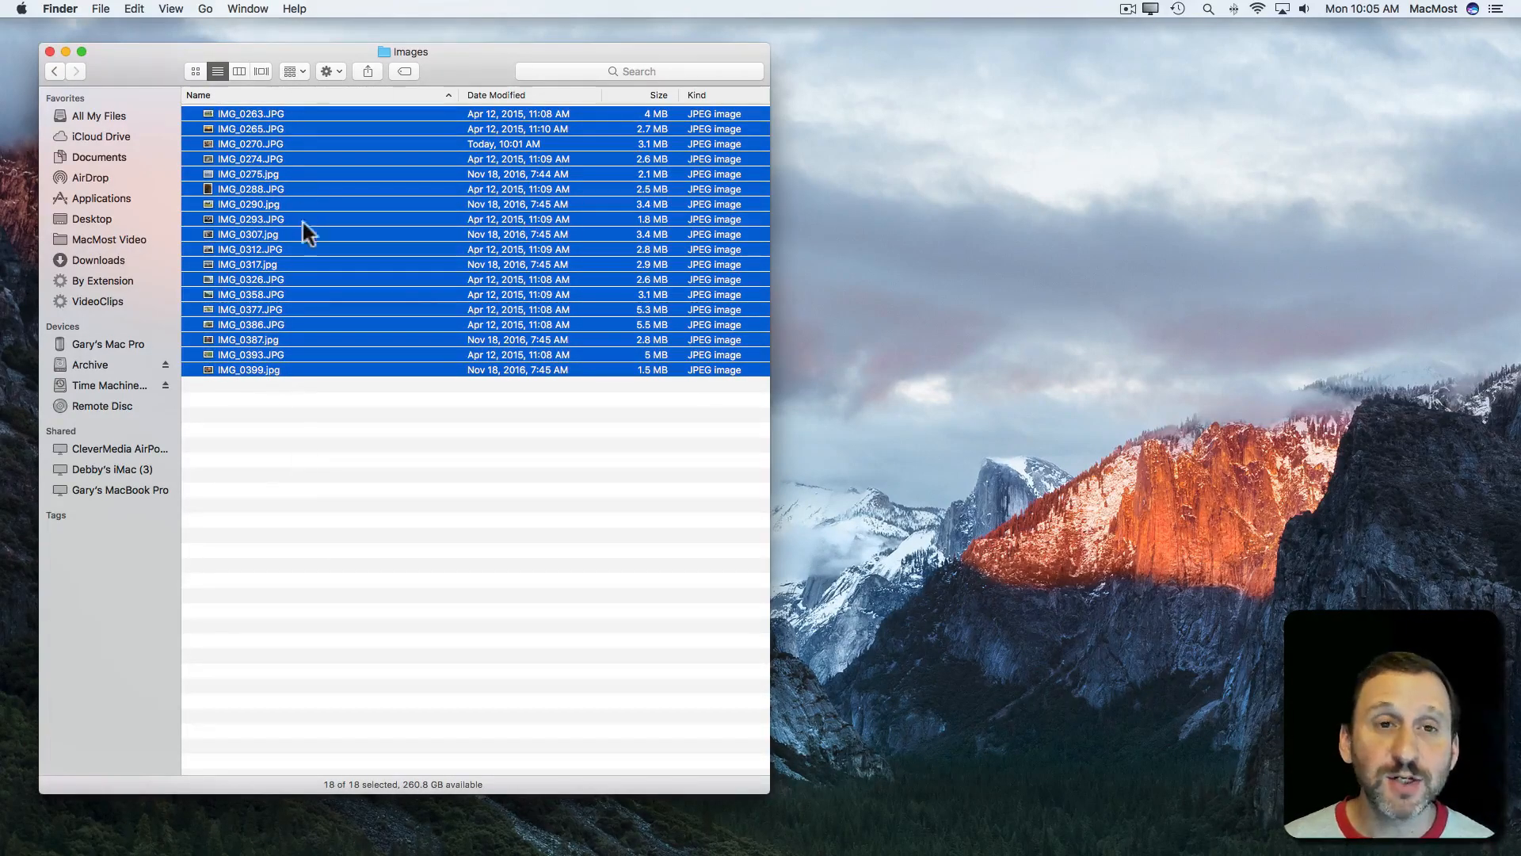
left_click(89, 9)
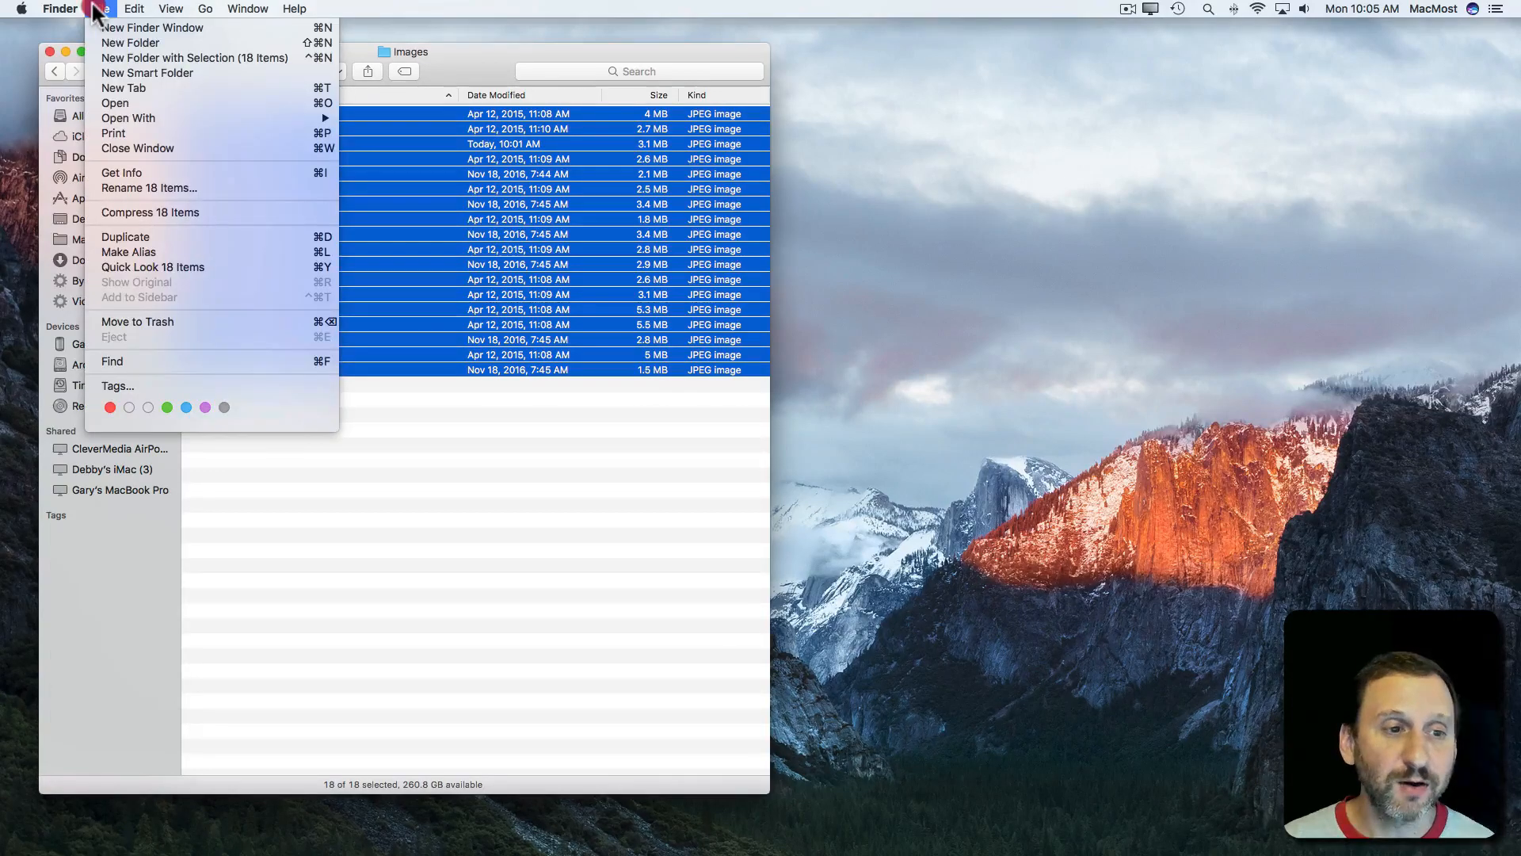
mouse_move(250, 269)
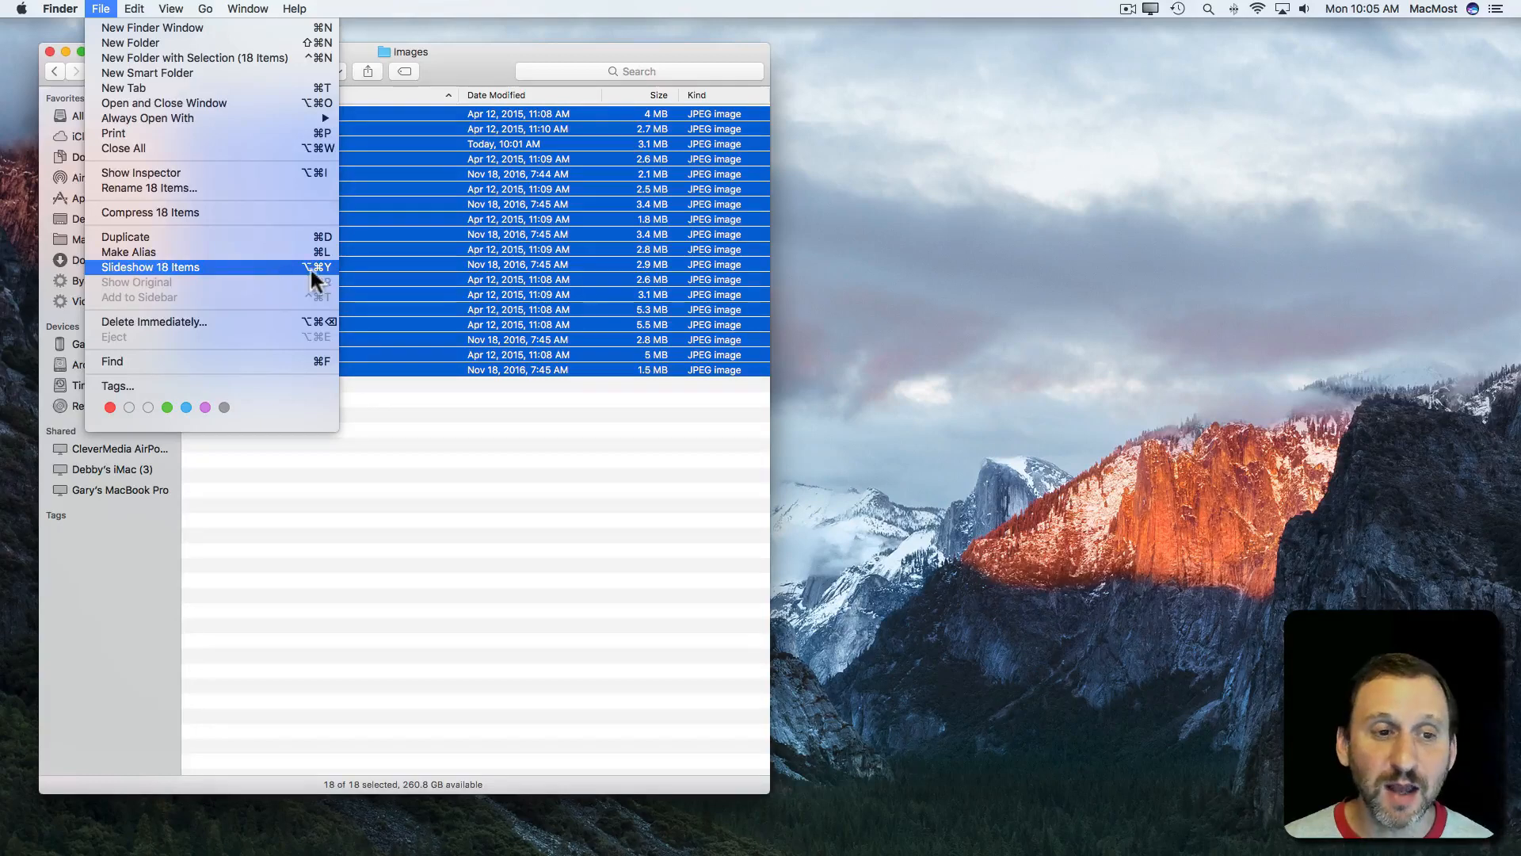
mouse_move(150, 279)
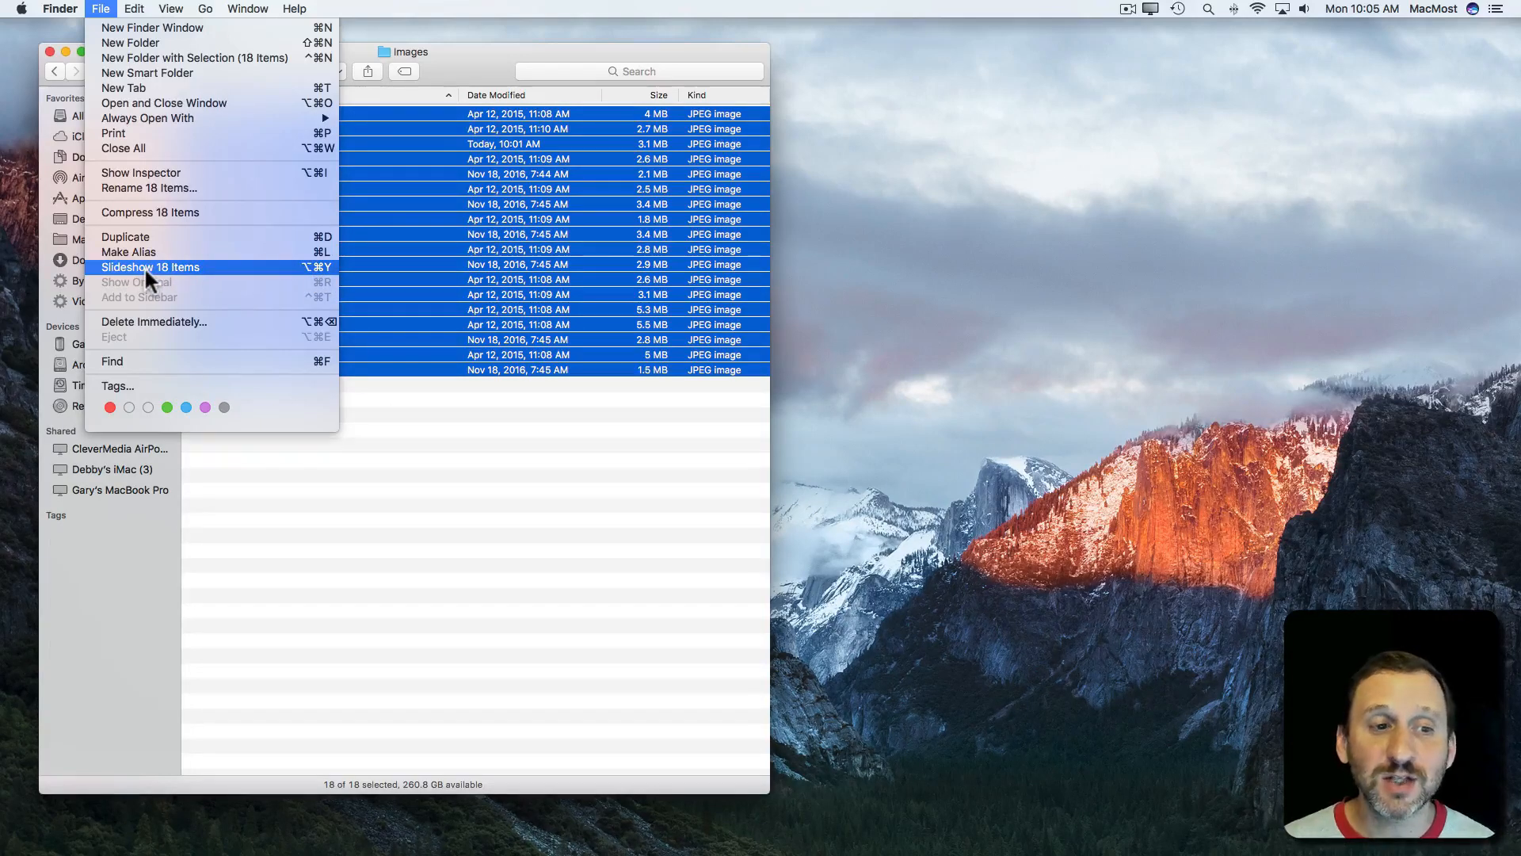
Step: Play the 18 images full-screen, advance past the sunset photo, then exit to Finder
left_click(150, 267)
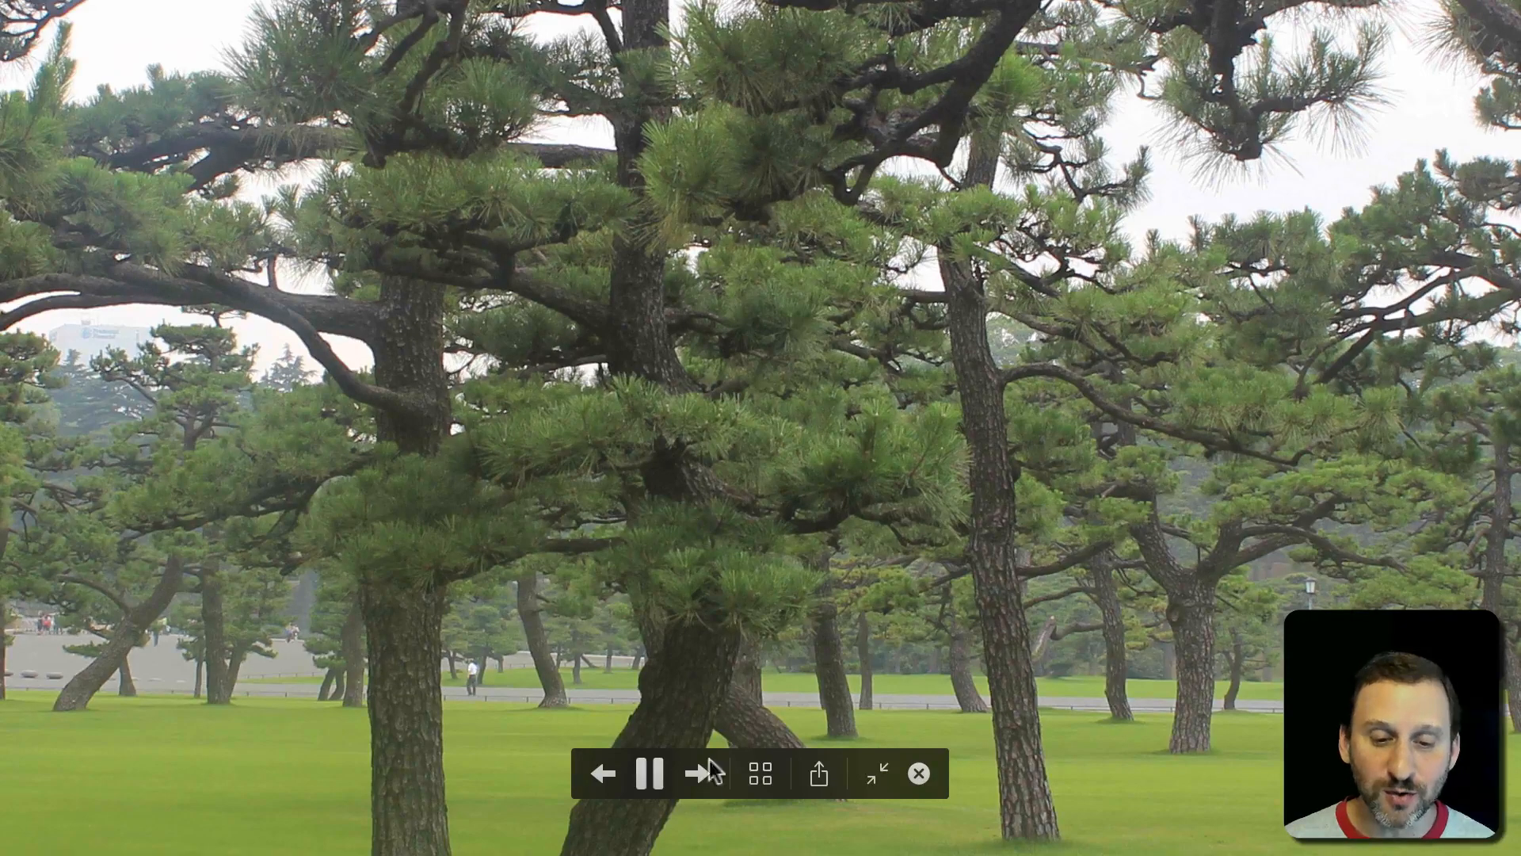
left_click(698, 773)
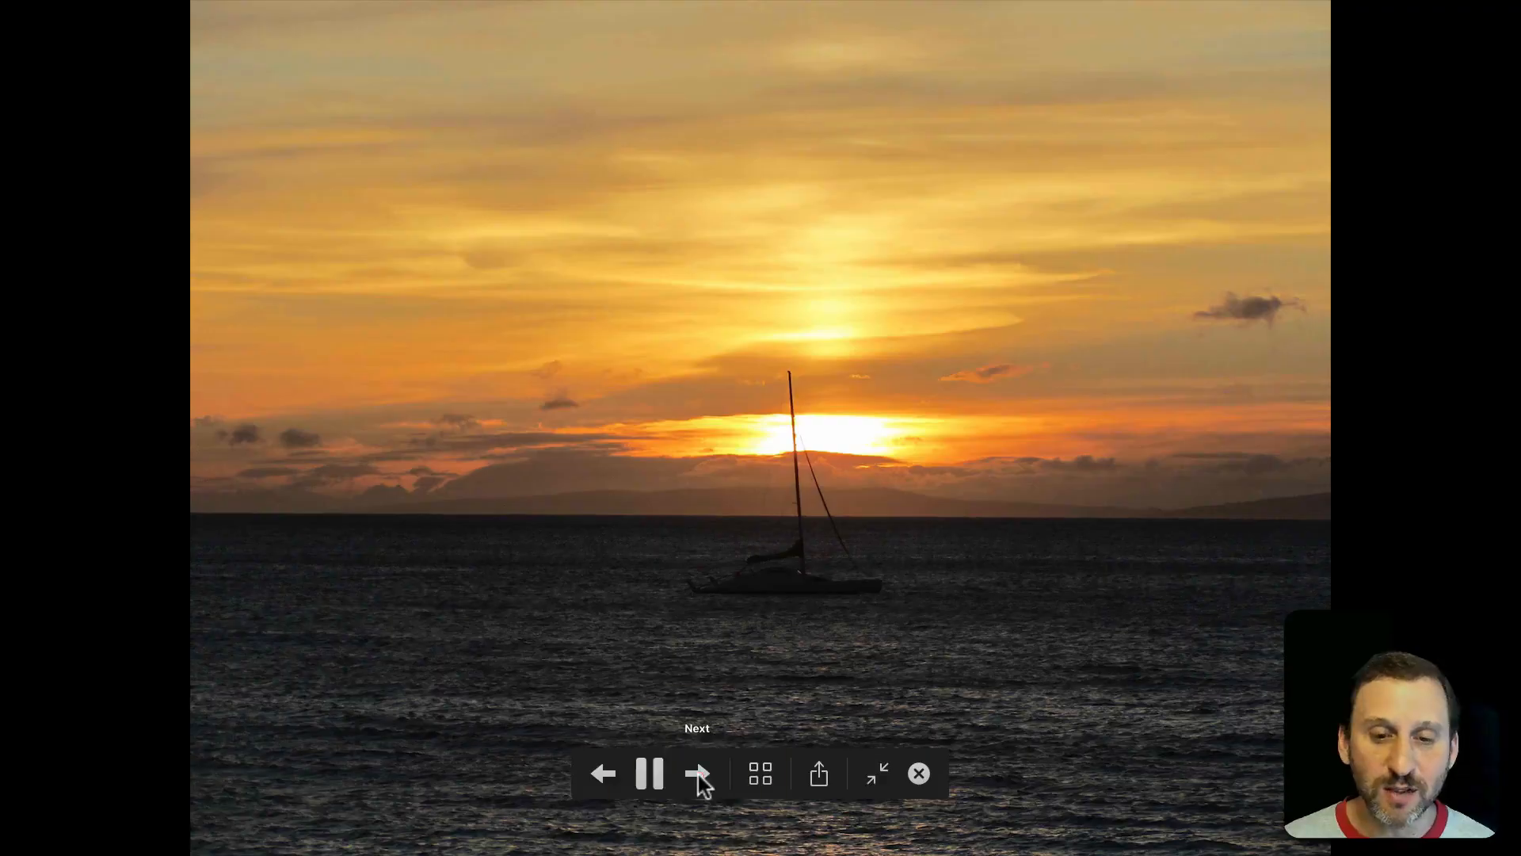
left_click(699, 773)
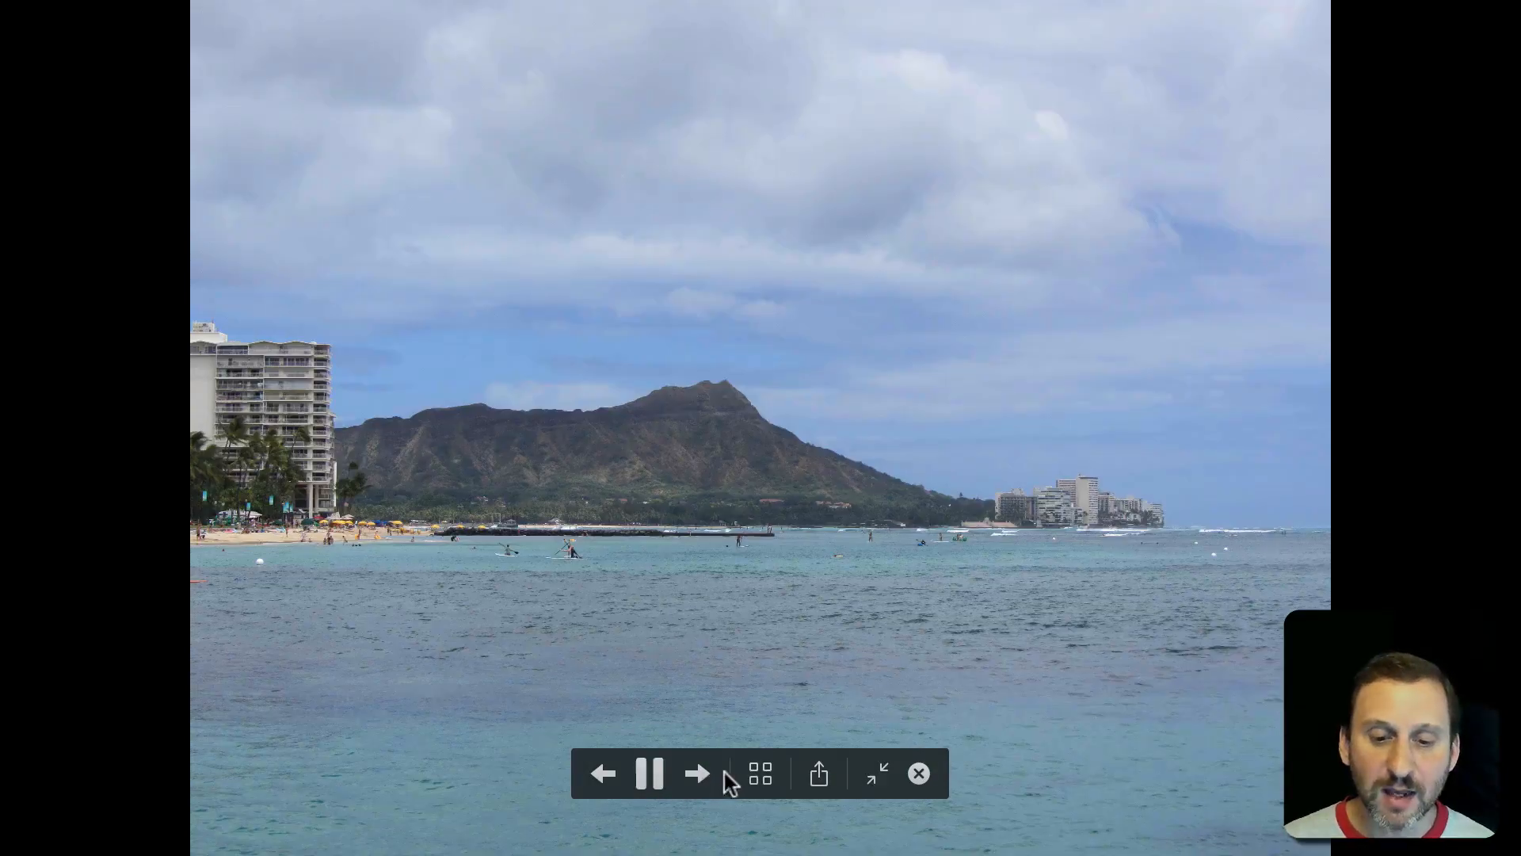
left_click(759, 772)
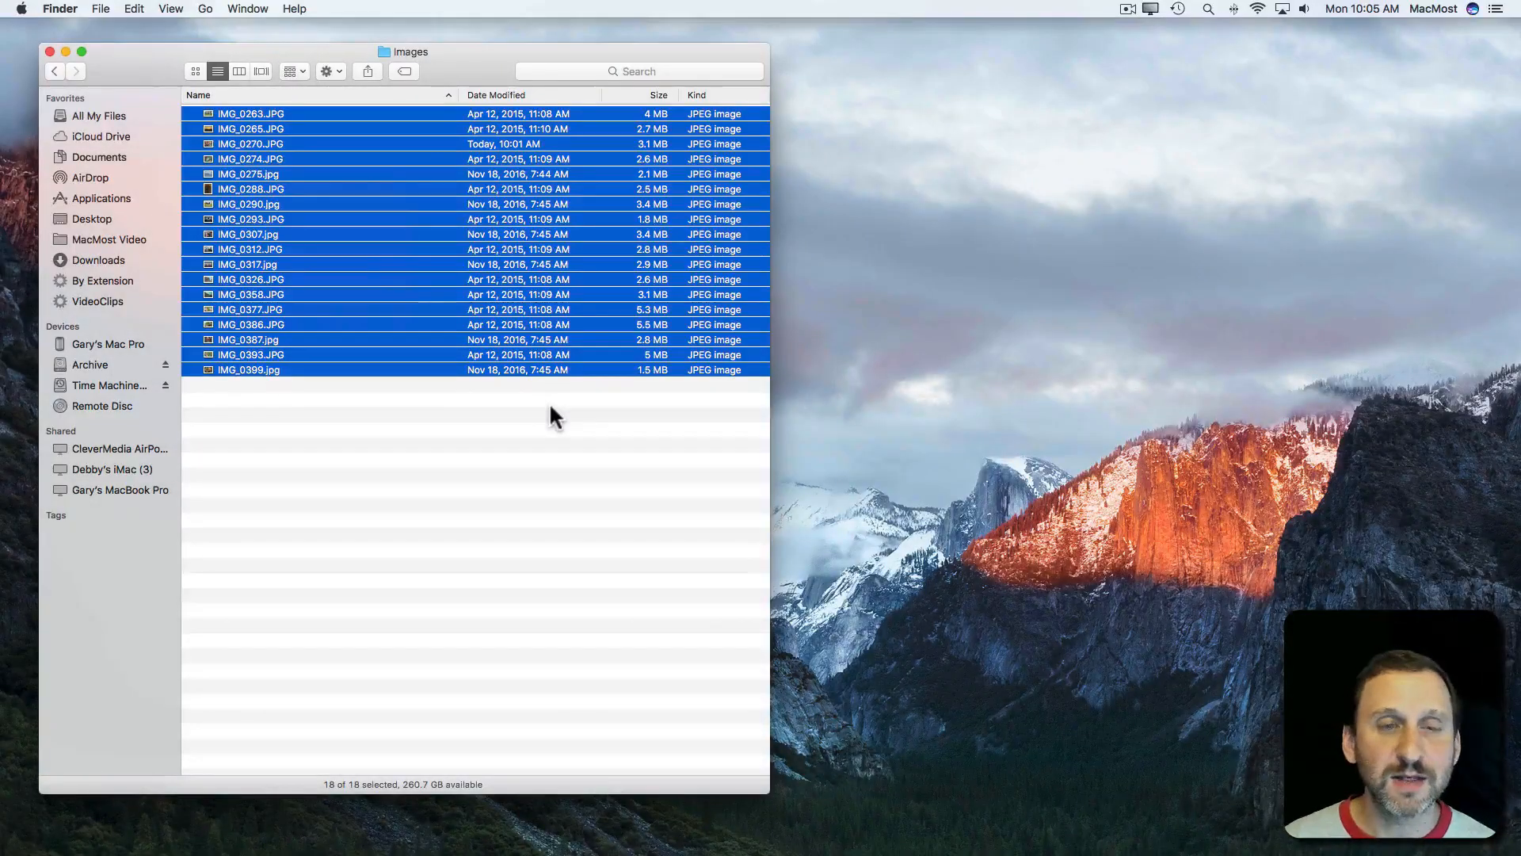
mouse_move(399, 601)
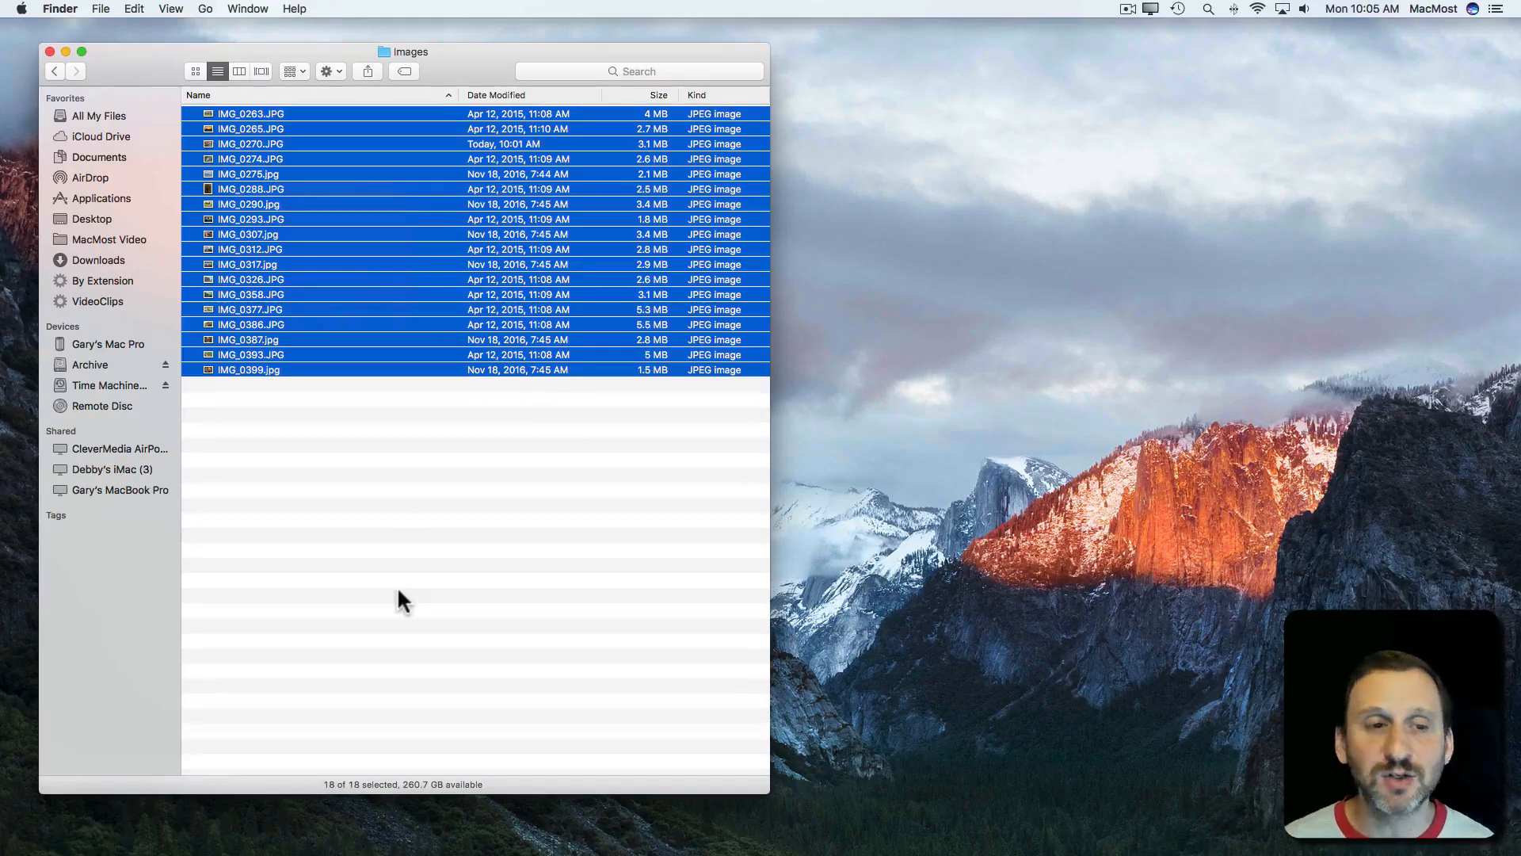